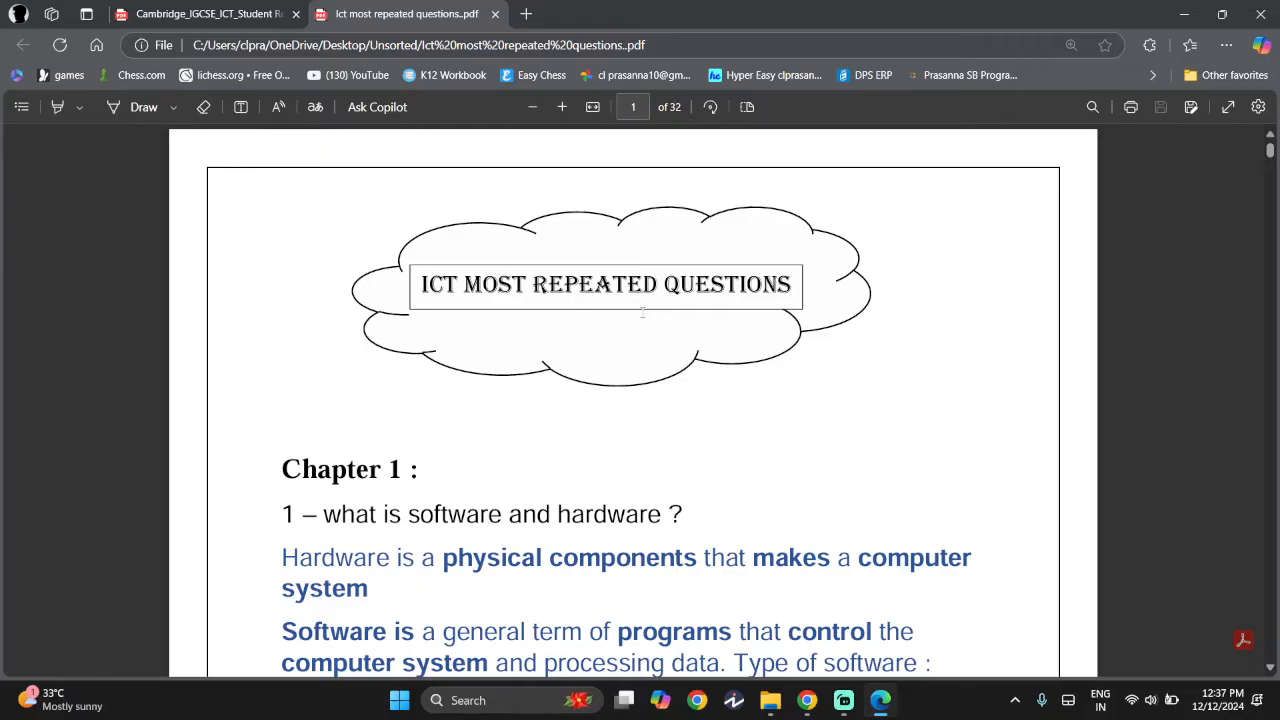
mouse_move(633, 325)
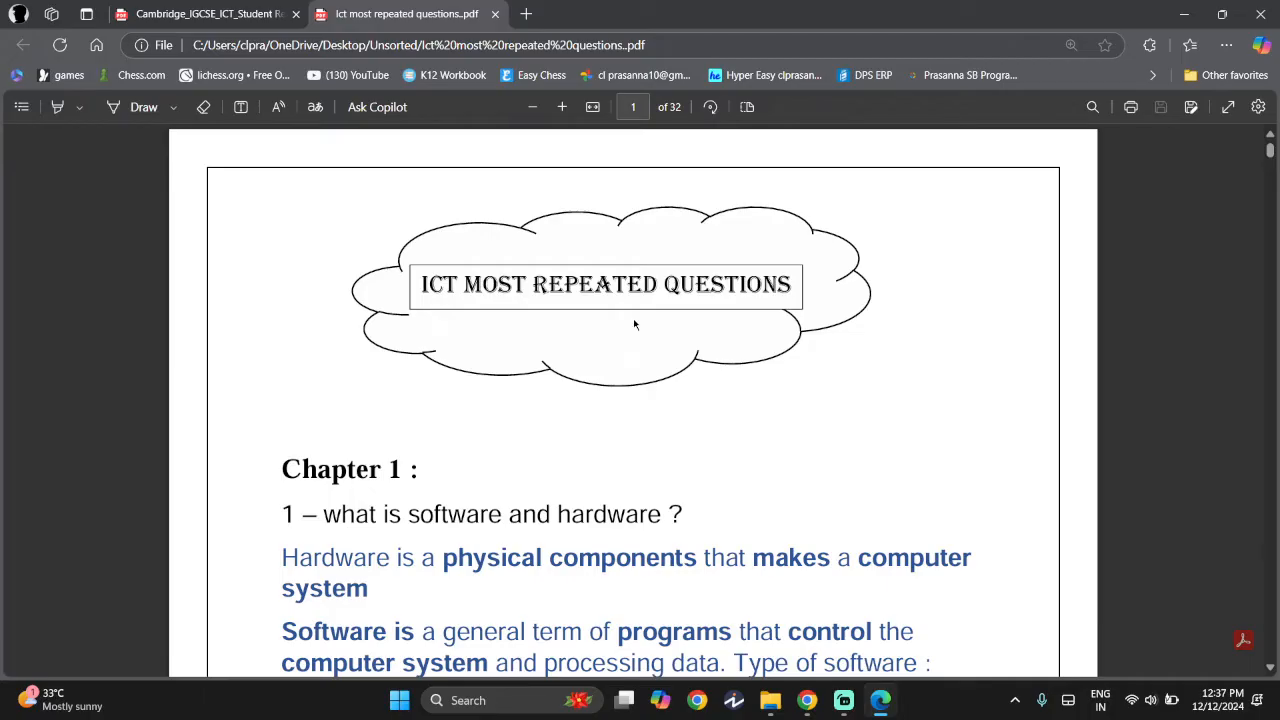
Scroll to Chapter 1's first software and hardware question and clear the selection.
scroll("down", 3)
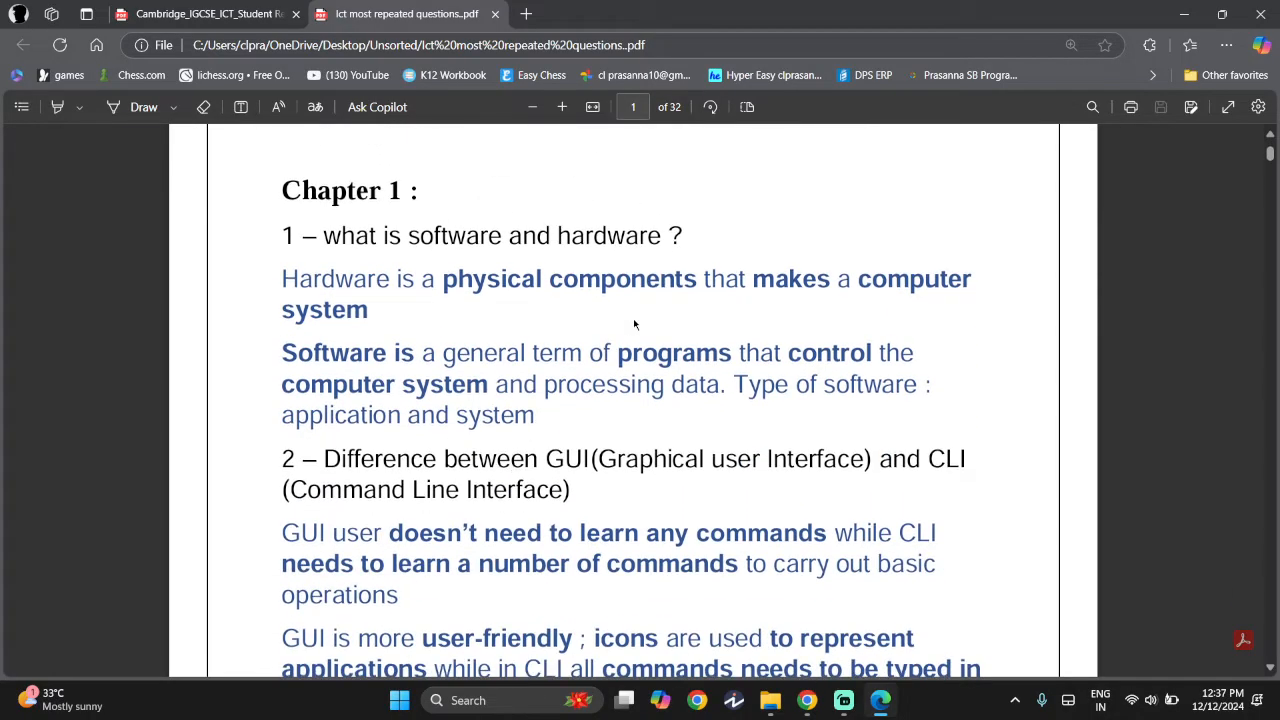
mouse_move(325, 235)
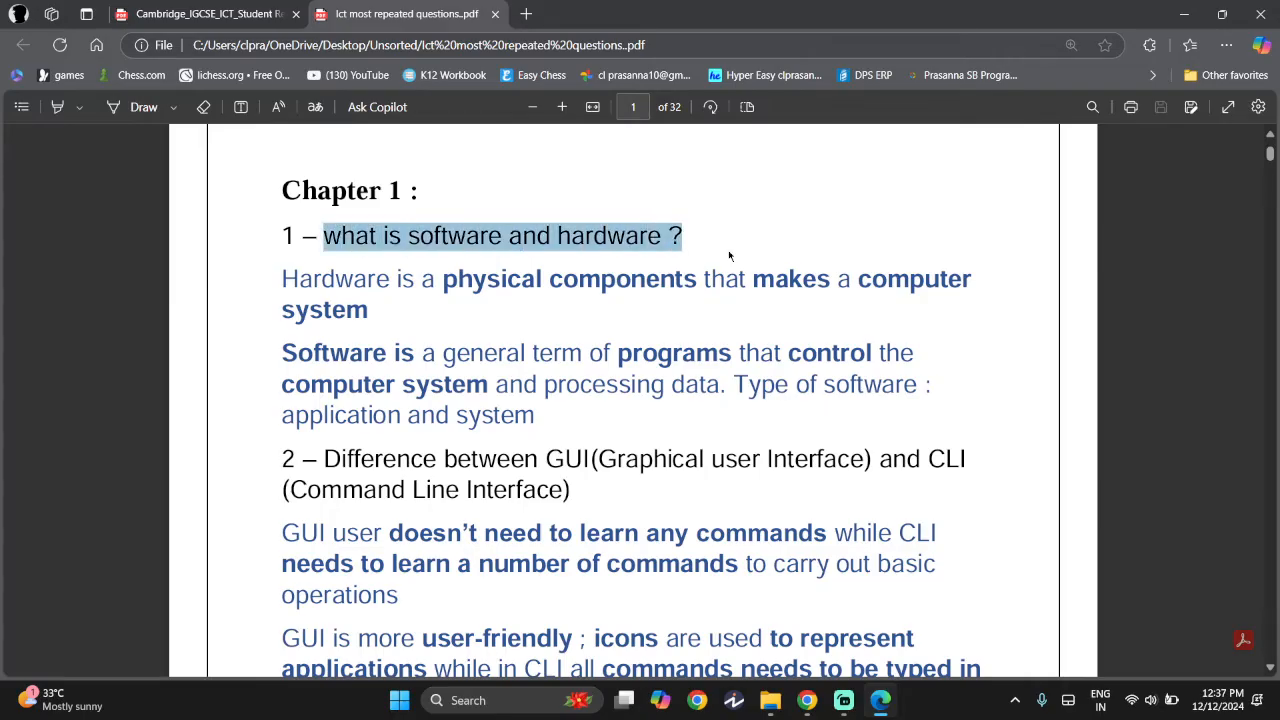
left_click(728, 256)
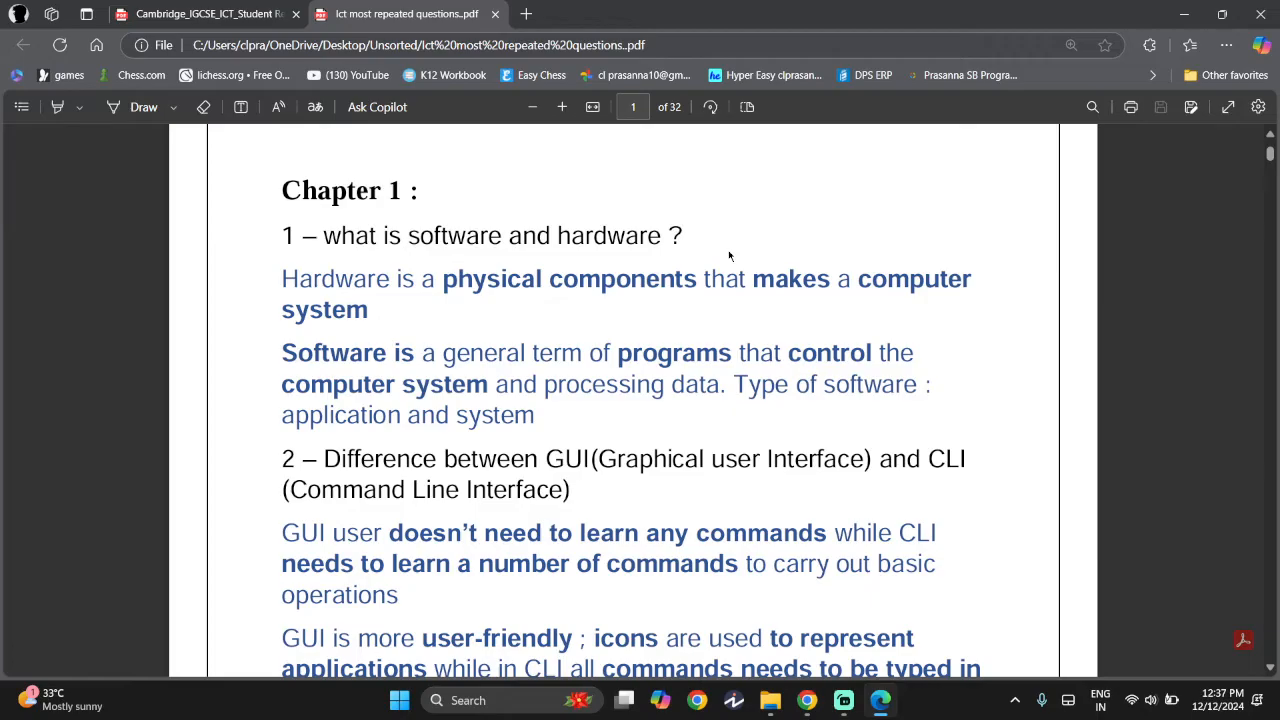
mouse_move(383, 278)
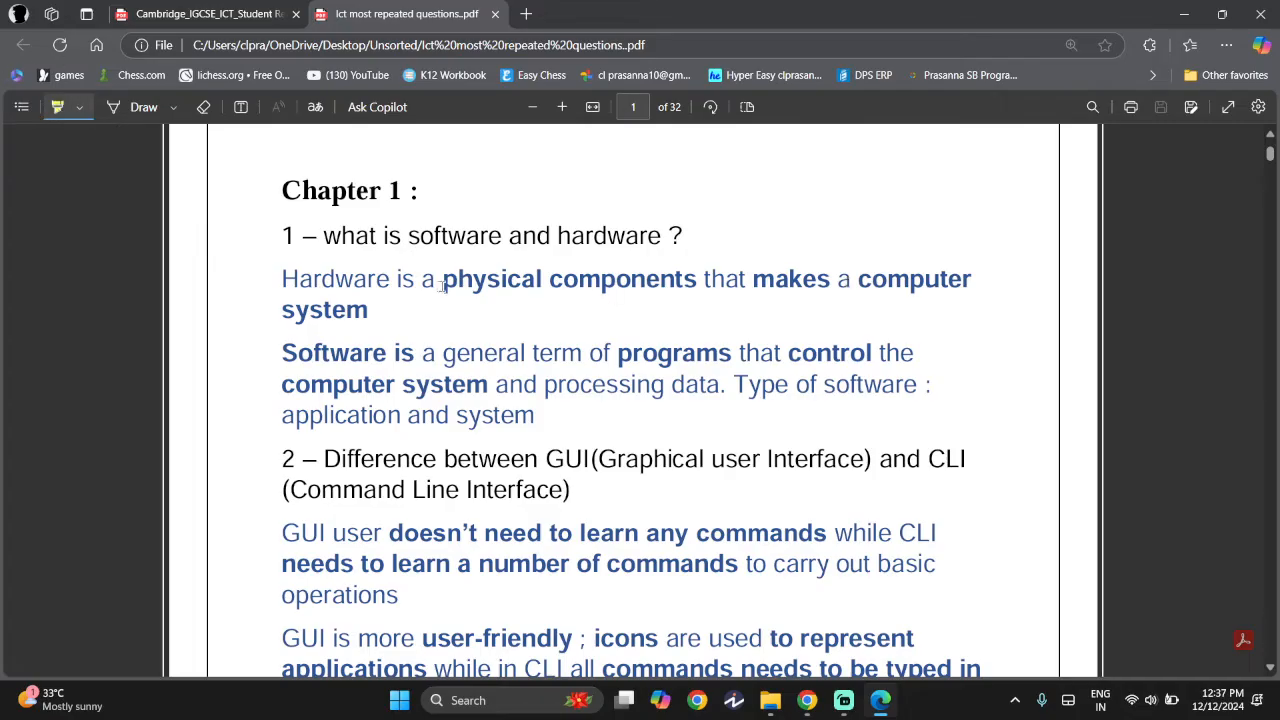
Highlight 'physical components', a software-answer key word, and 'GUI' in question 2.
left_click_drag(441, 279, 698, 279)
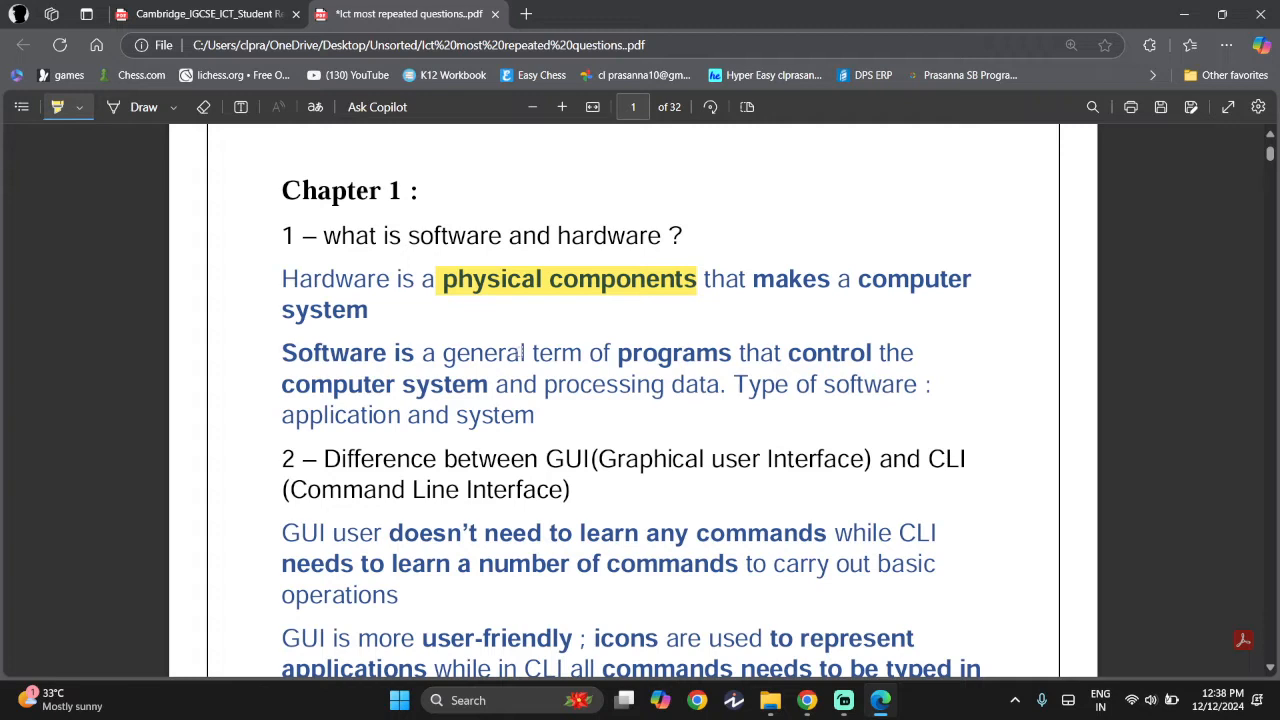
double_click(674, 352)
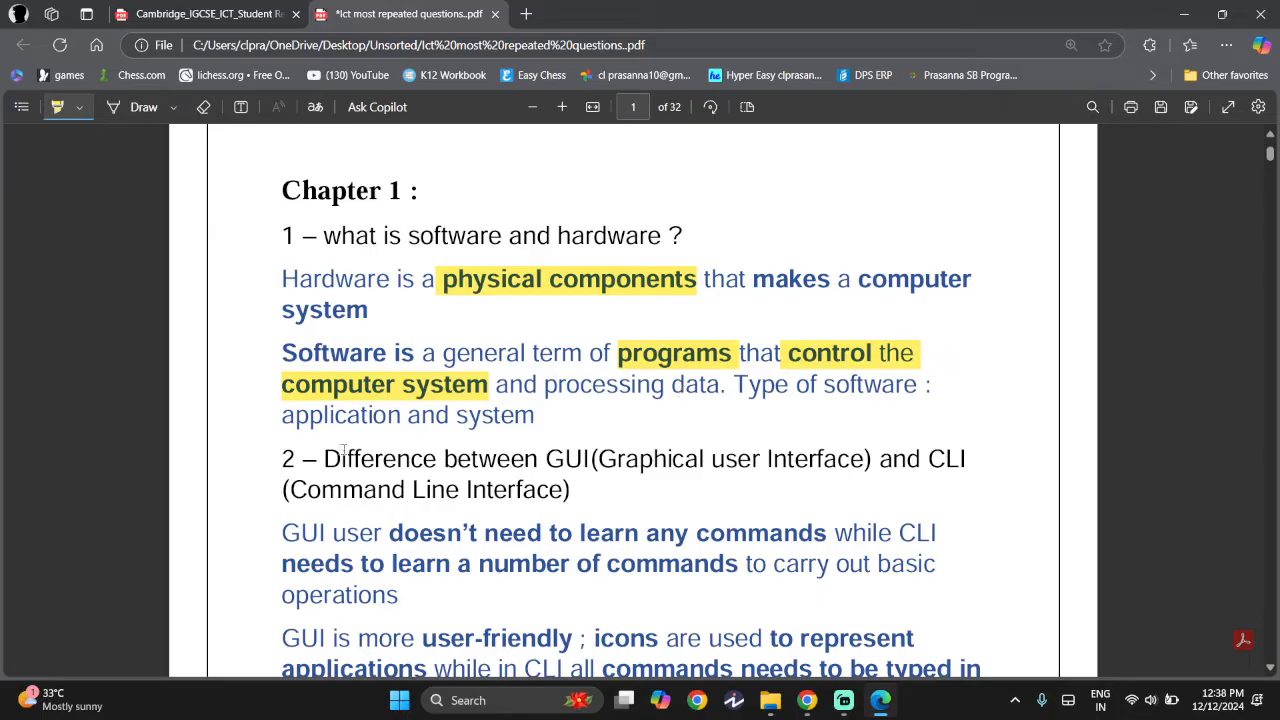
scroll("down", 3)
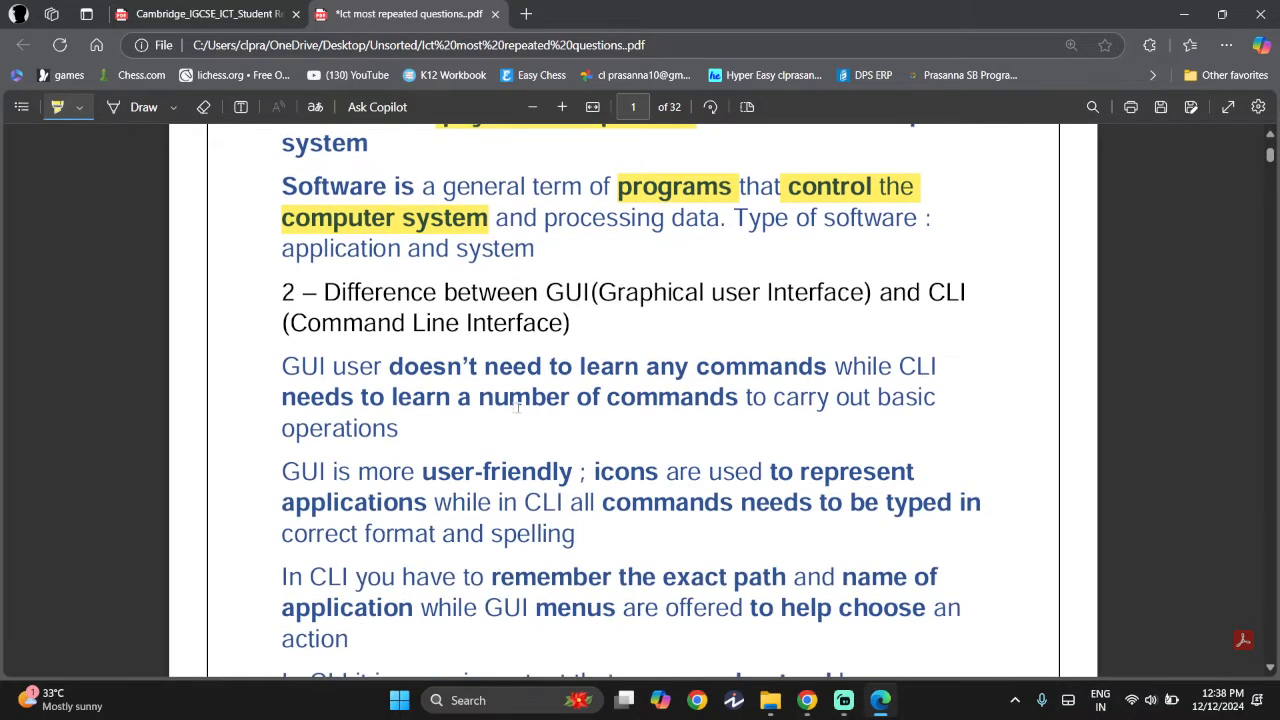
scroll("down", 3)
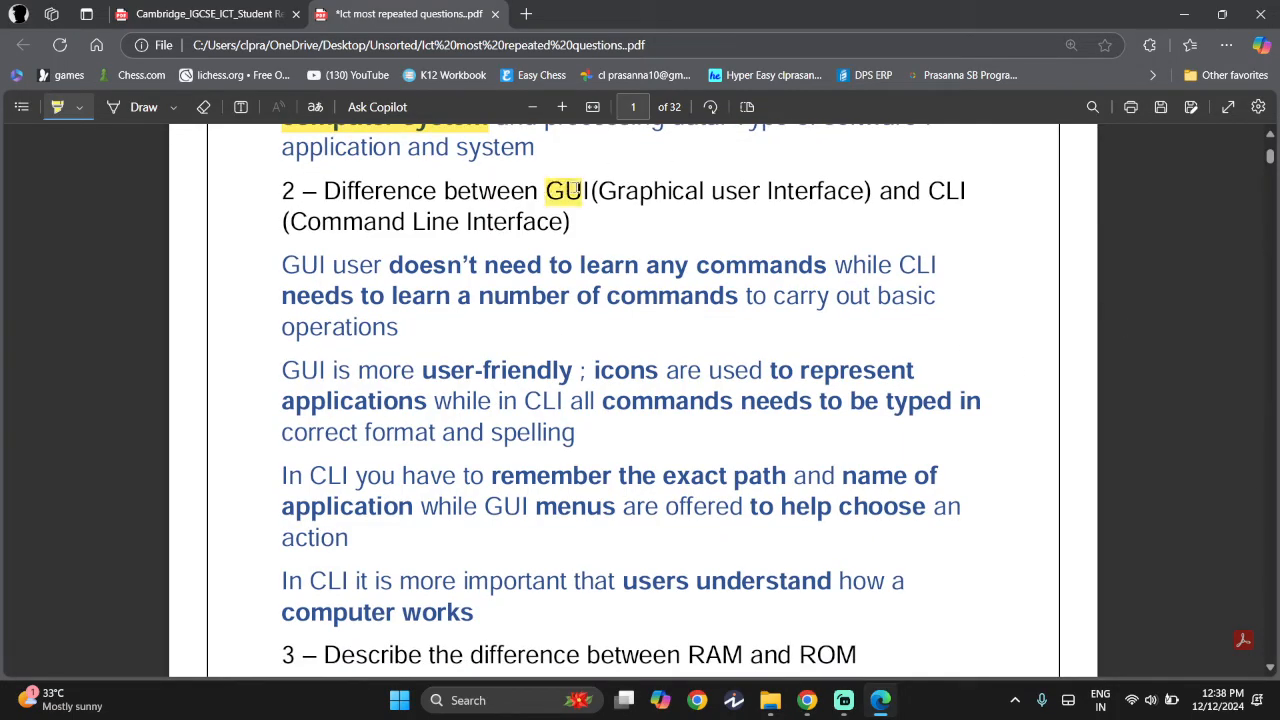
double_click(942, 191)
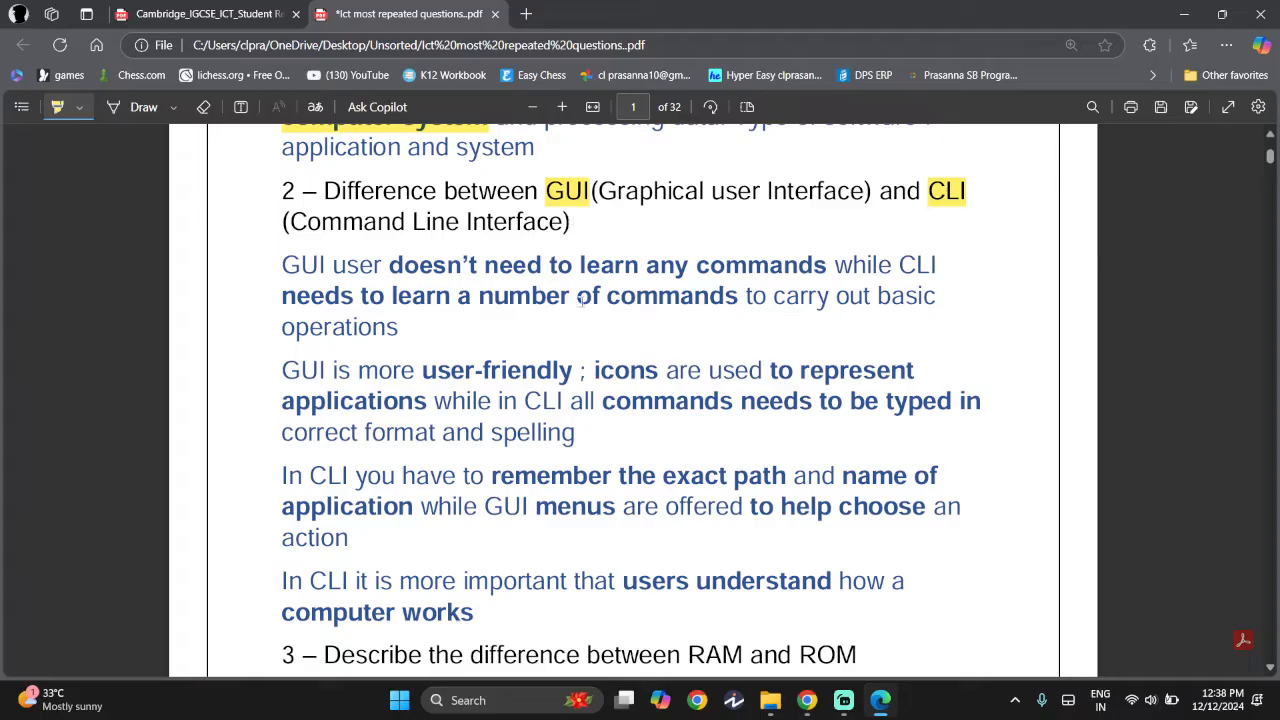
mouse_move(1170, 431)
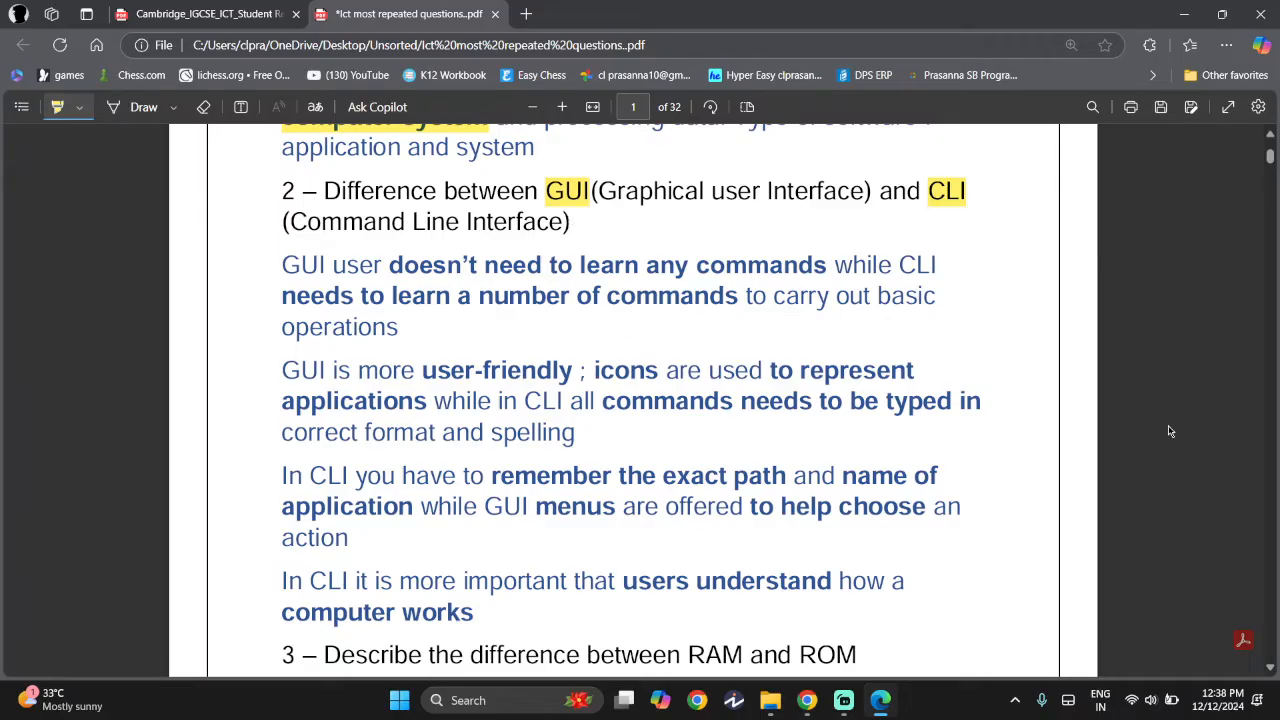
mouse_move(370, 291)
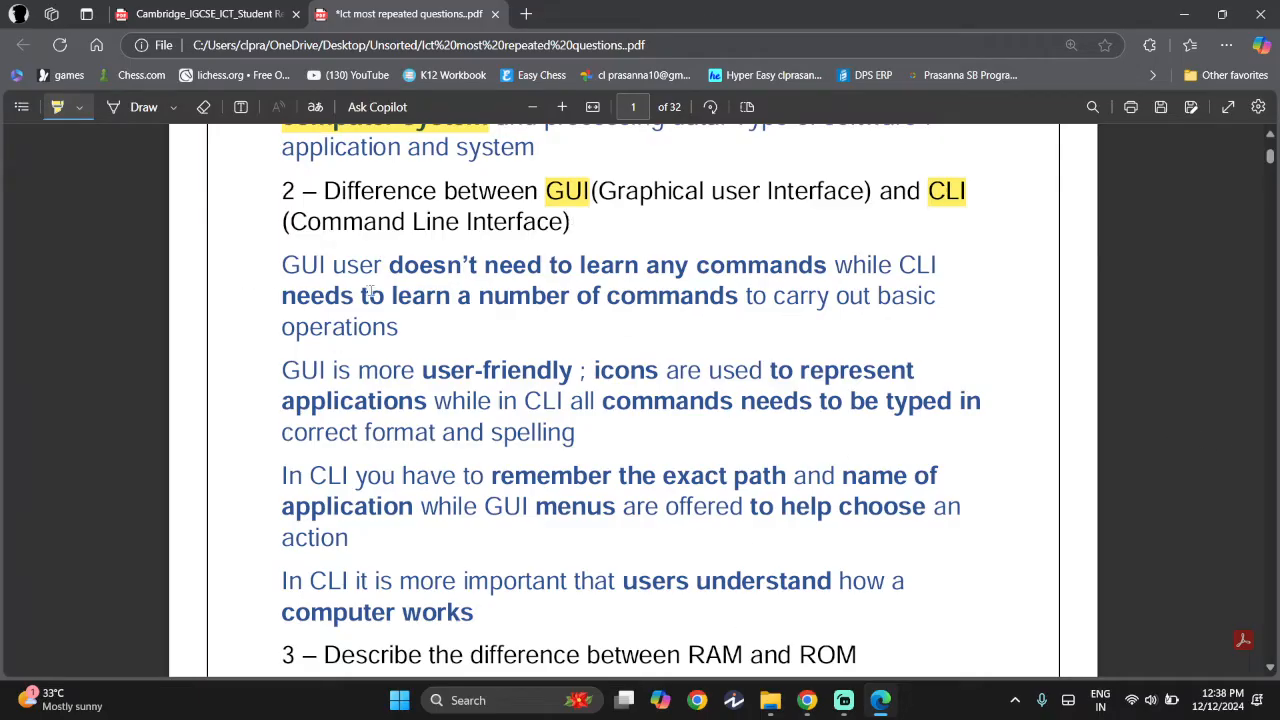
mouse_move(755, 272)
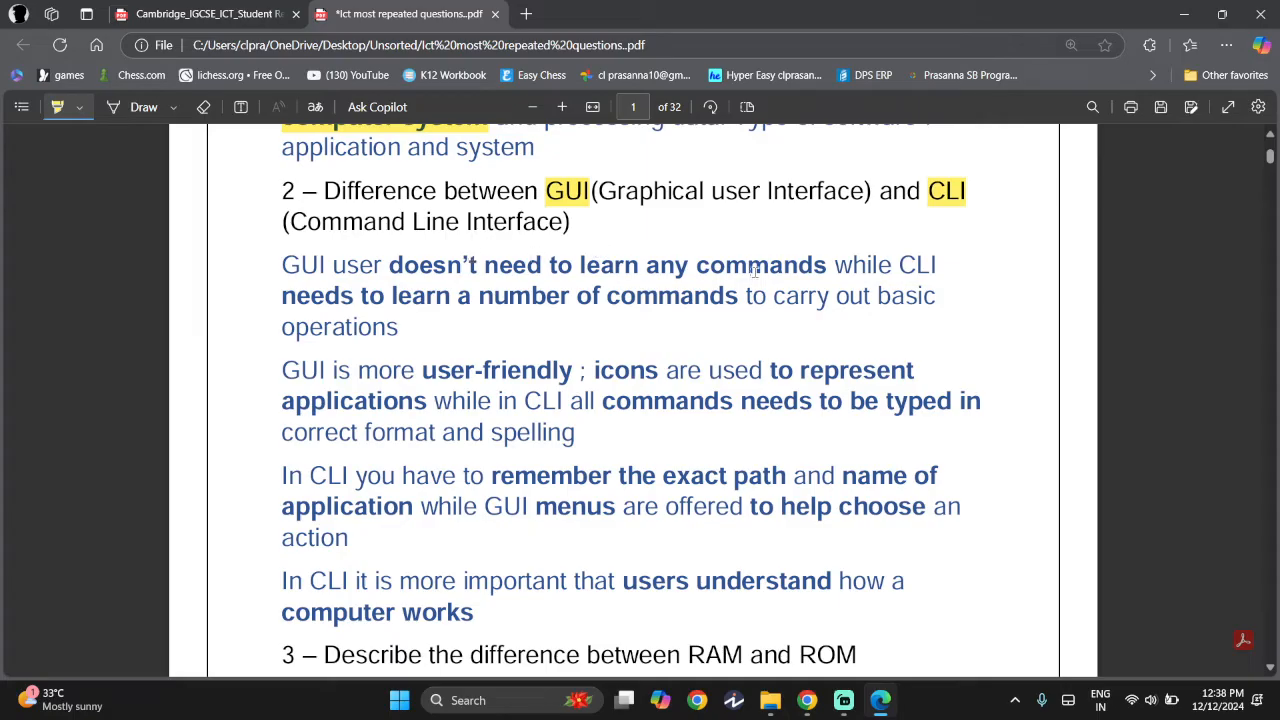
mouse_move(275, 296)
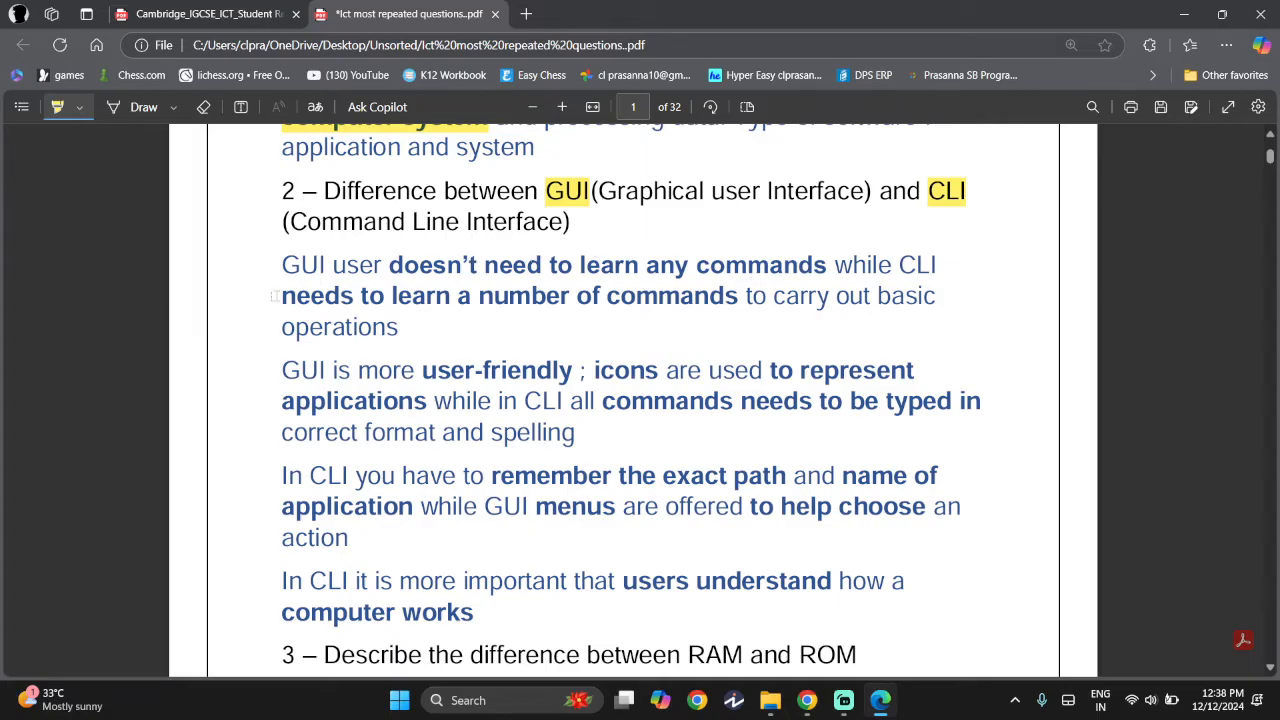
Highlight 'needs to learn a number of commands' and note 'CLI users need to learn and memorize'.
left_click_drag(281, 295, 737, 295)
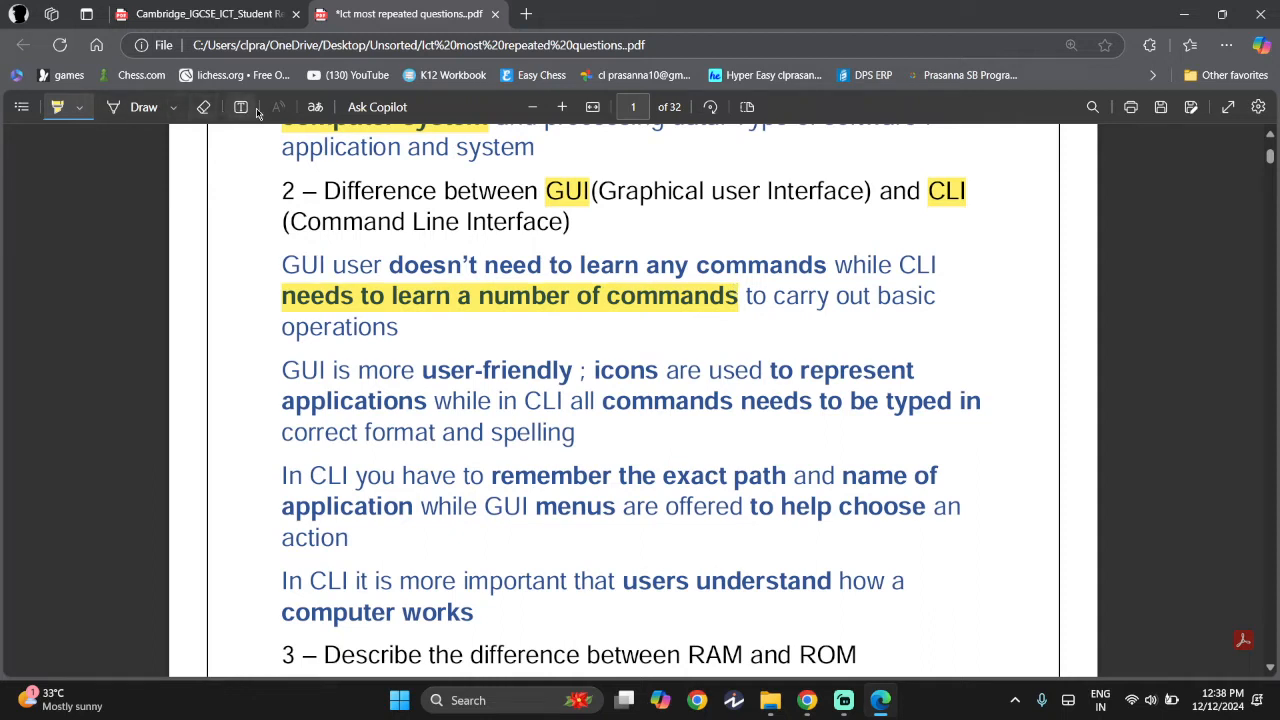
left_click(240, 107)
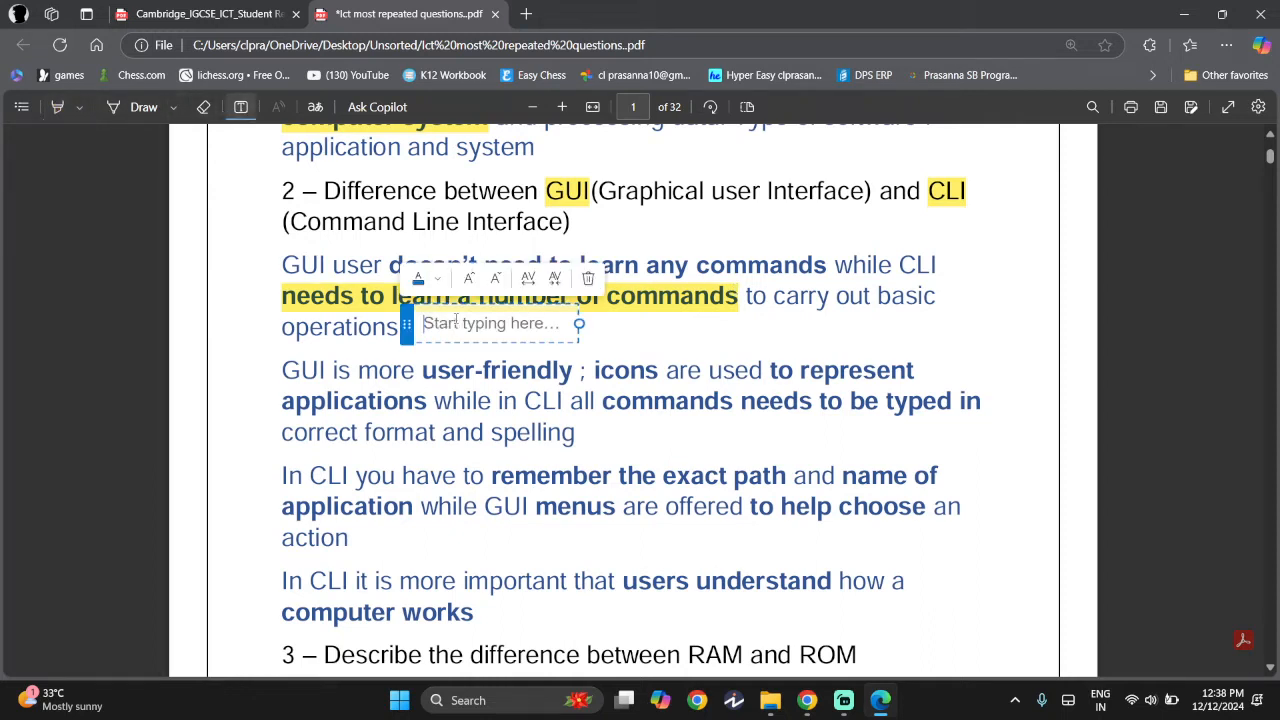
type("CLI user")
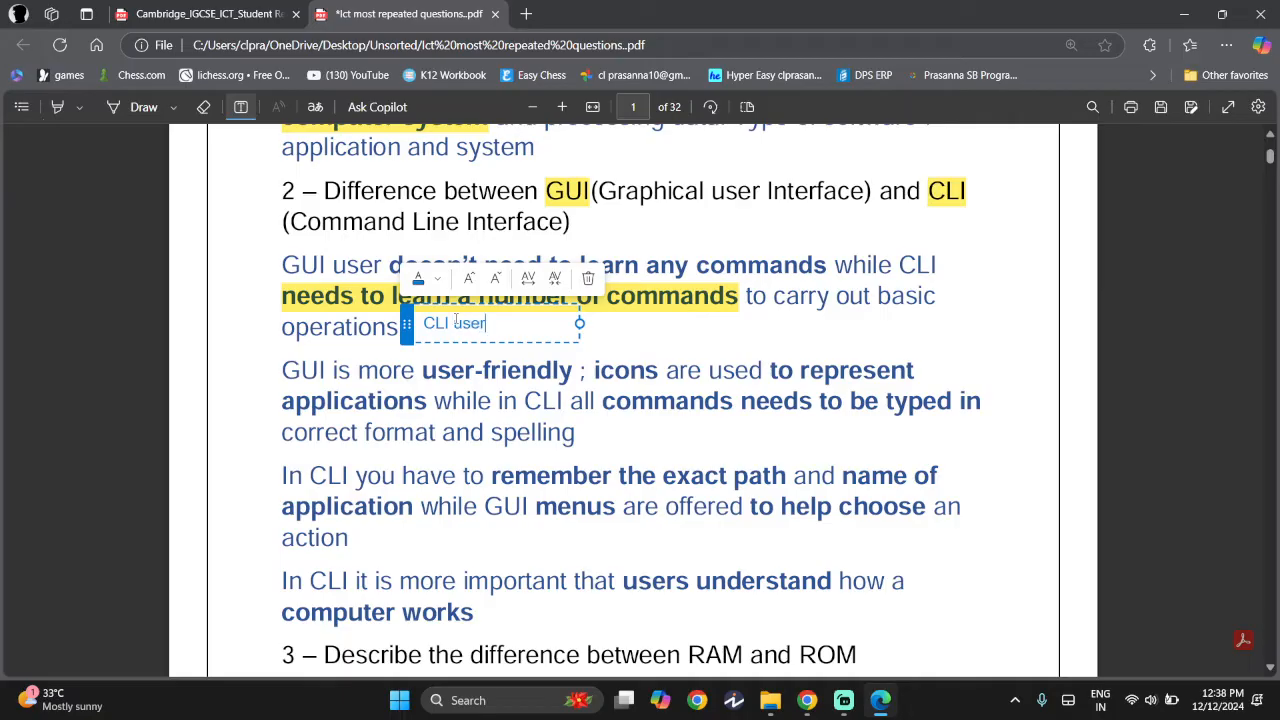
type("s need to")
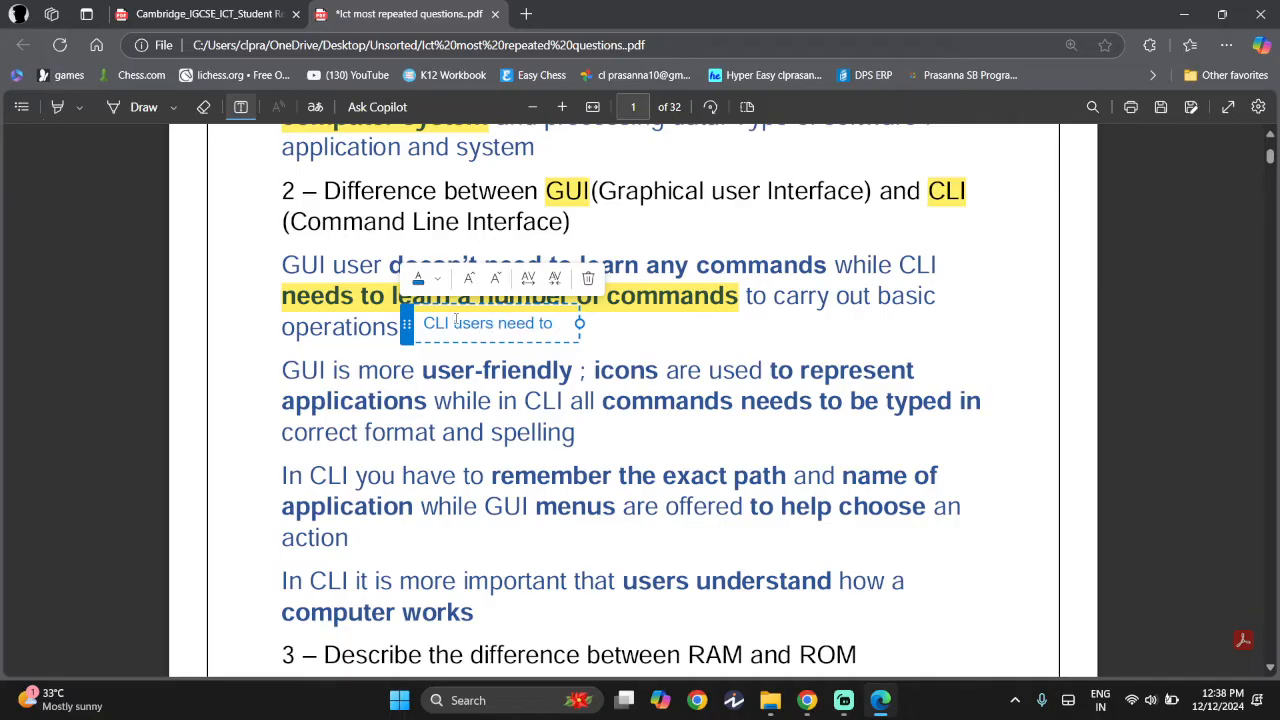
type("learn and memorize programs")
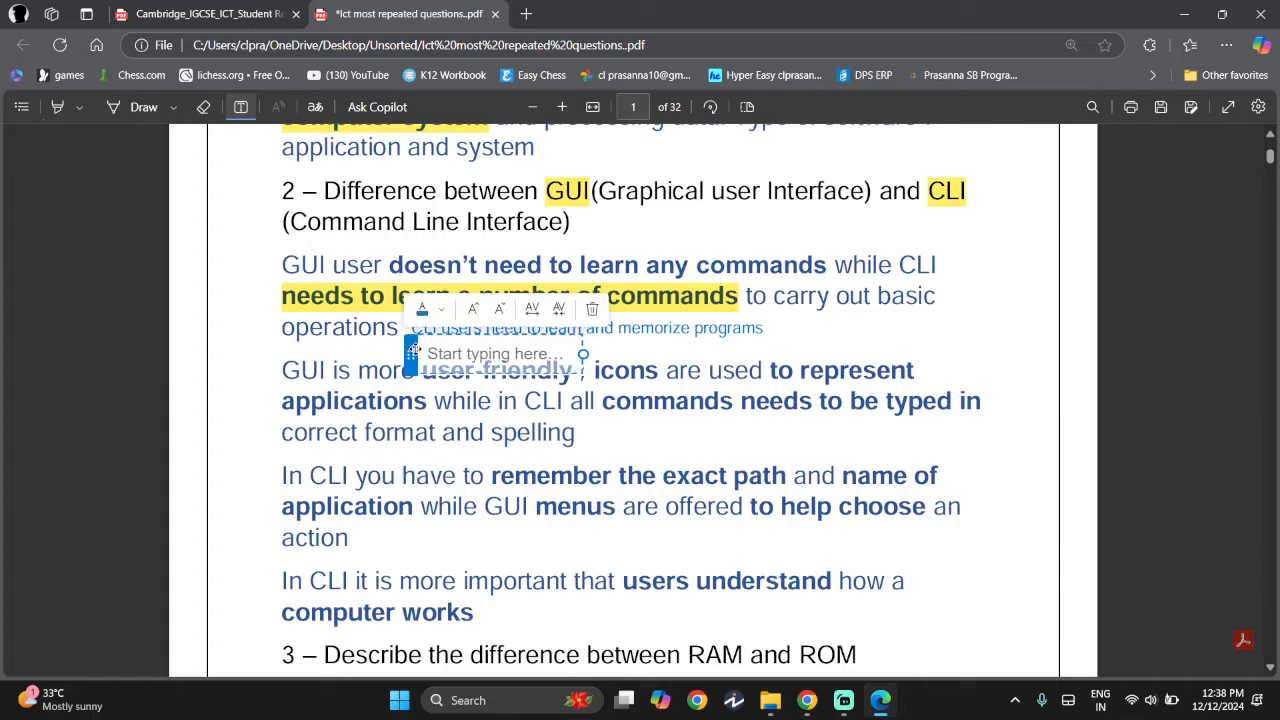
Add the note 'intuitive' above user-friendly and highlight 'commands needs to be typed in'.
type("intuitive")
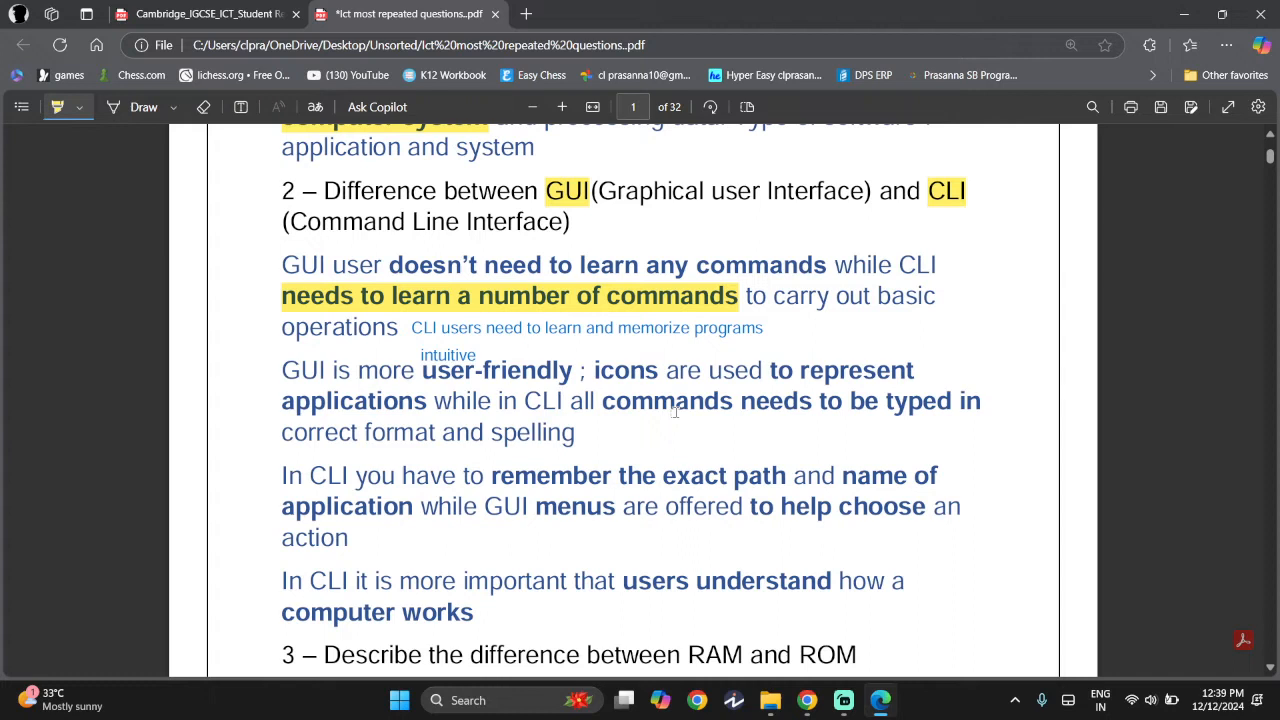
left_click_drag(600, 400, 983, 400)
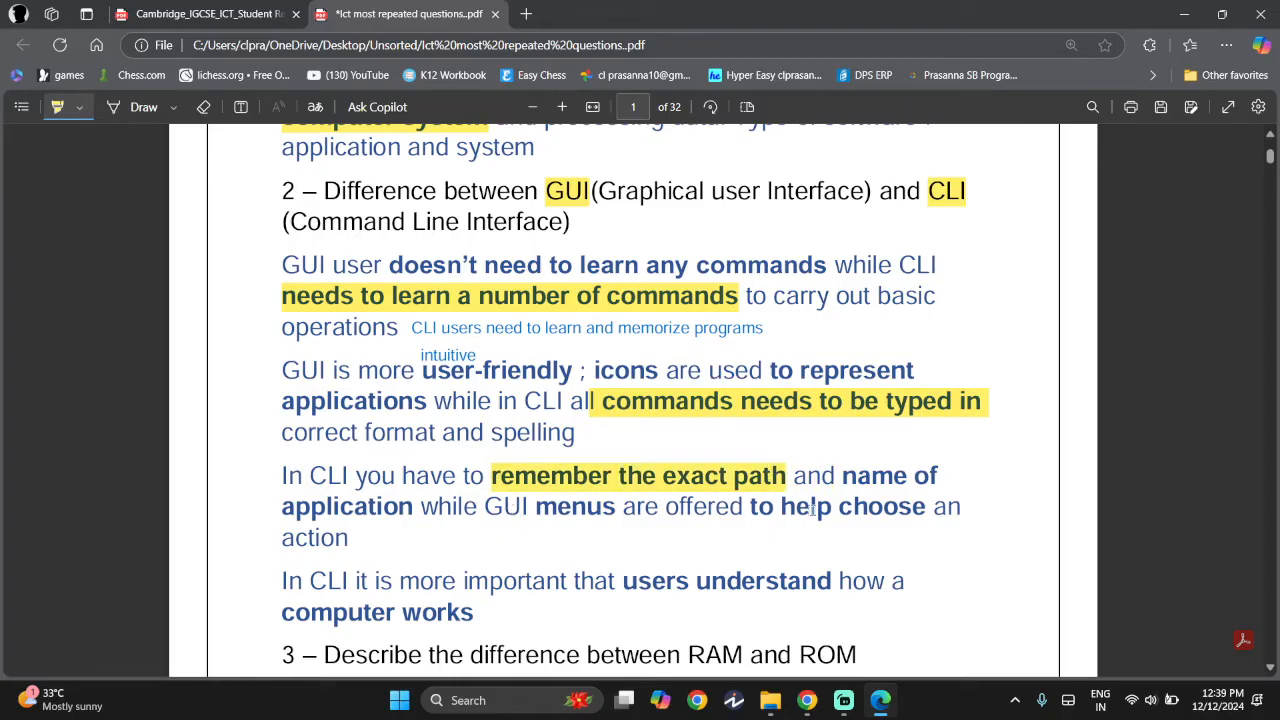
mouse_move(315, 581)
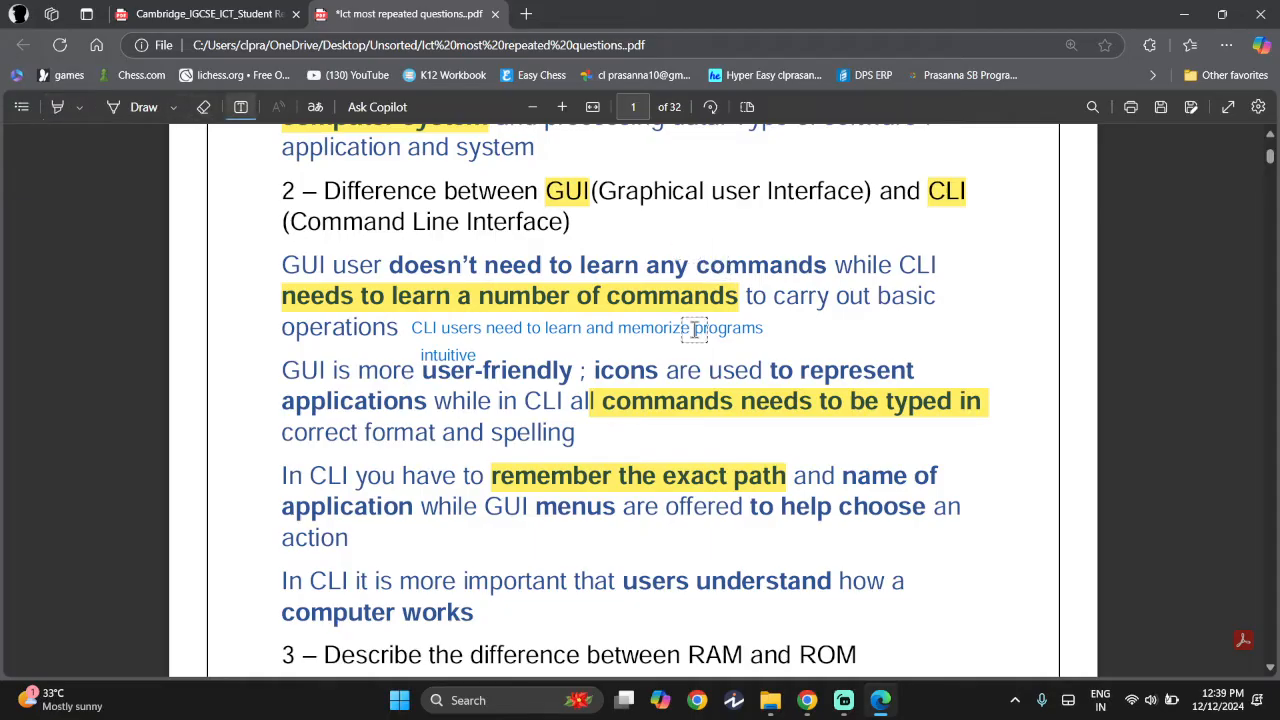
Type notes 'In CLI, the user is more in control with the computer' and 'CLI is faster for experienced users'.
left_click(515, 543)
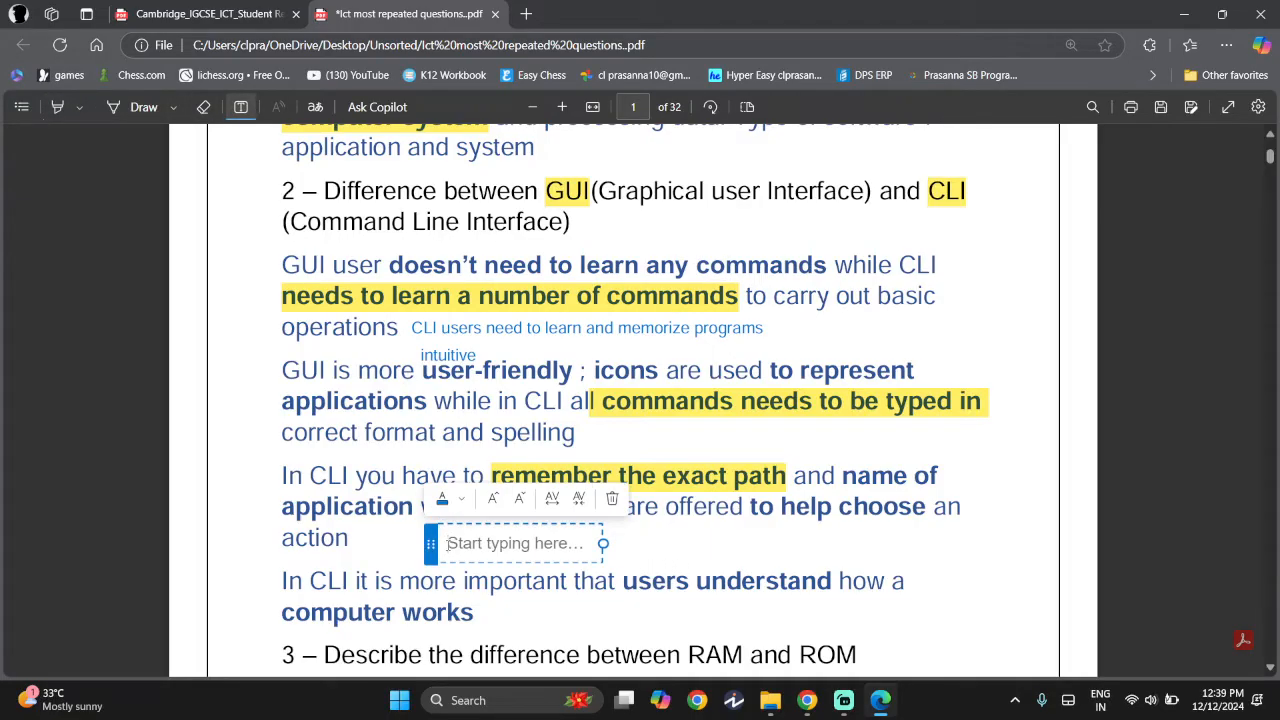
type("in CLI,")
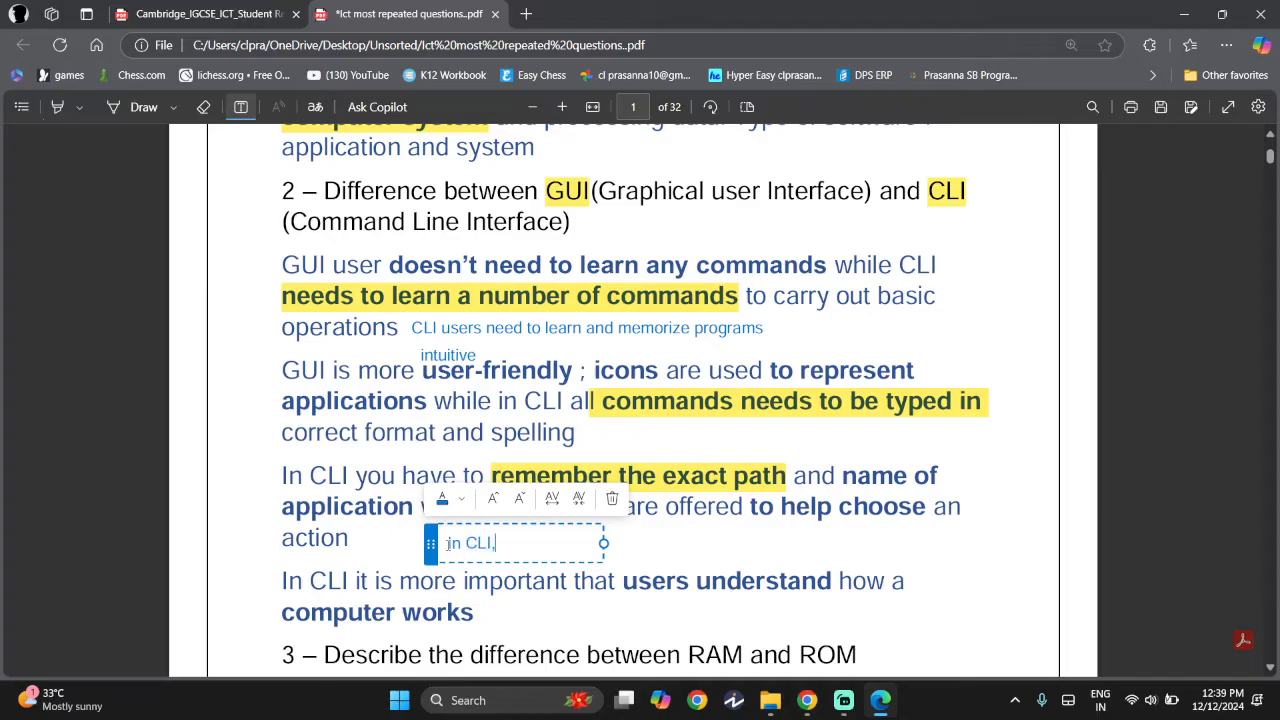
type(", the user is in")
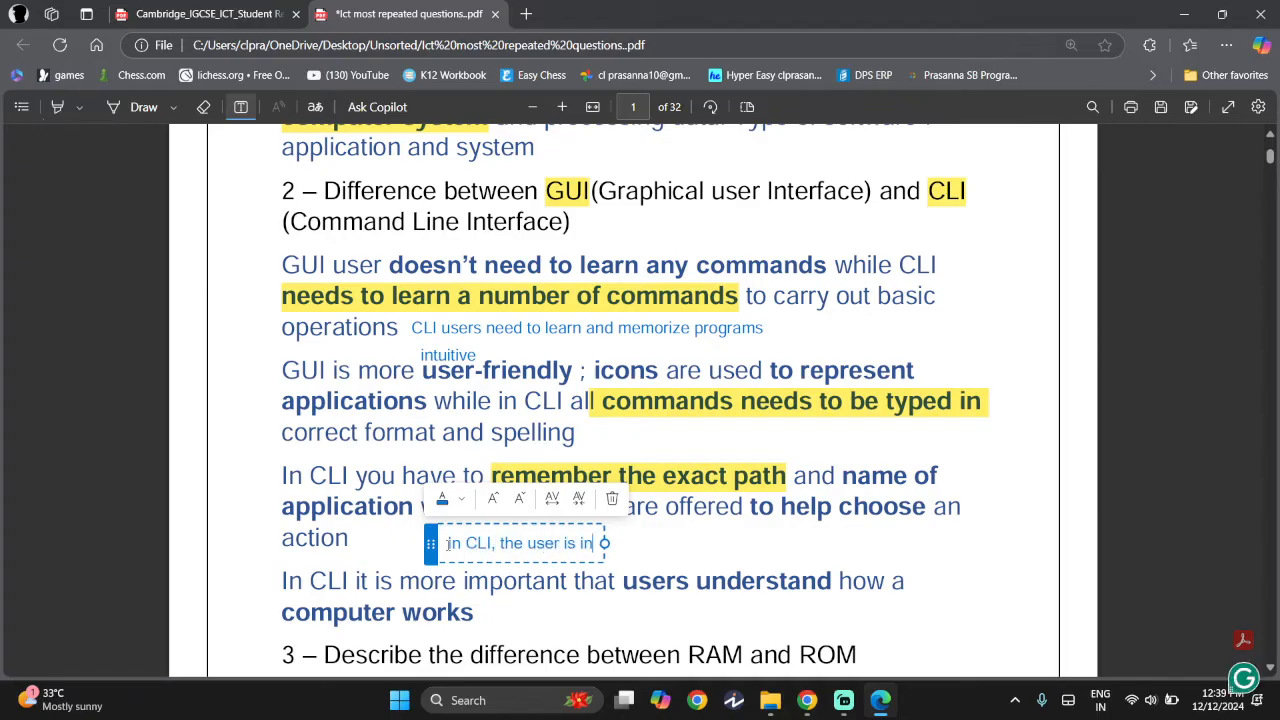
type("more")
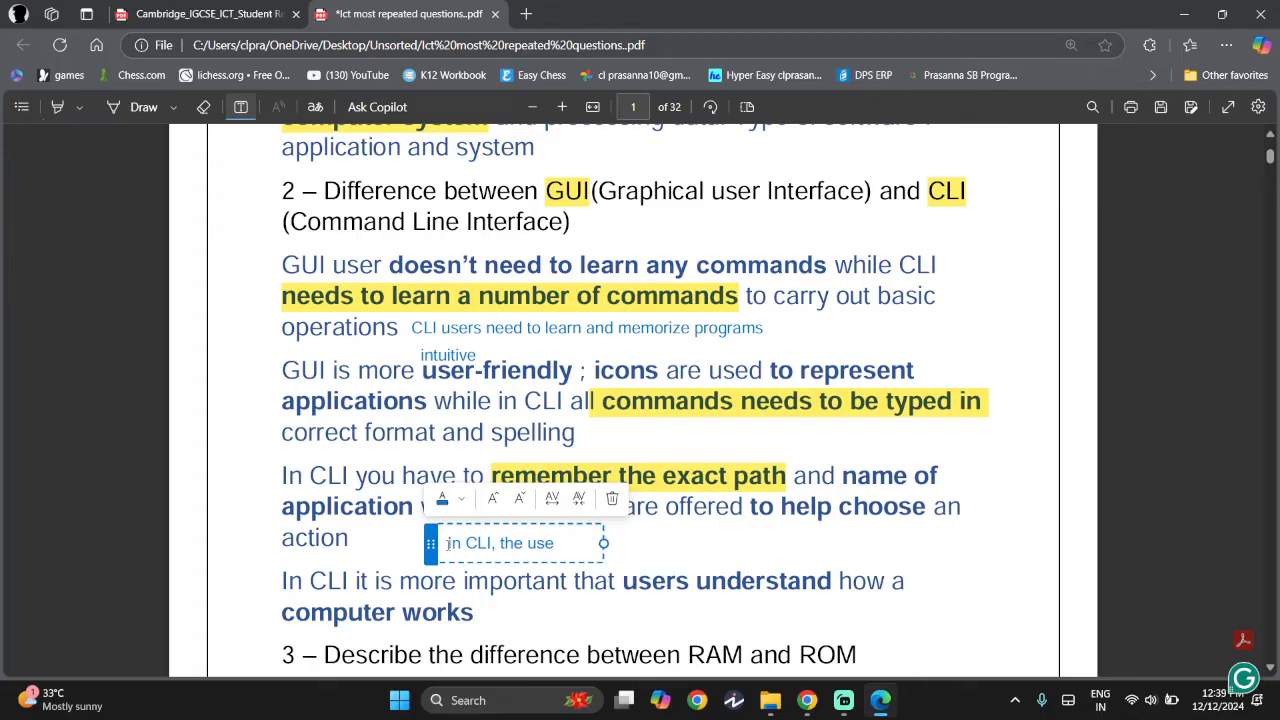
type("r")
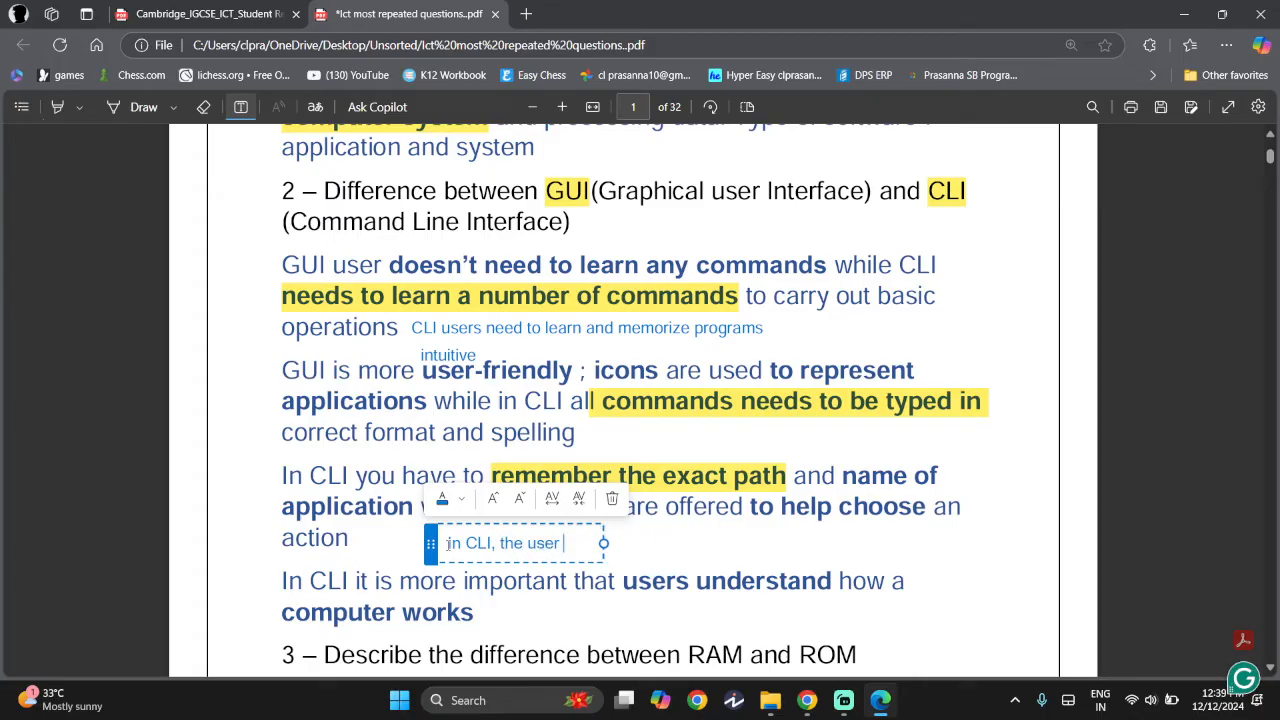
type("is in more")
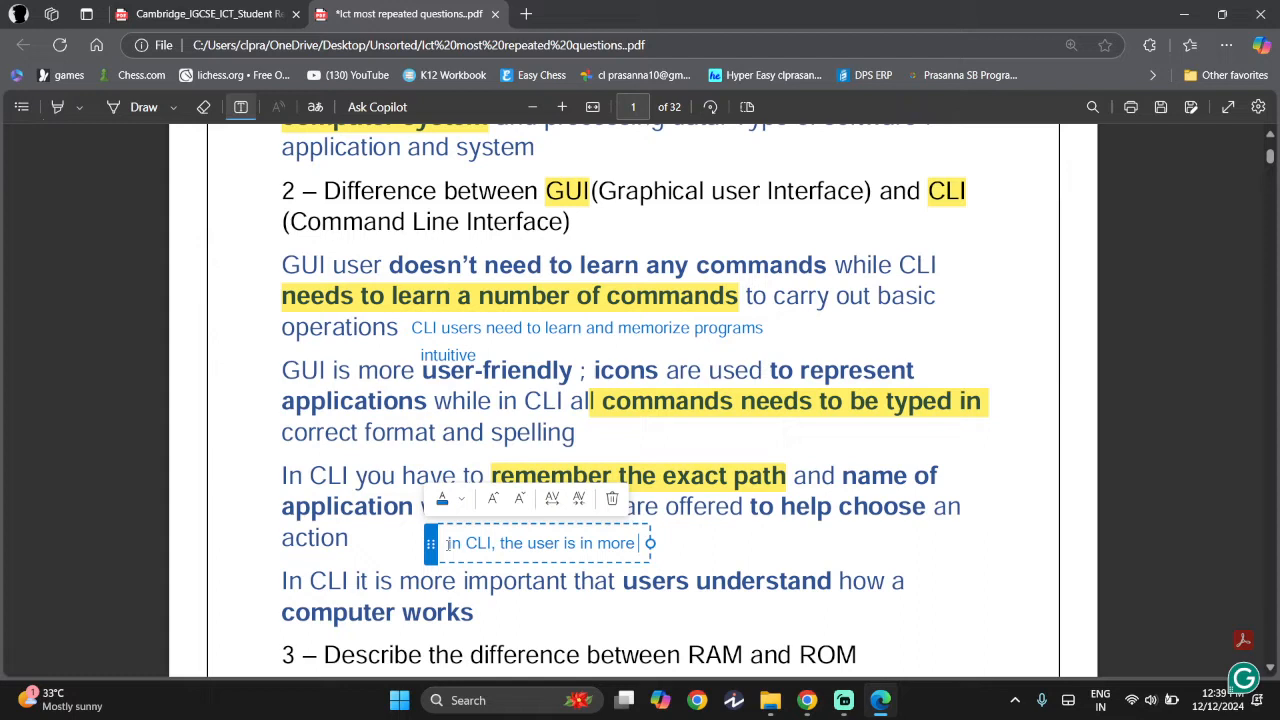
type("control with (")
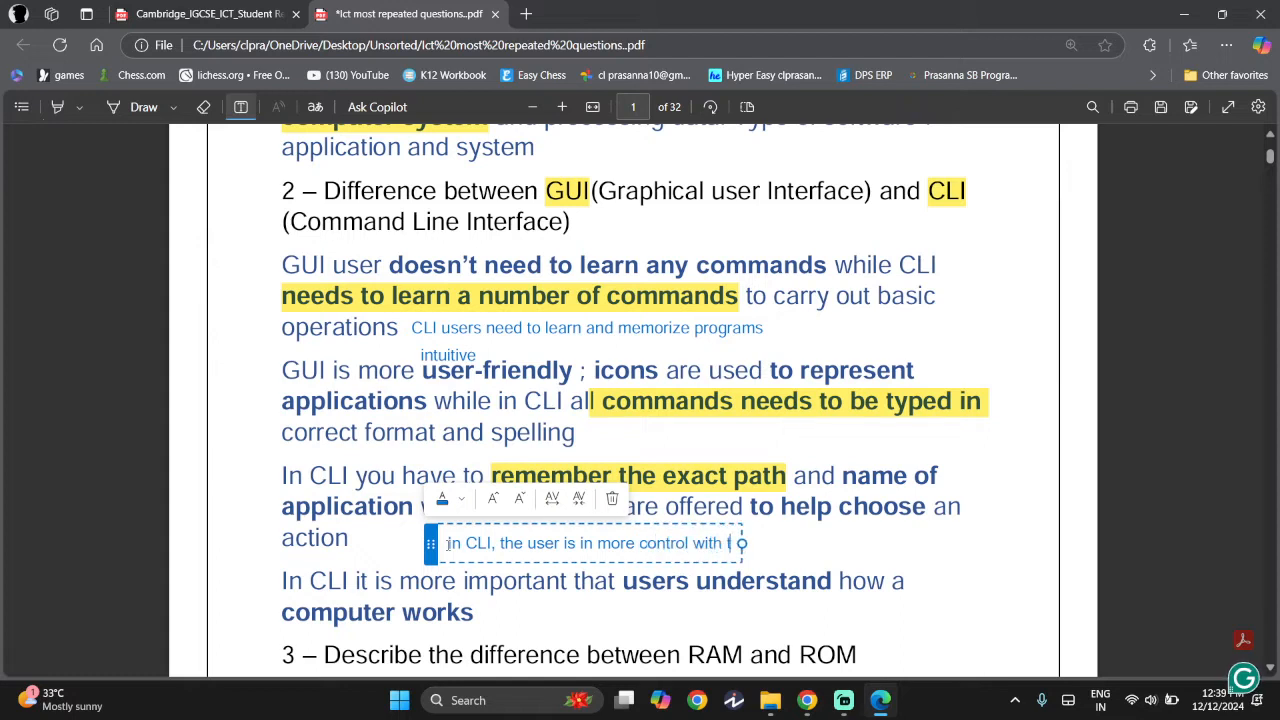
type("the computer")
type("CLI")
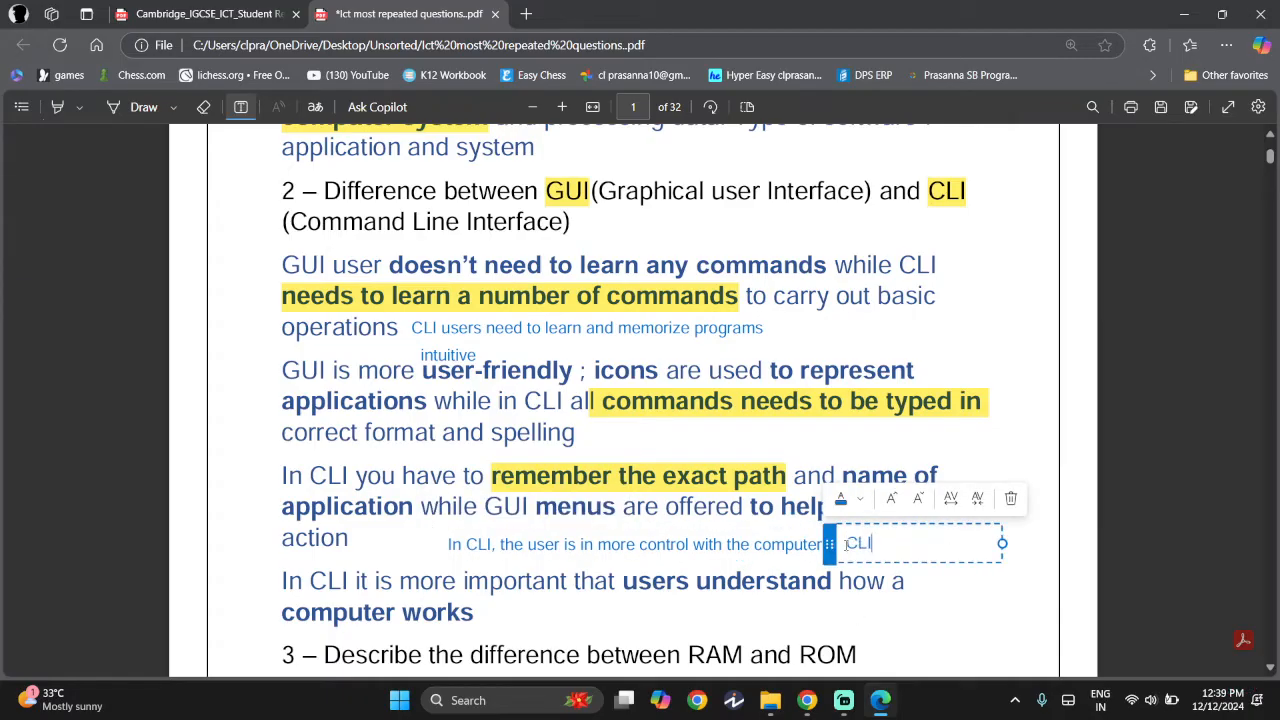
type(", its")
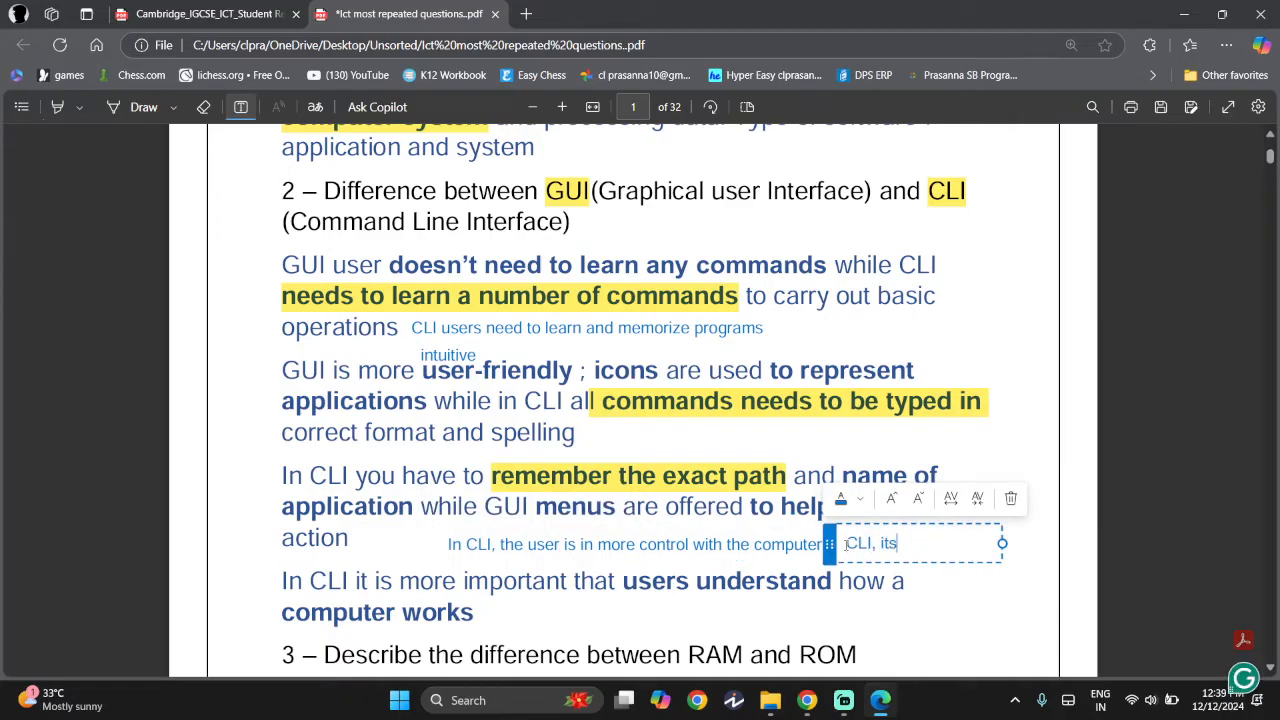
type("CLI is fa")
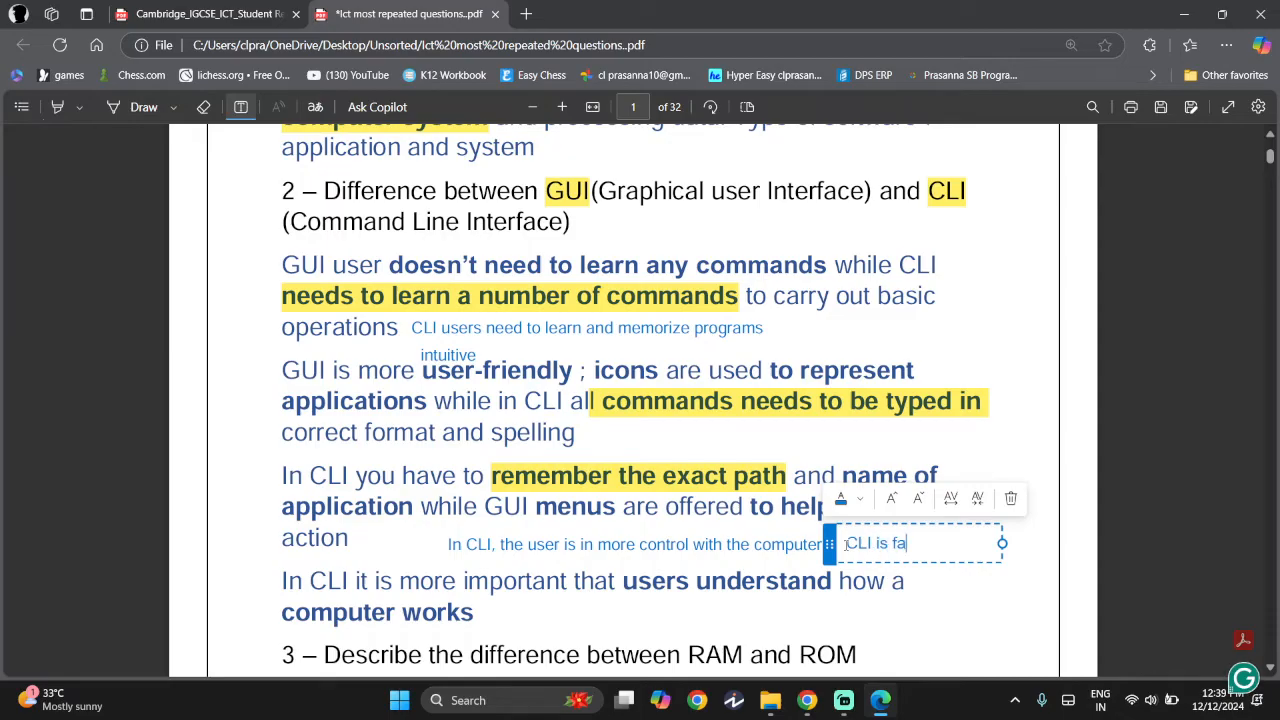
type("ster for experienced users")
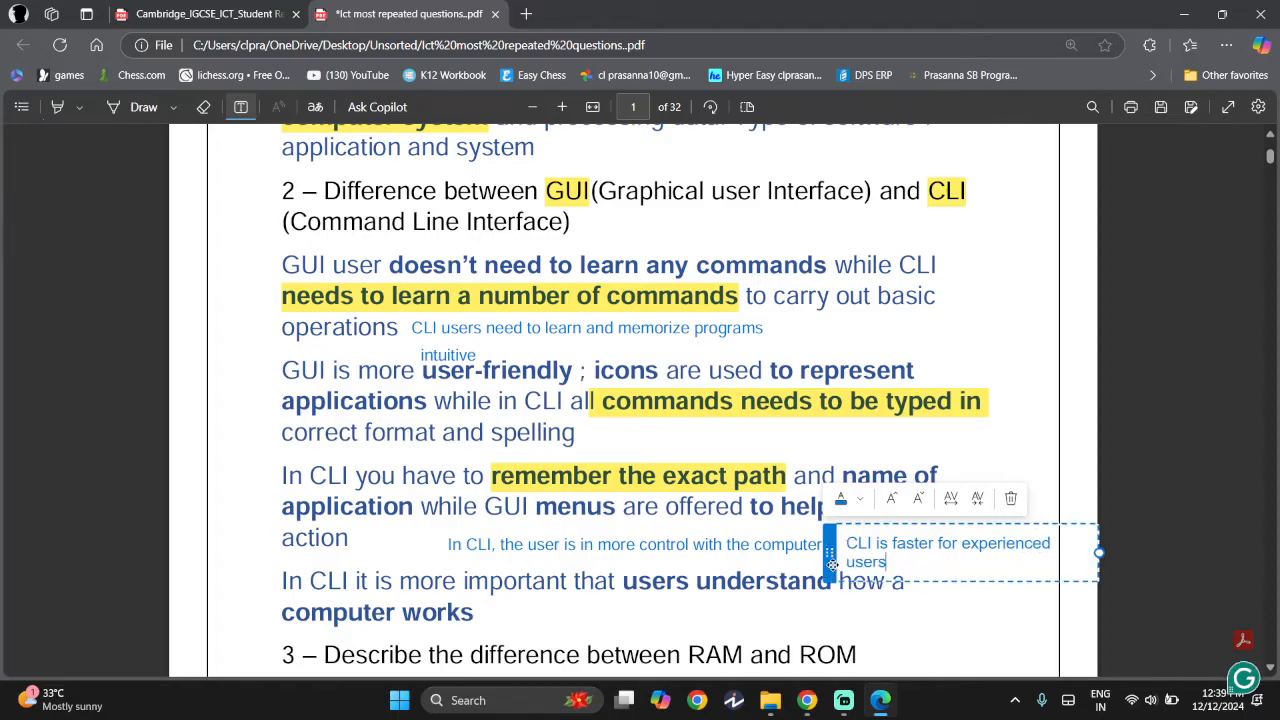
Type the notes 'CLI takes up less memory than GUI' and 'GUI using WIMP interface' on question 2.
left_click(844, 606)
type("CLI tak")
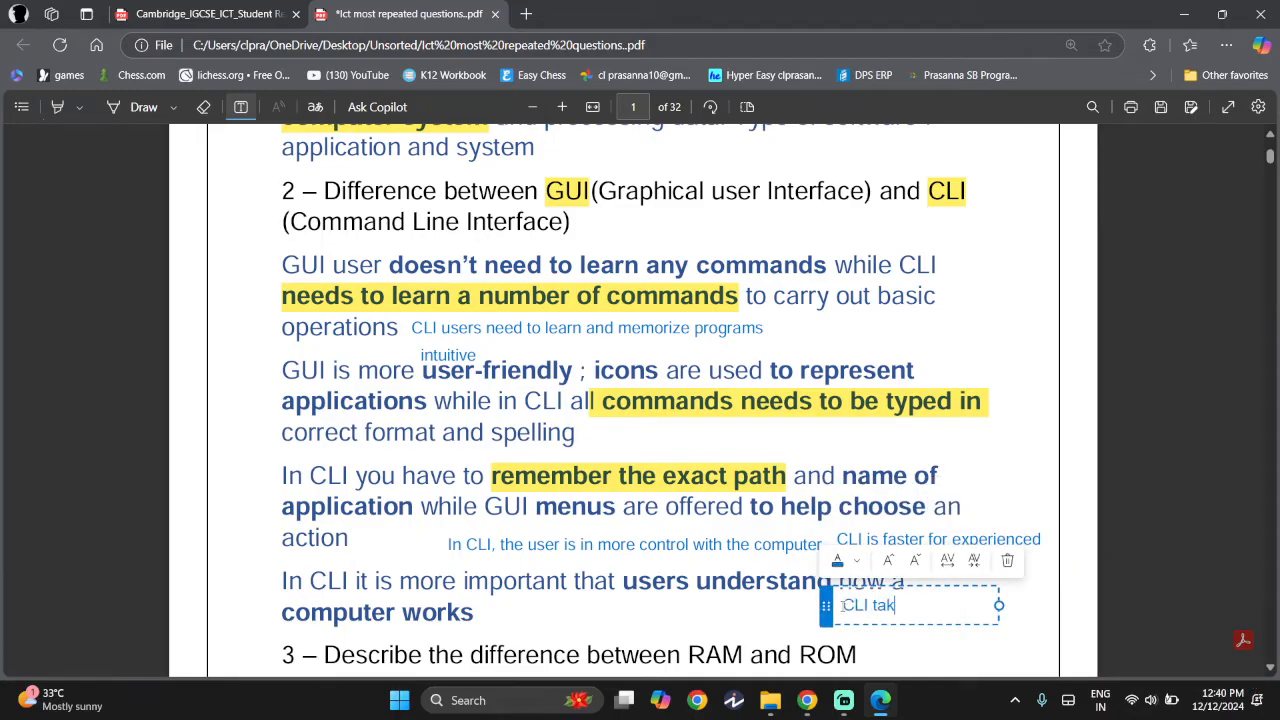
type("es up")
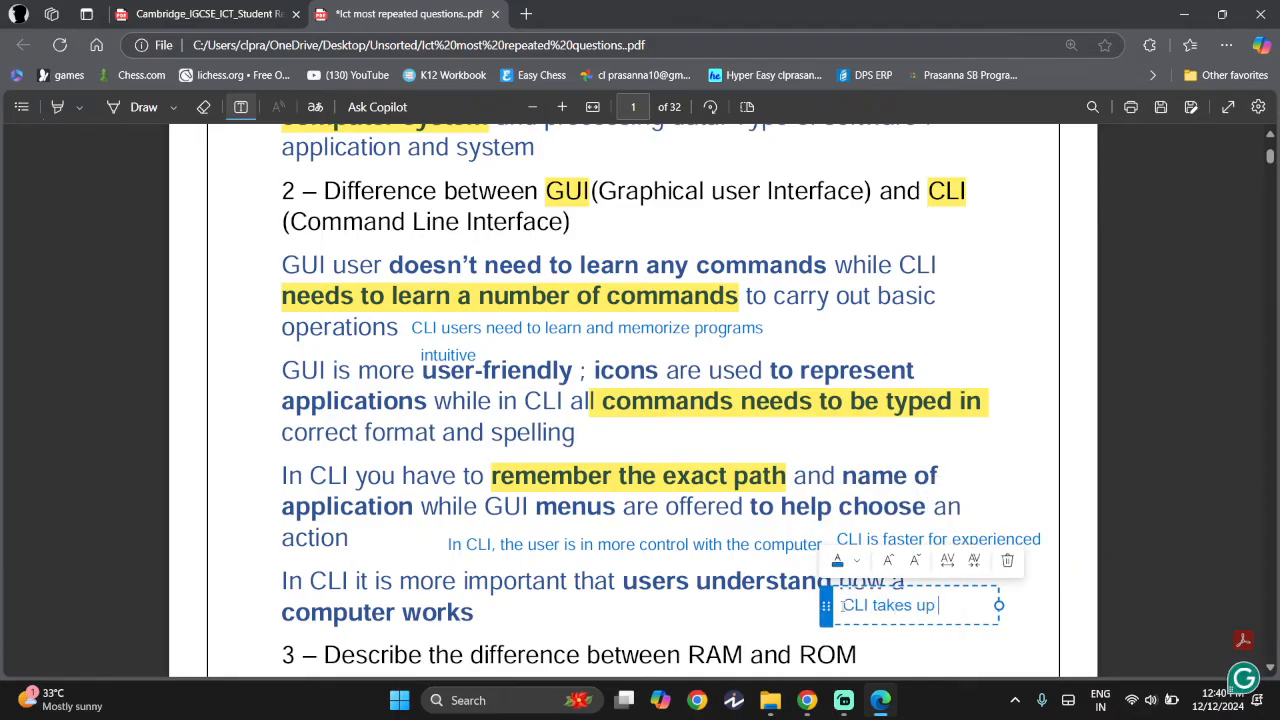
type("less memory that")
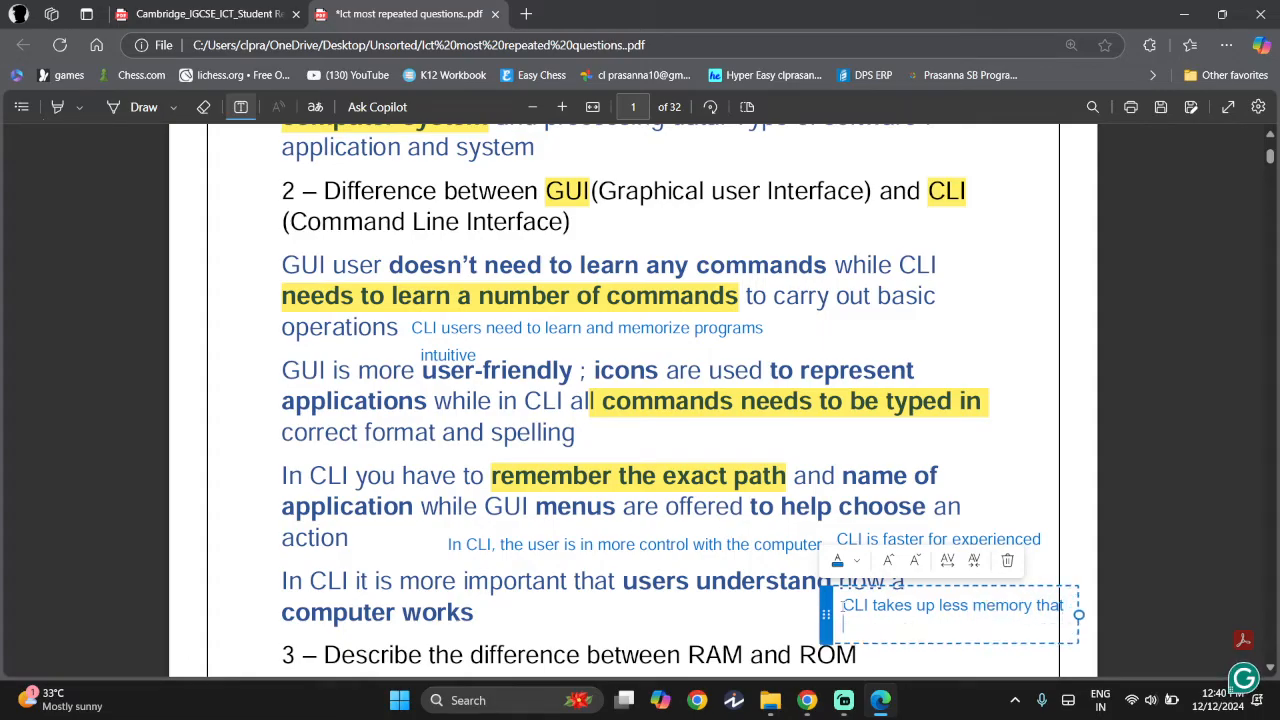
type("Gui")
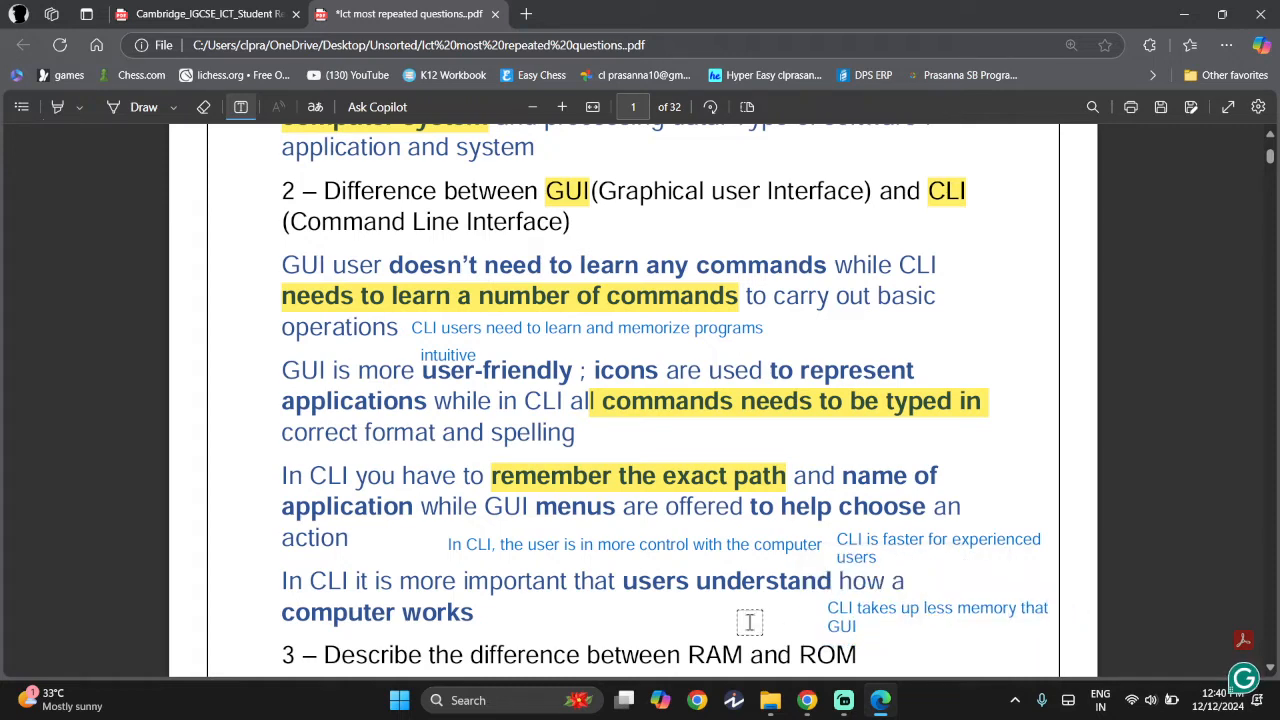
mouse_move(667, 436)
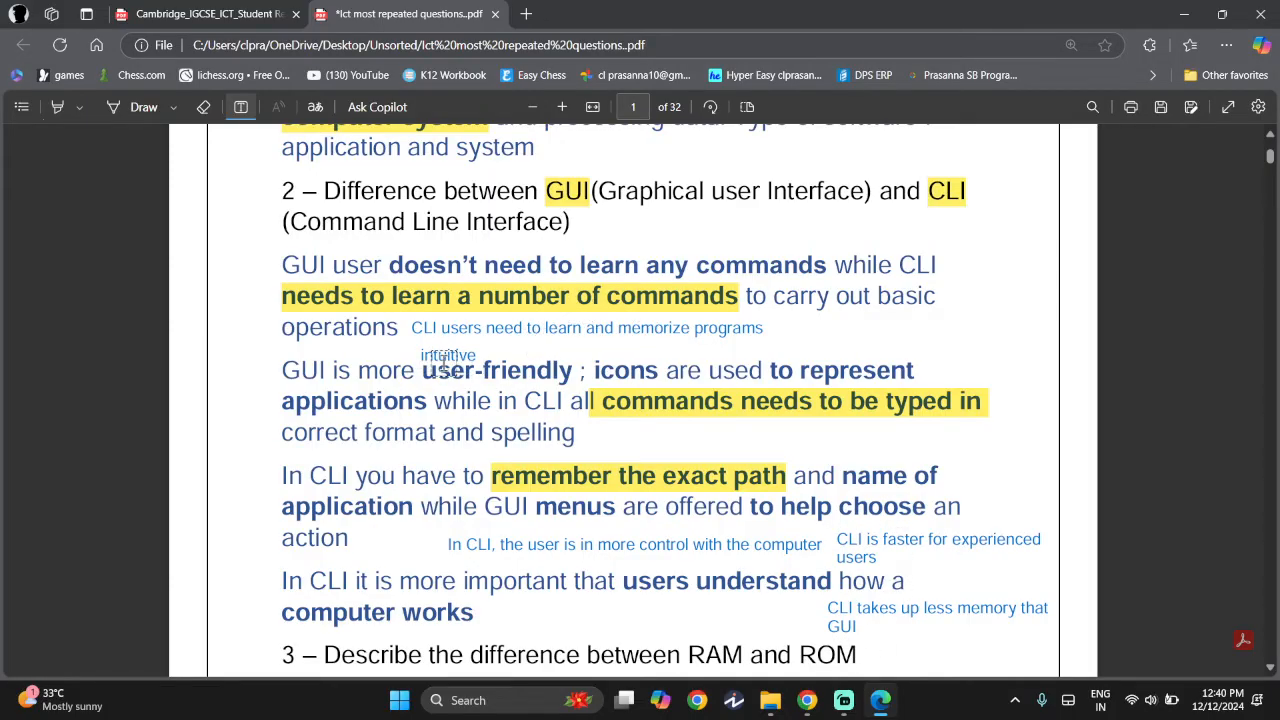
mouse_move(676, 218)
type("GUI")
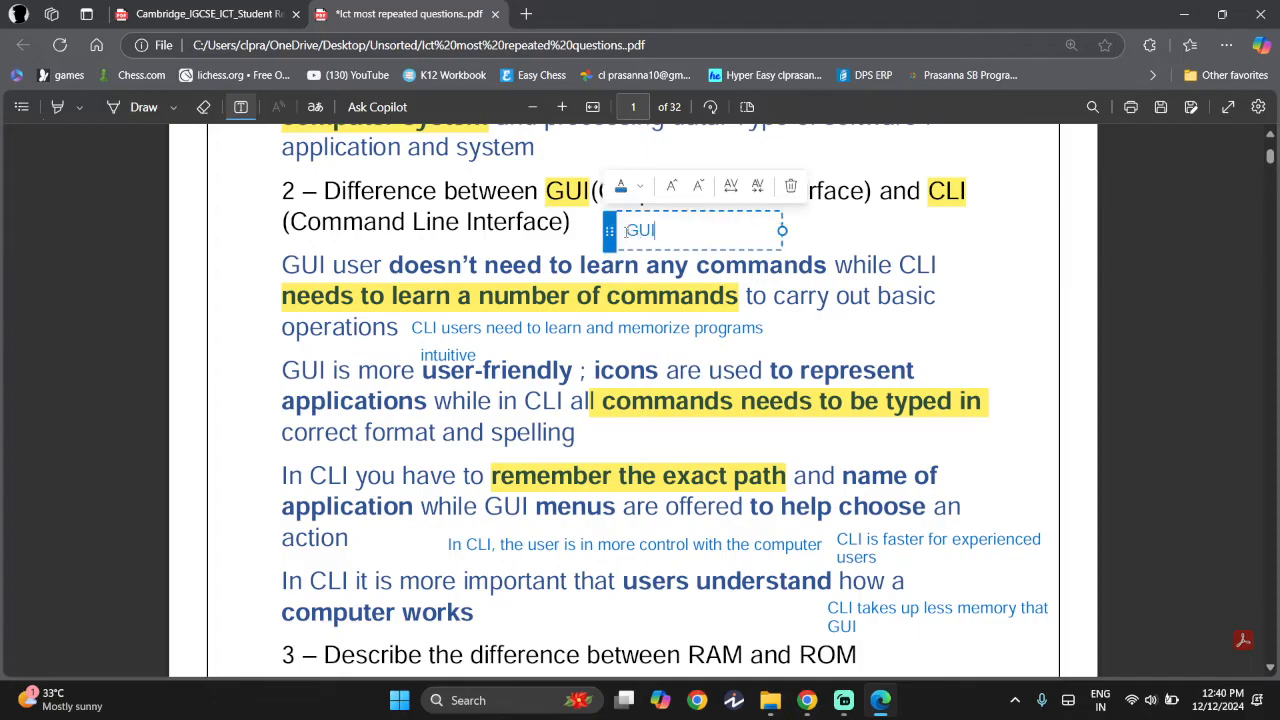
type("using WI")
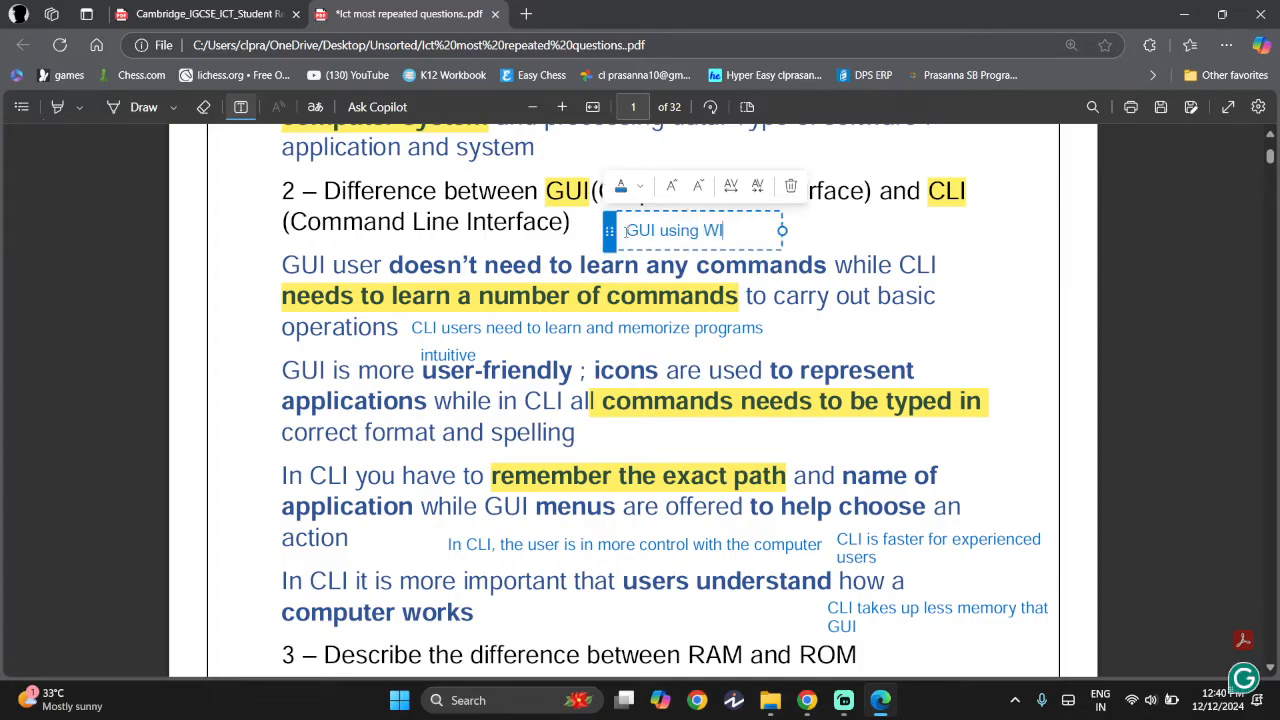
type("MP interface")
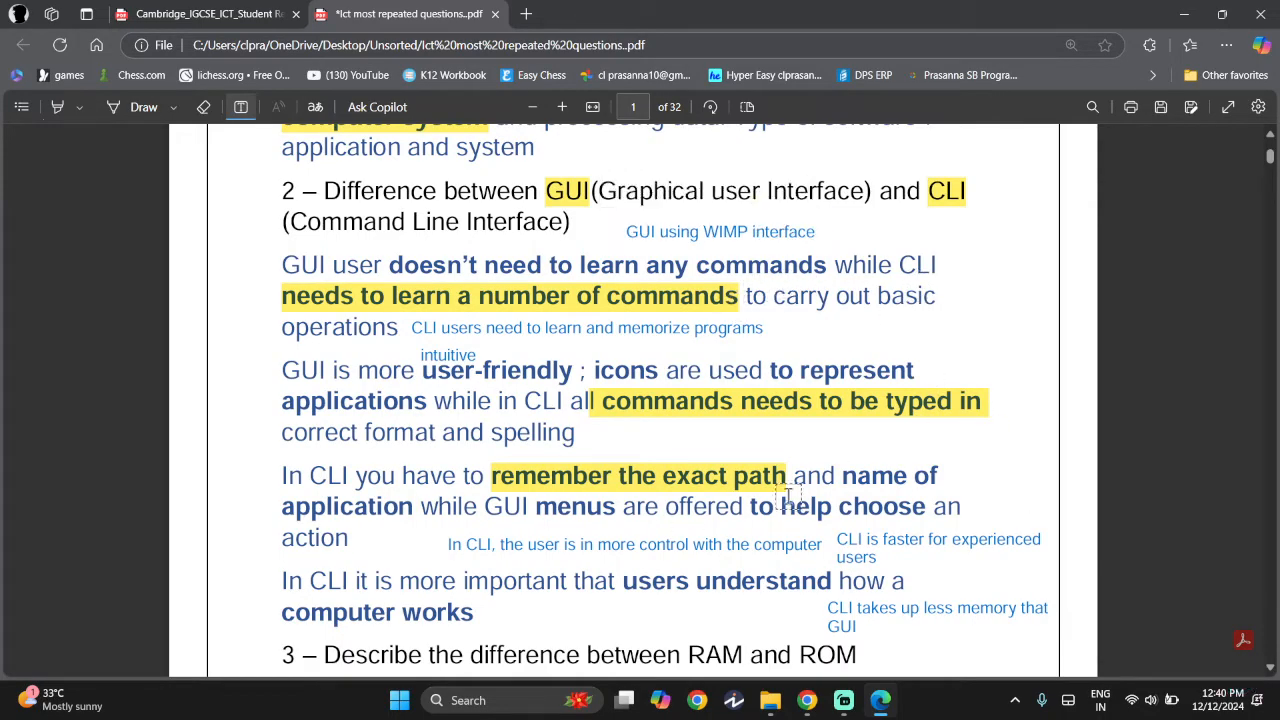
Switch the highlighter to red and highlight 'temporarily' and 'permanent' in question 3.
scroll("down", 3)
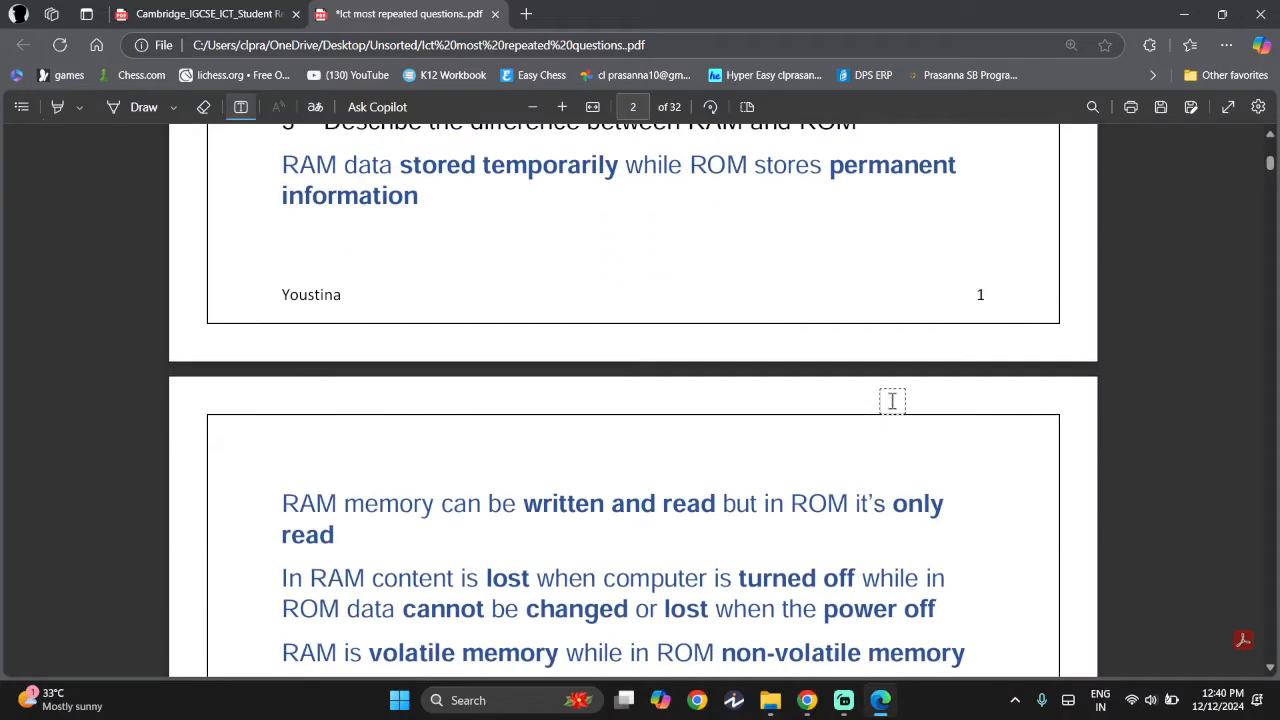
scroll("up", 3)
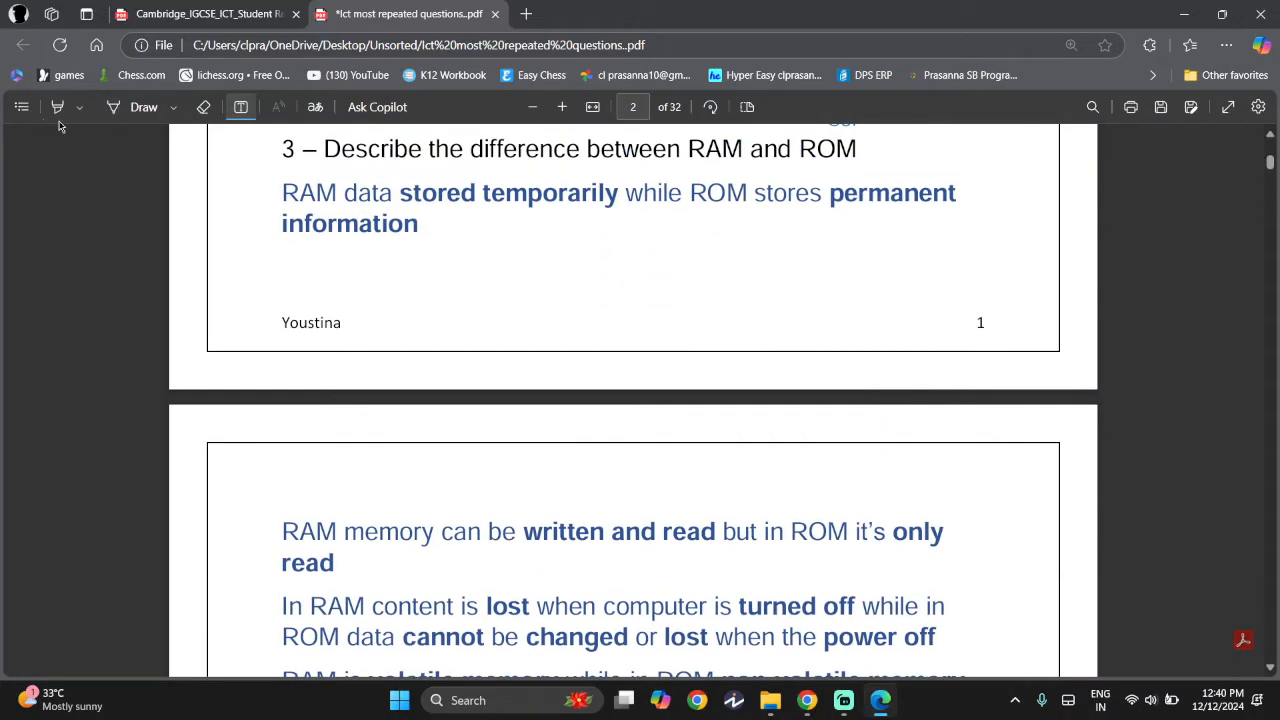
left_click(57, 107)
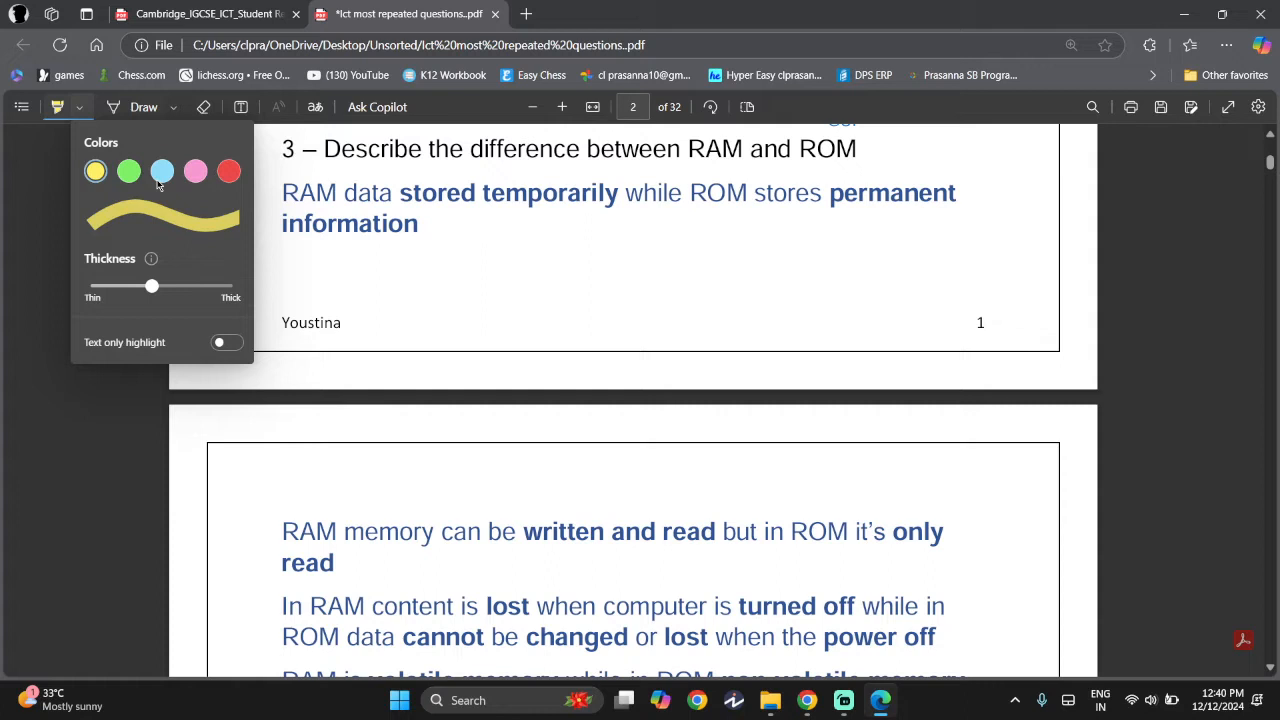
scroll("down", 3)
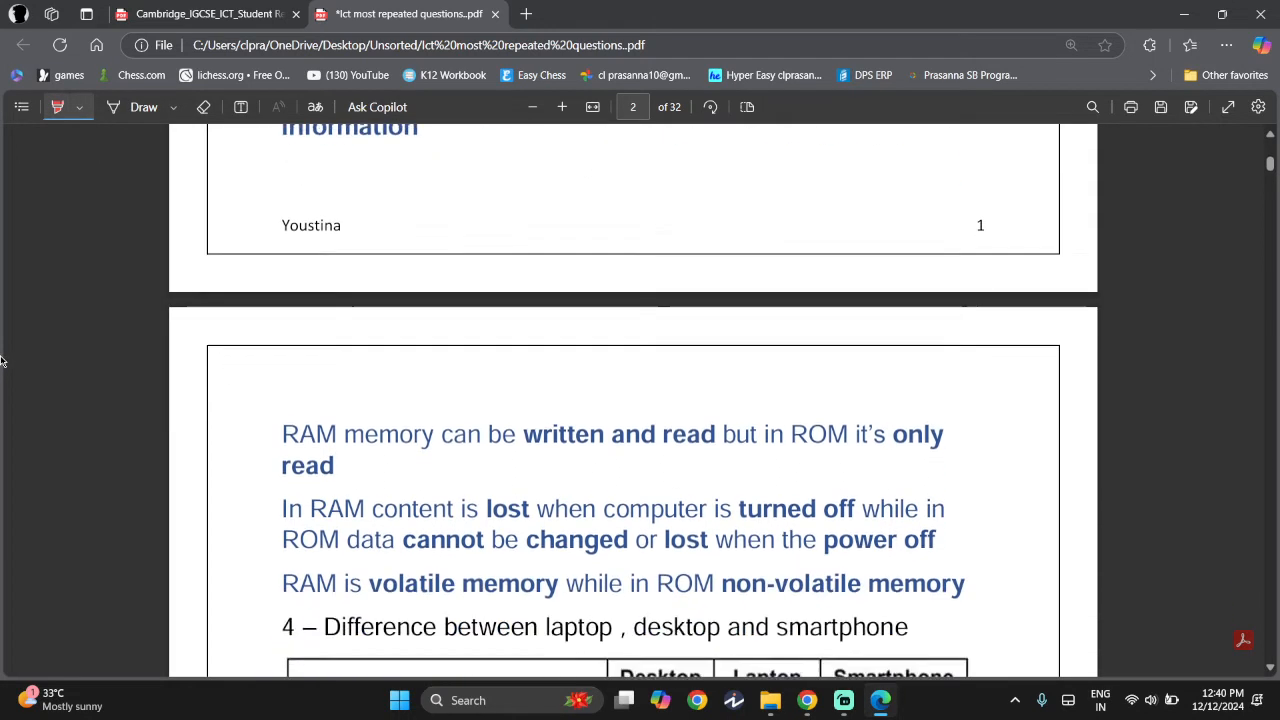
scroll("up", 3)
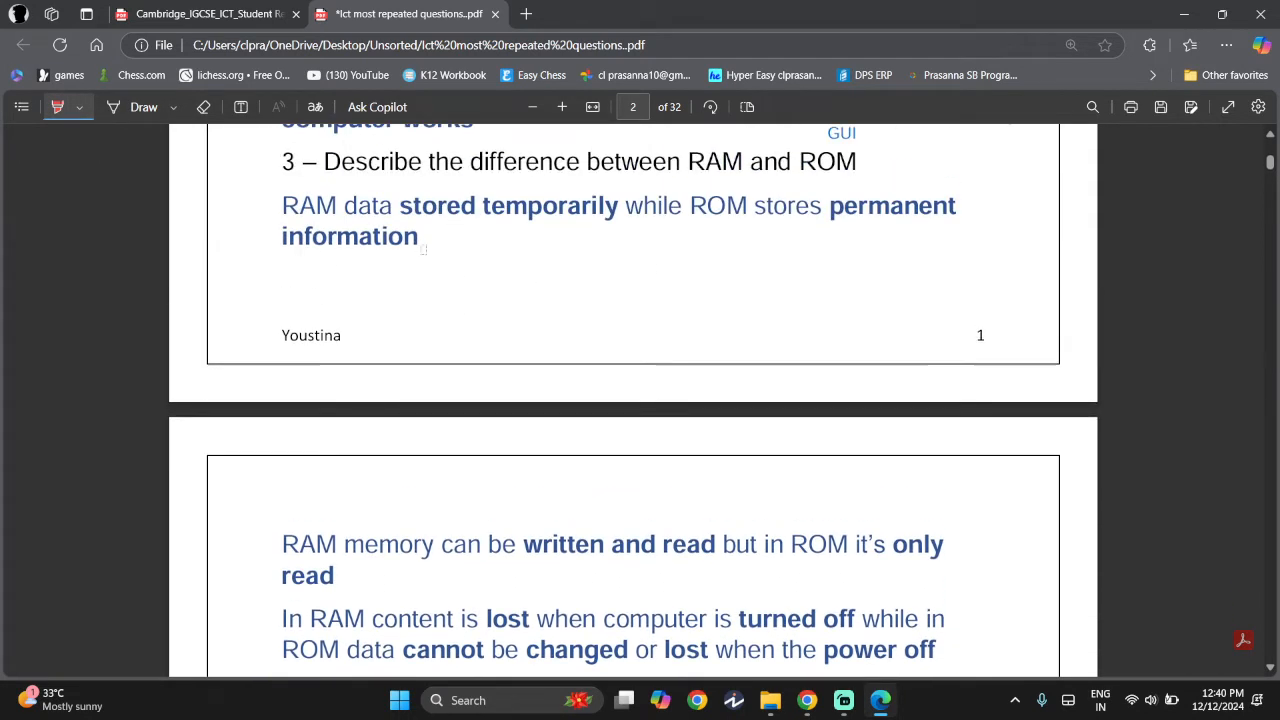
double_click(535, 205)
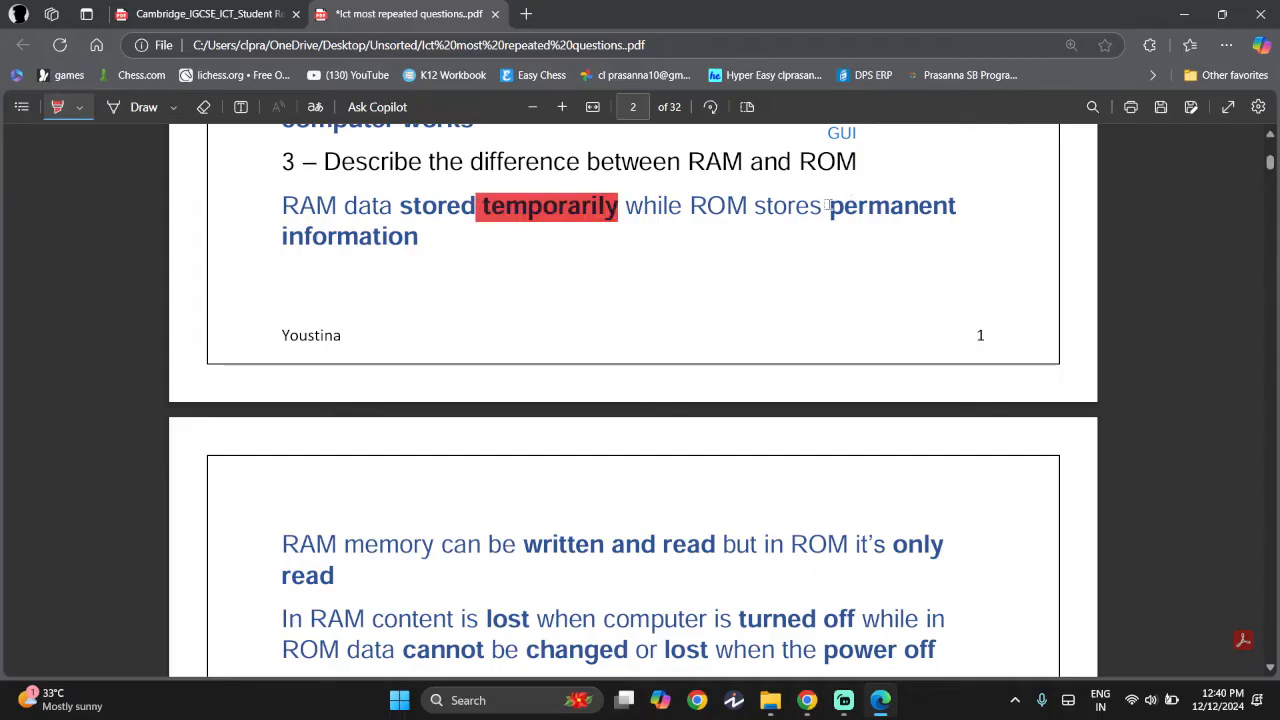
double_click(889, 206)
type("Ram")
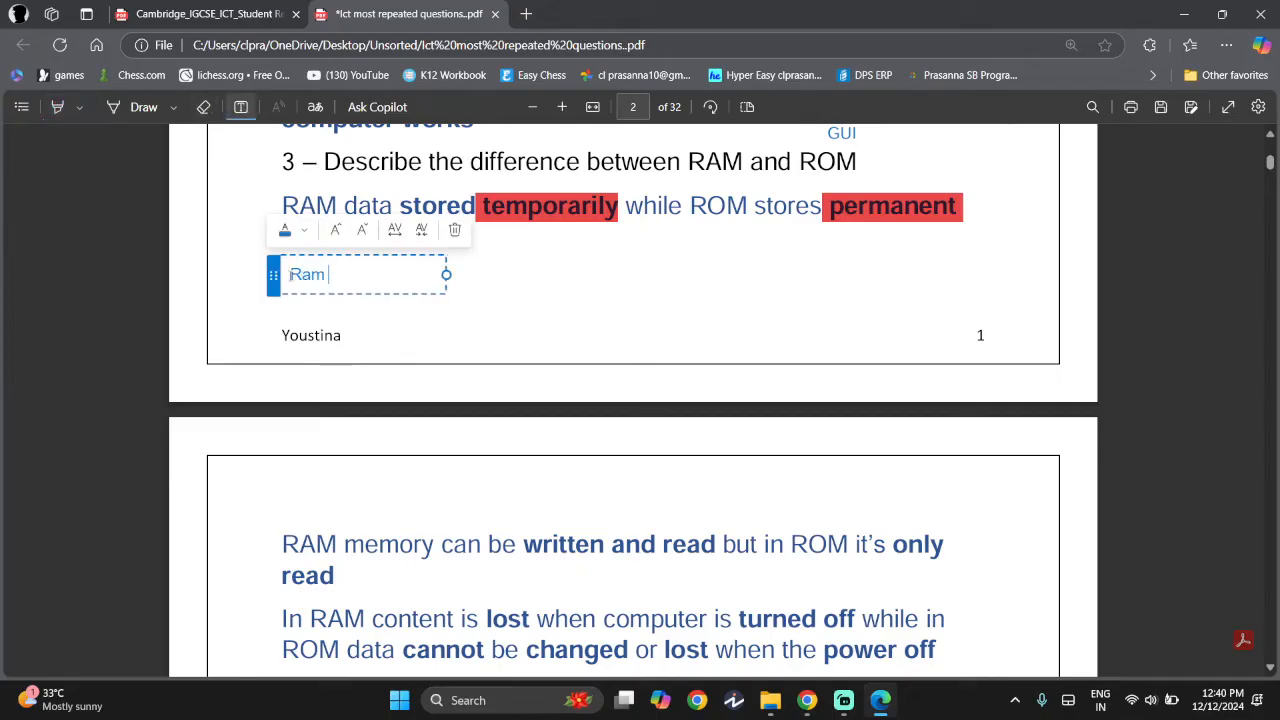
Type the note 'RAM stands for Random Access Memory' below the answer.
type("RAM")
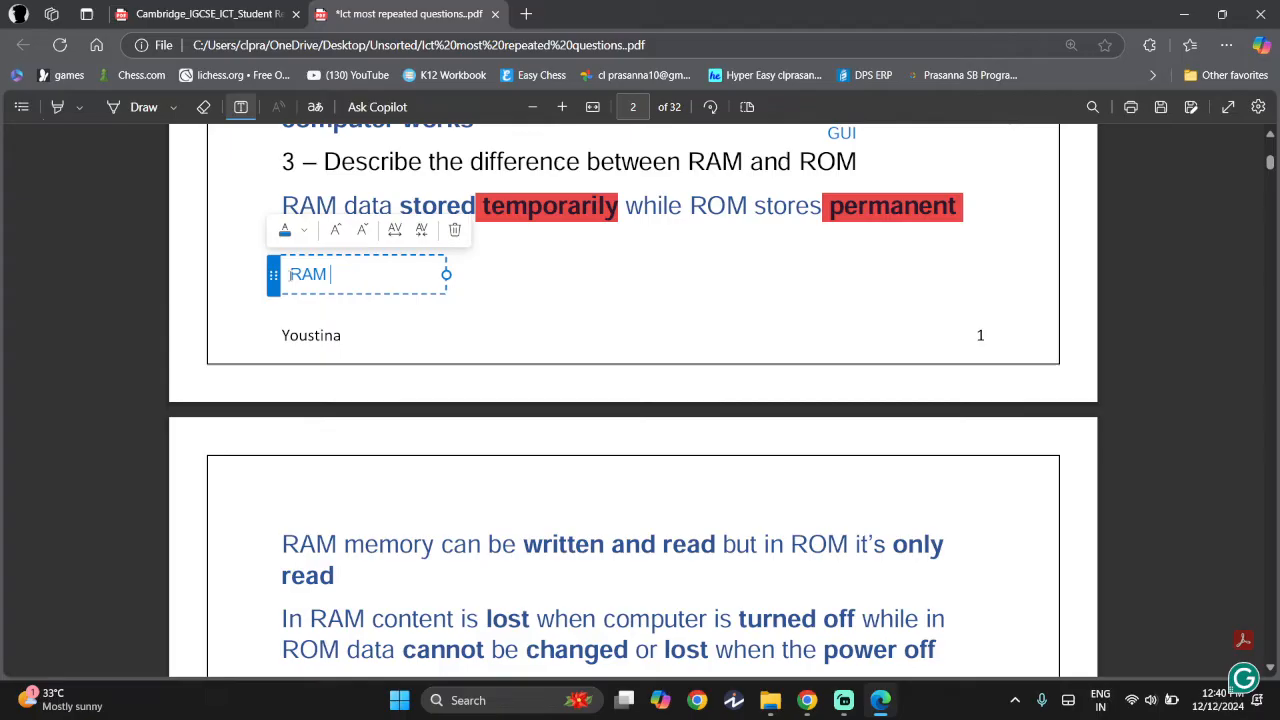
type("stands for Random Acce")
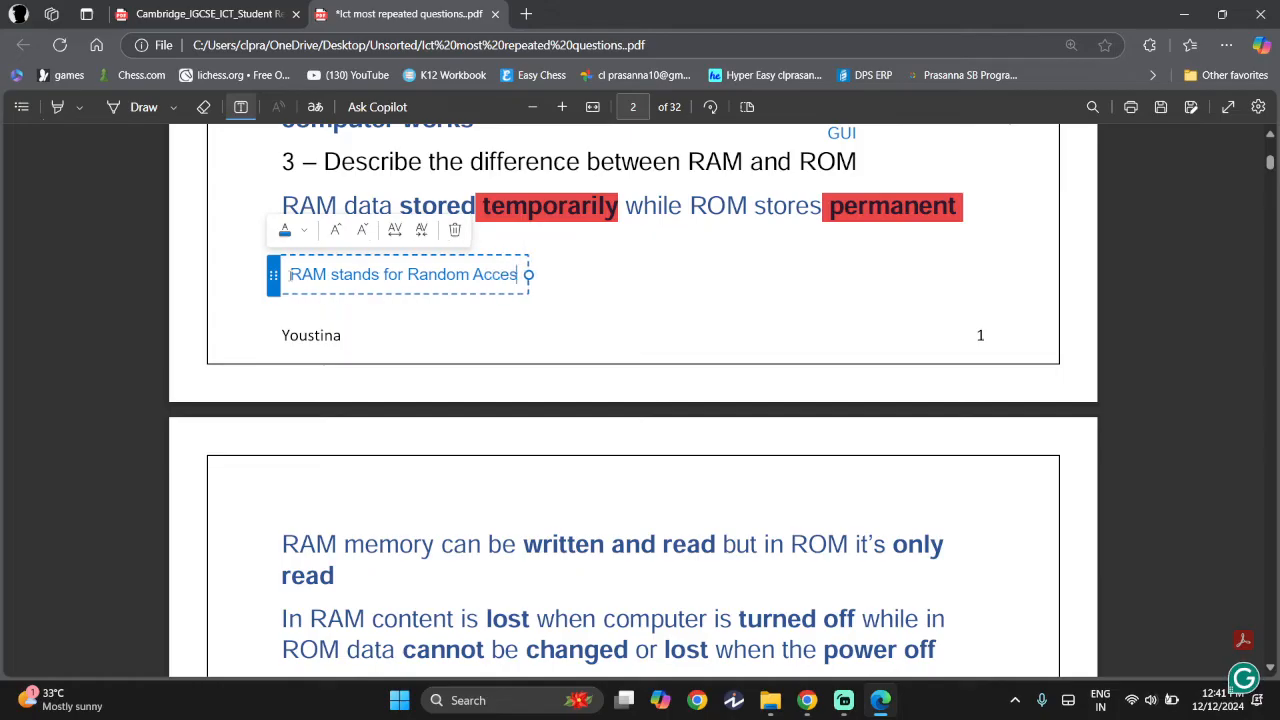
type("s Mm")
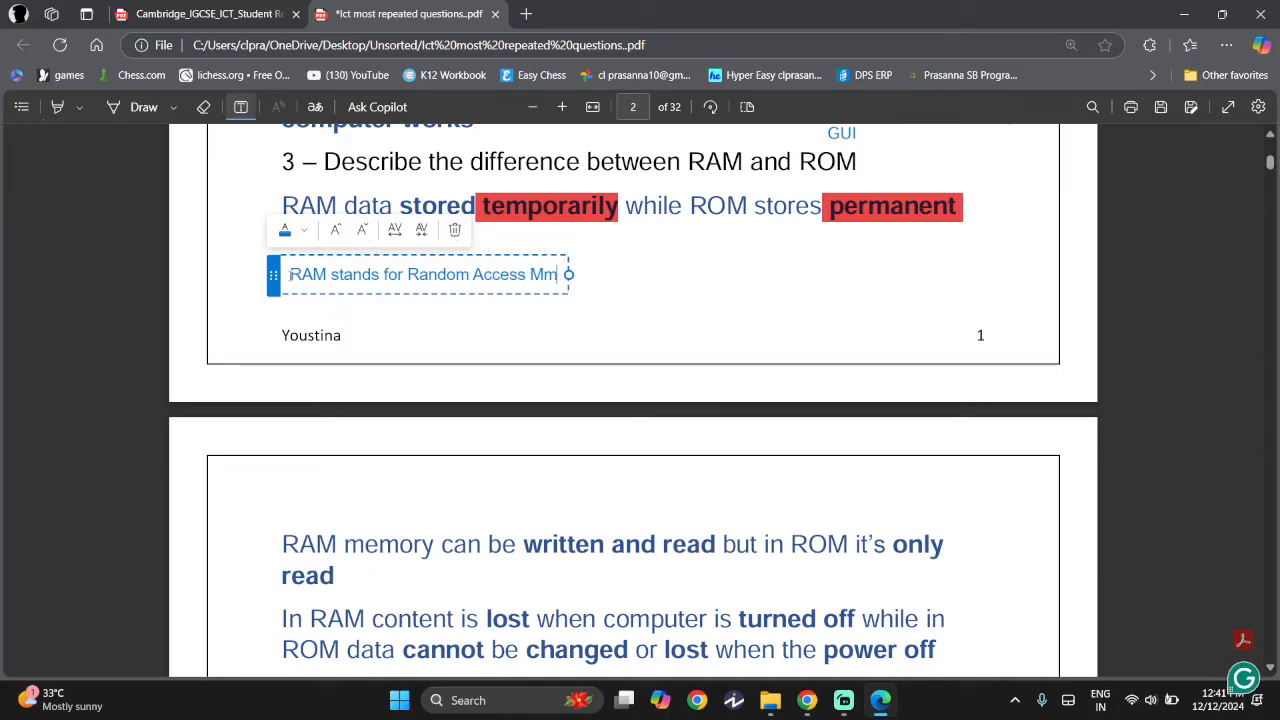
type("emory")
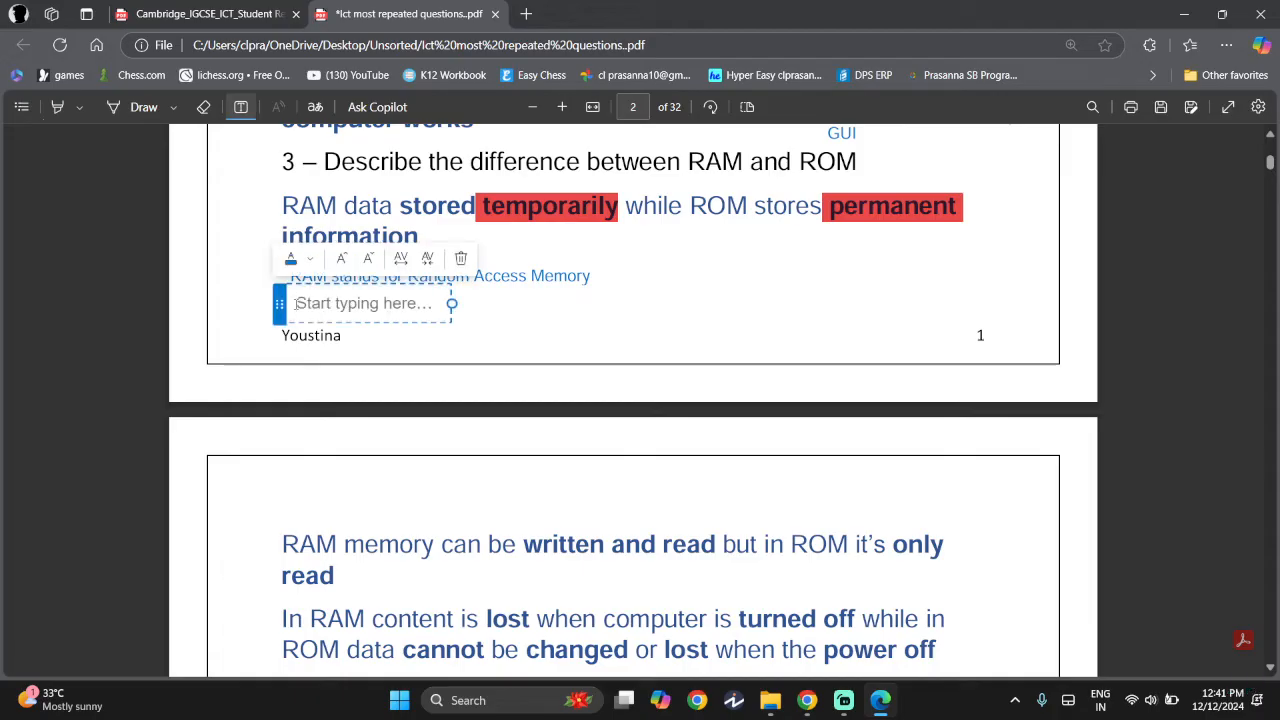
Add 'ROM stands for Read Only Memory' on the next line.
type("ROM stands for Read")
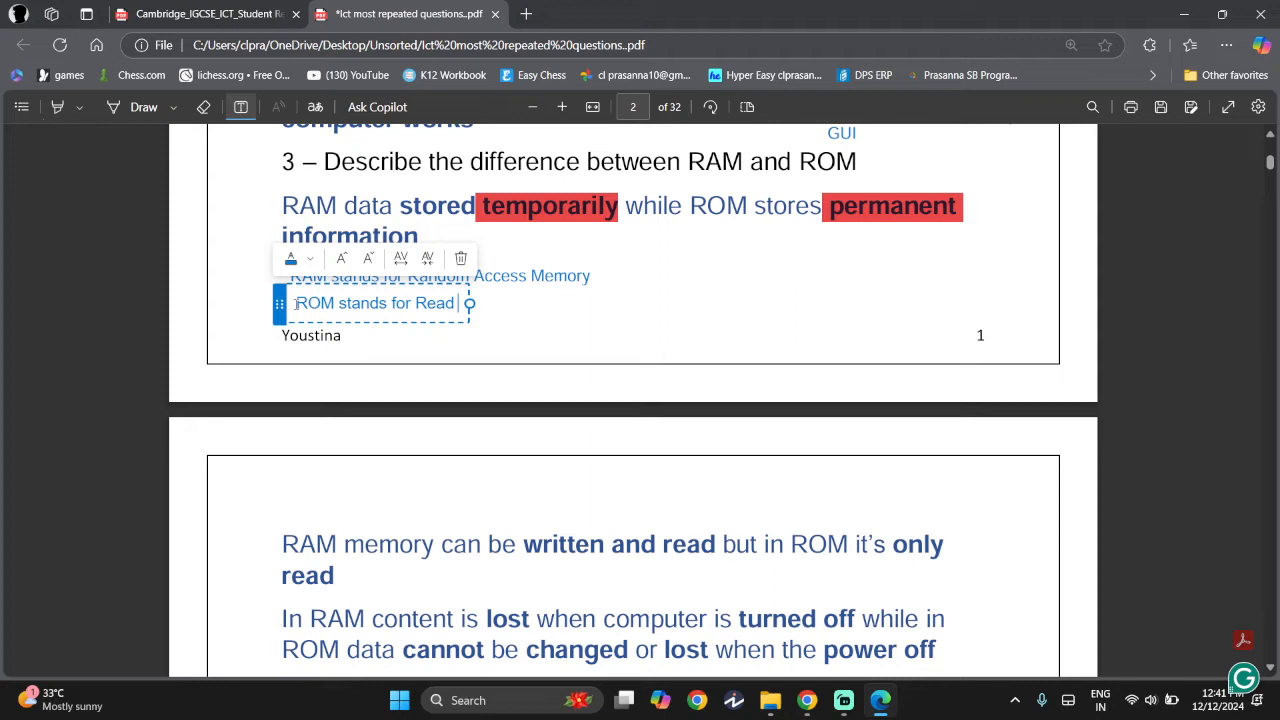
type("Only M")
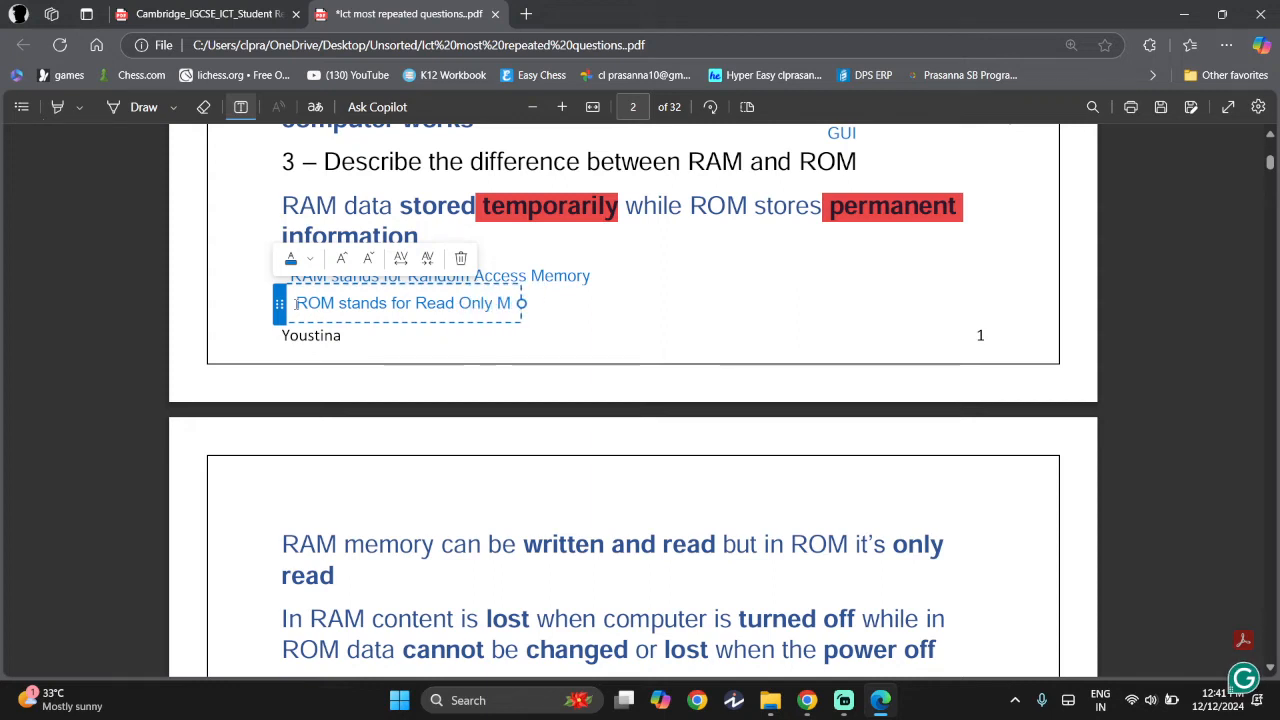
type("emory")
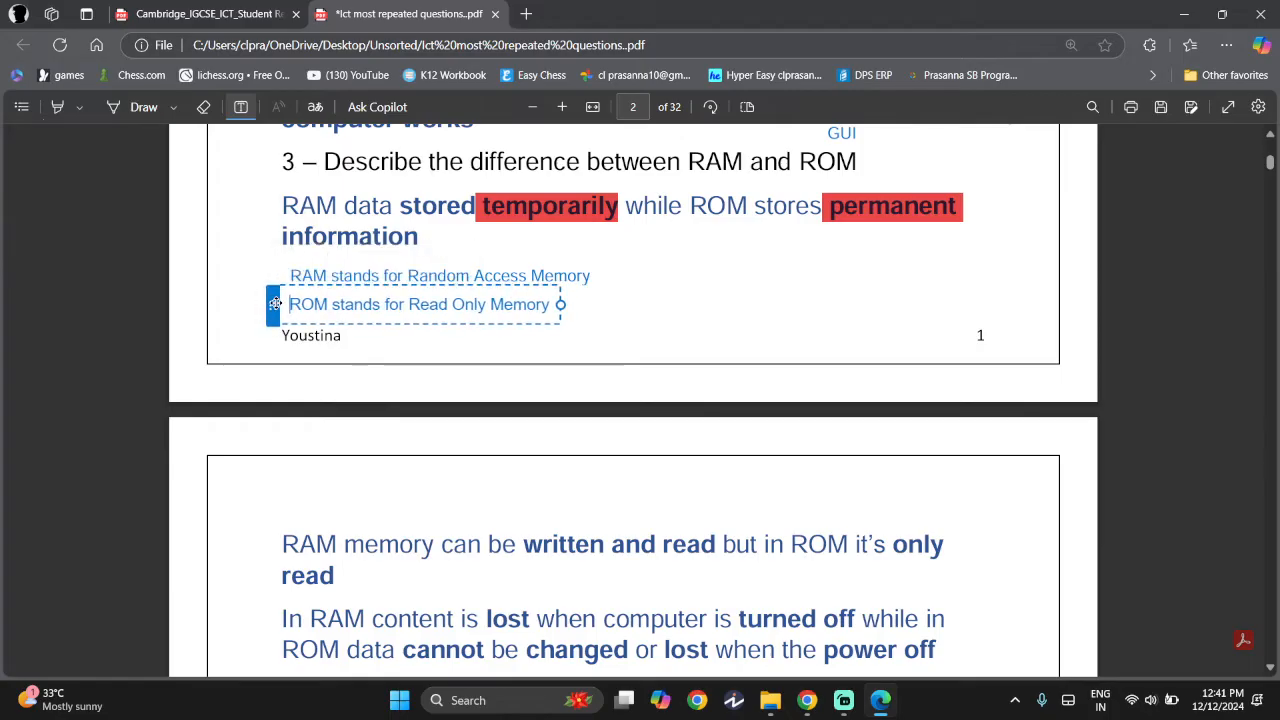
scroll("down", 3)
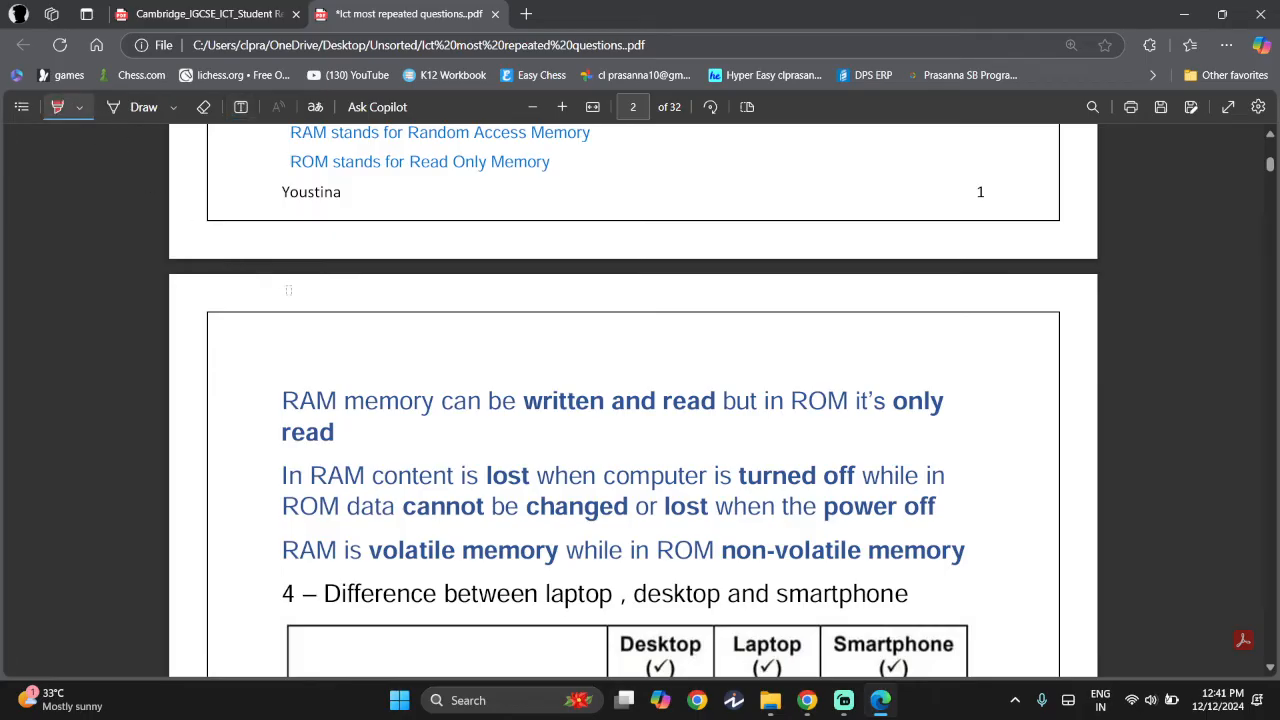
mouse_move(529, 400)
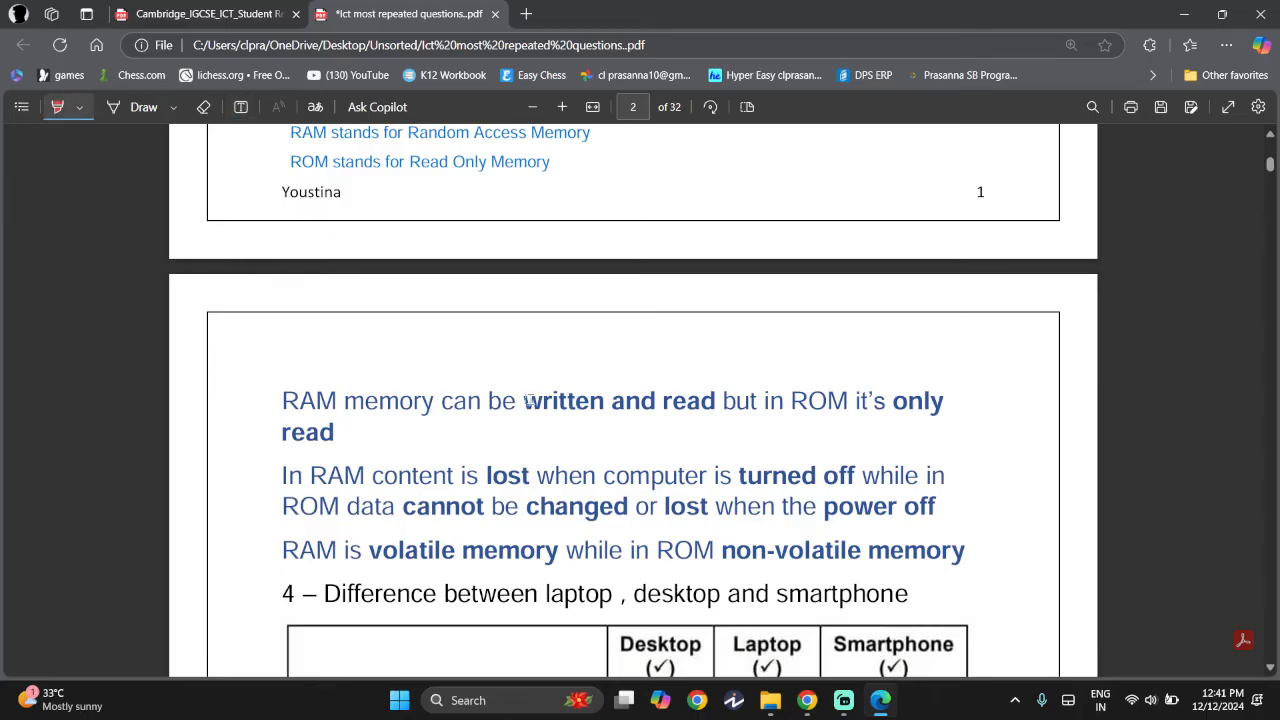
Highlight 'written and read' in red and draw an arrow from non-volatile memory to power off.
left_click_drag(522, 400, 717, 400)
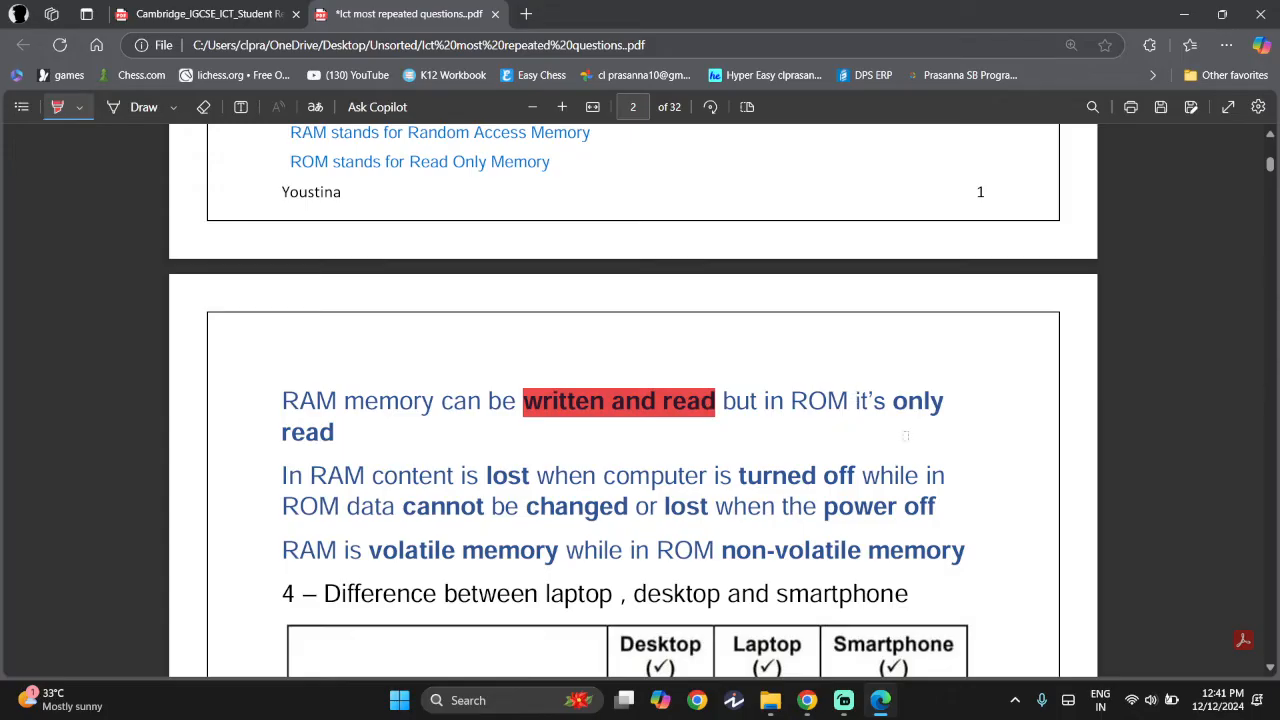
scroll("down", 3)
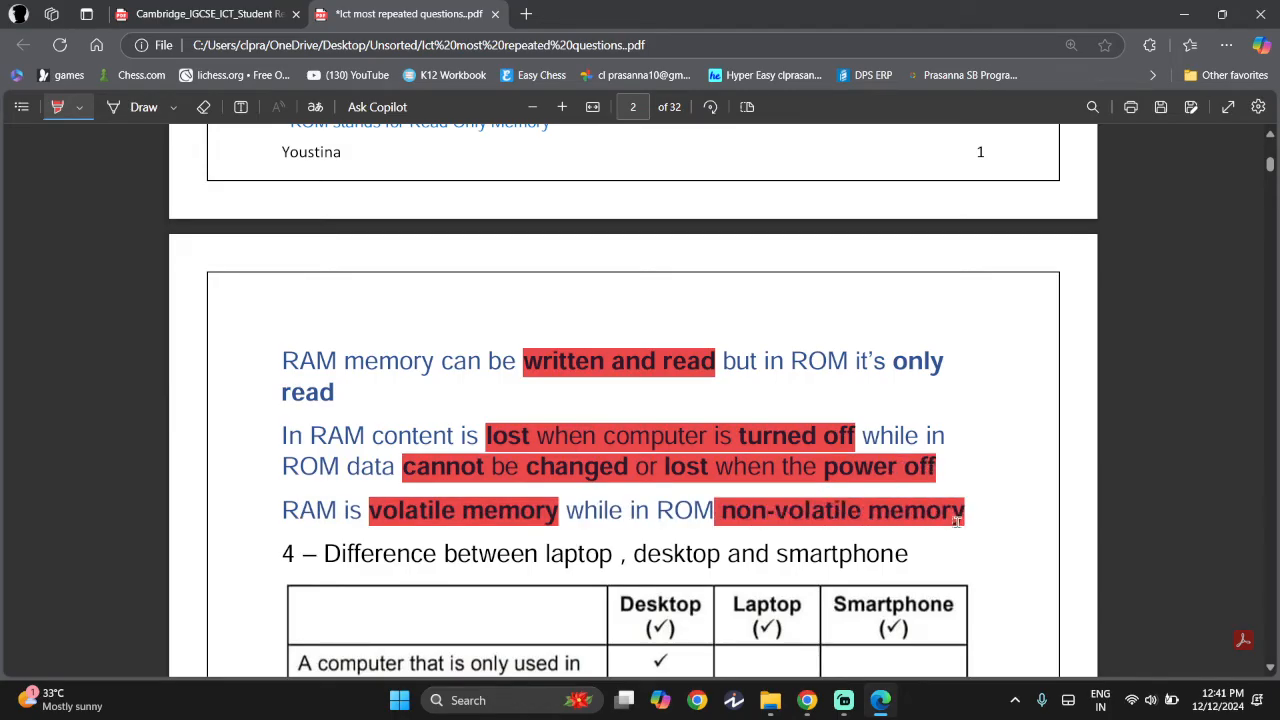
scroll("down", 3)
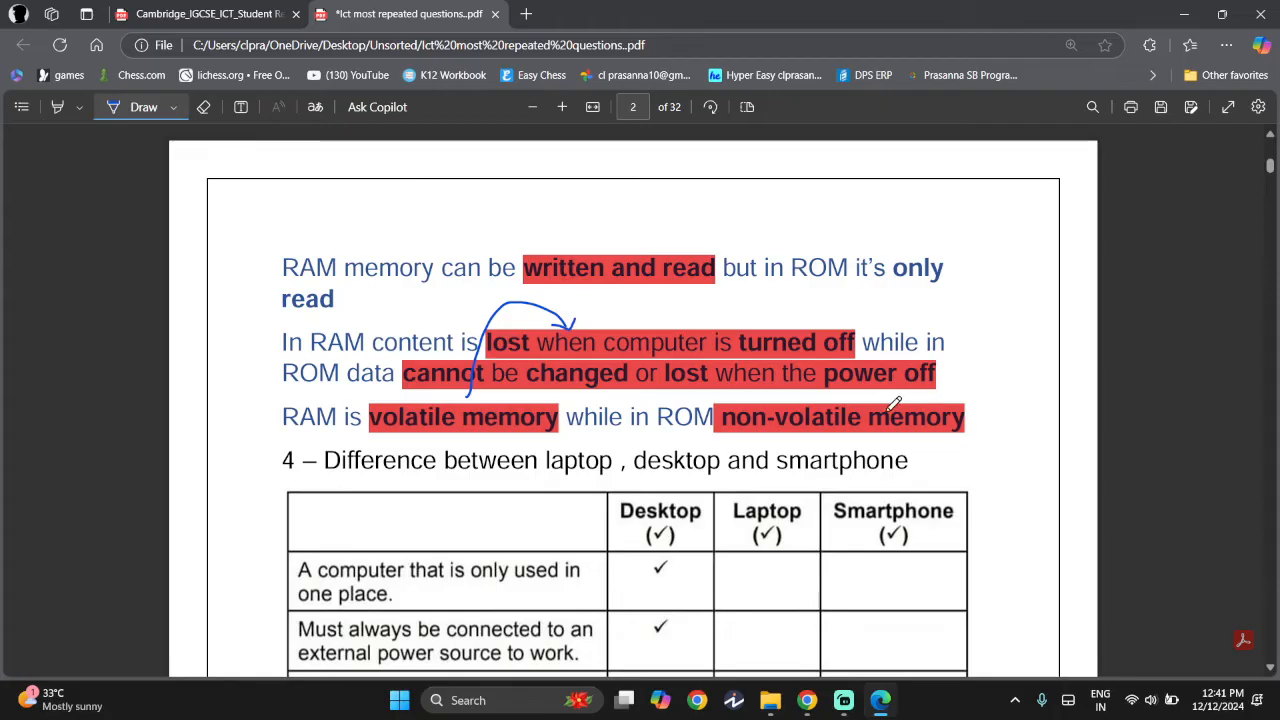
left_click_drag(900, 405, 820, 390)
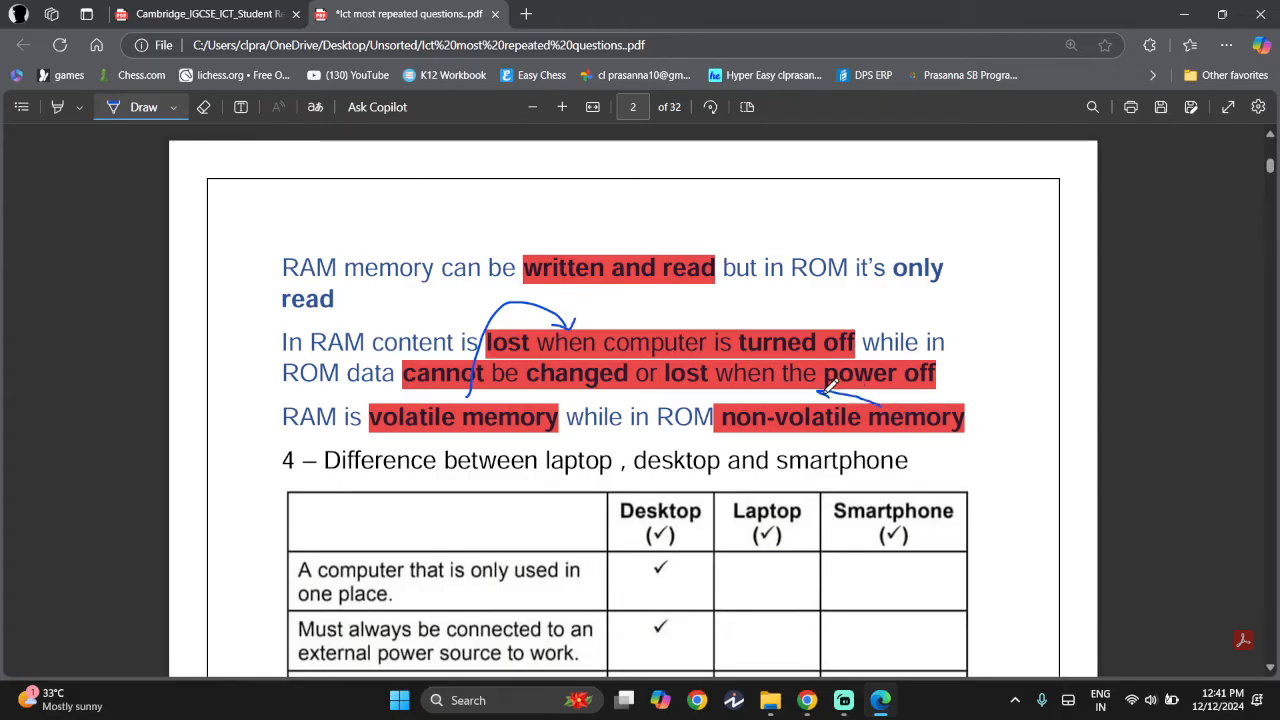
scroll("down", 3)
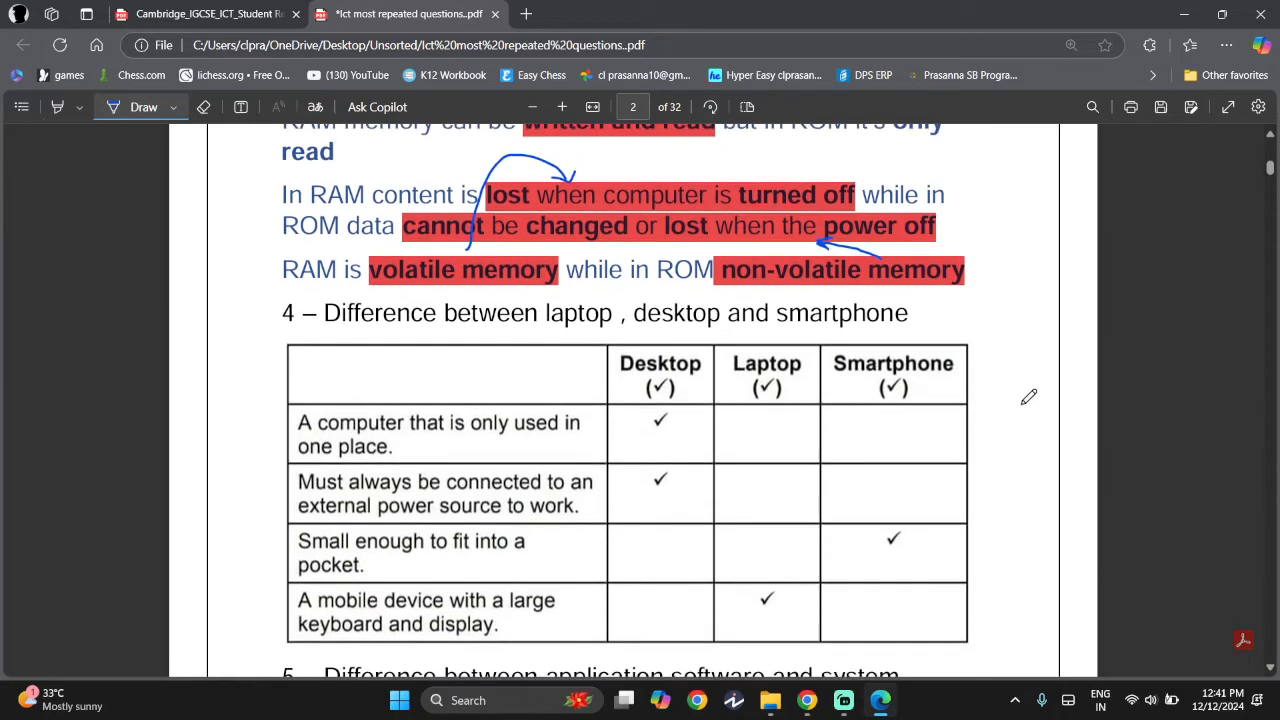
Scroll through question 4's laptop, desktop and smartphone comparison table.
scroll("down", 3)
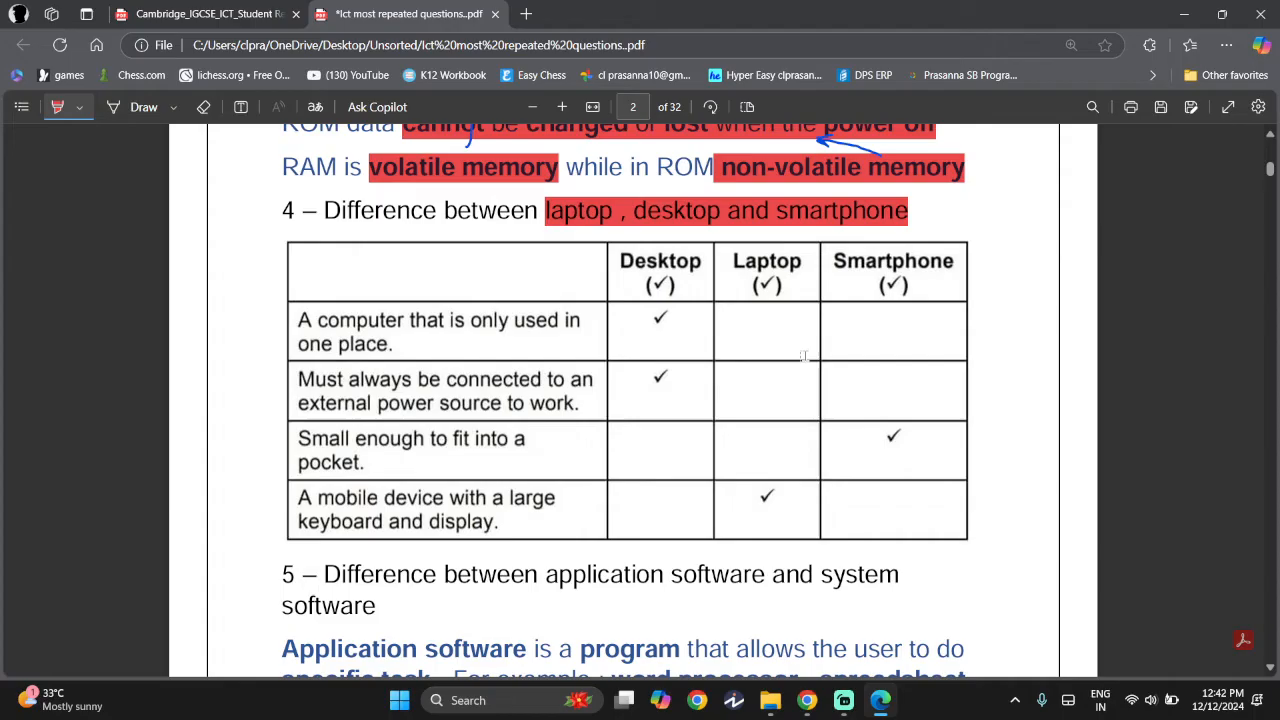
scroll("up", 3)
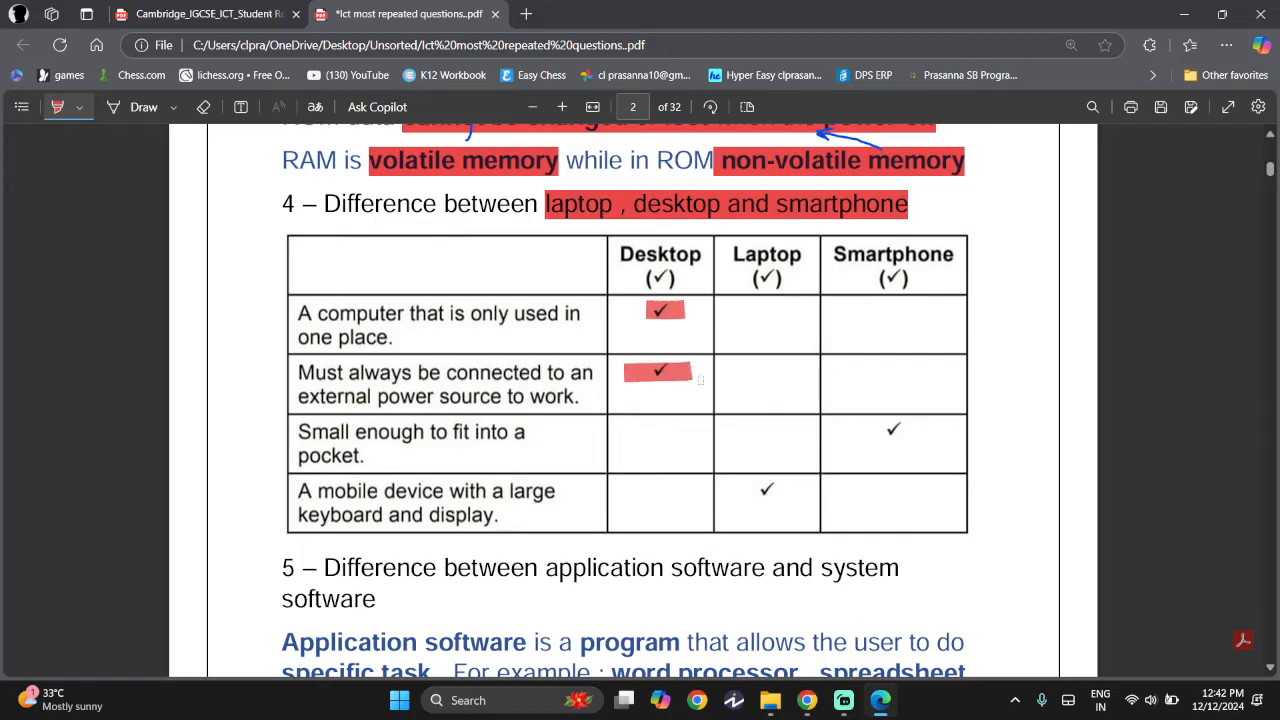
mouse_move(885, 420)
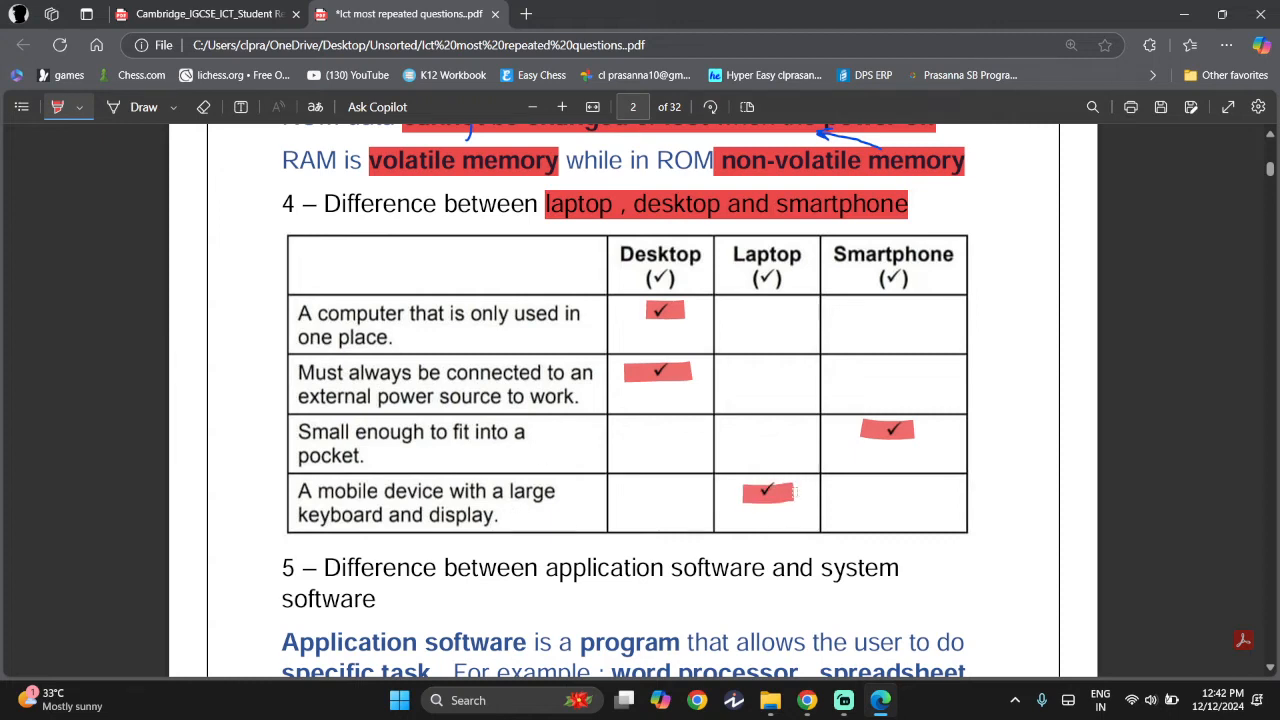
scroll("down", 3)
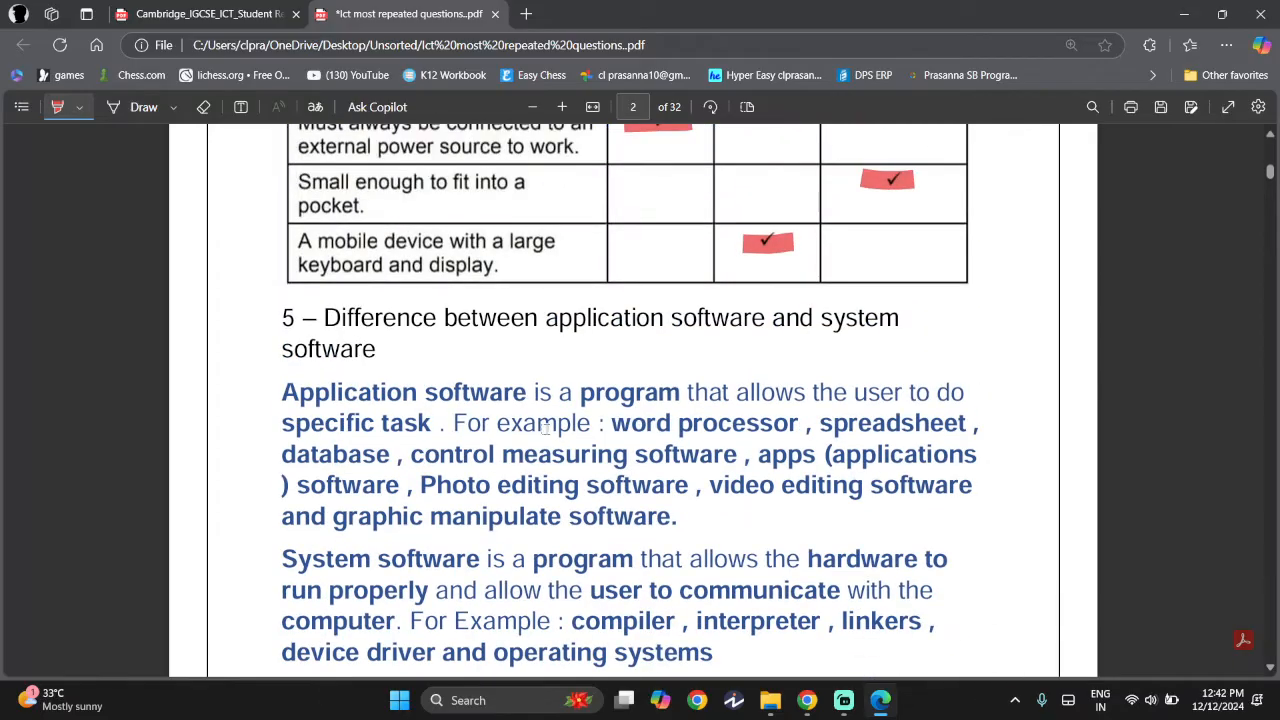
scroll("down", 3)
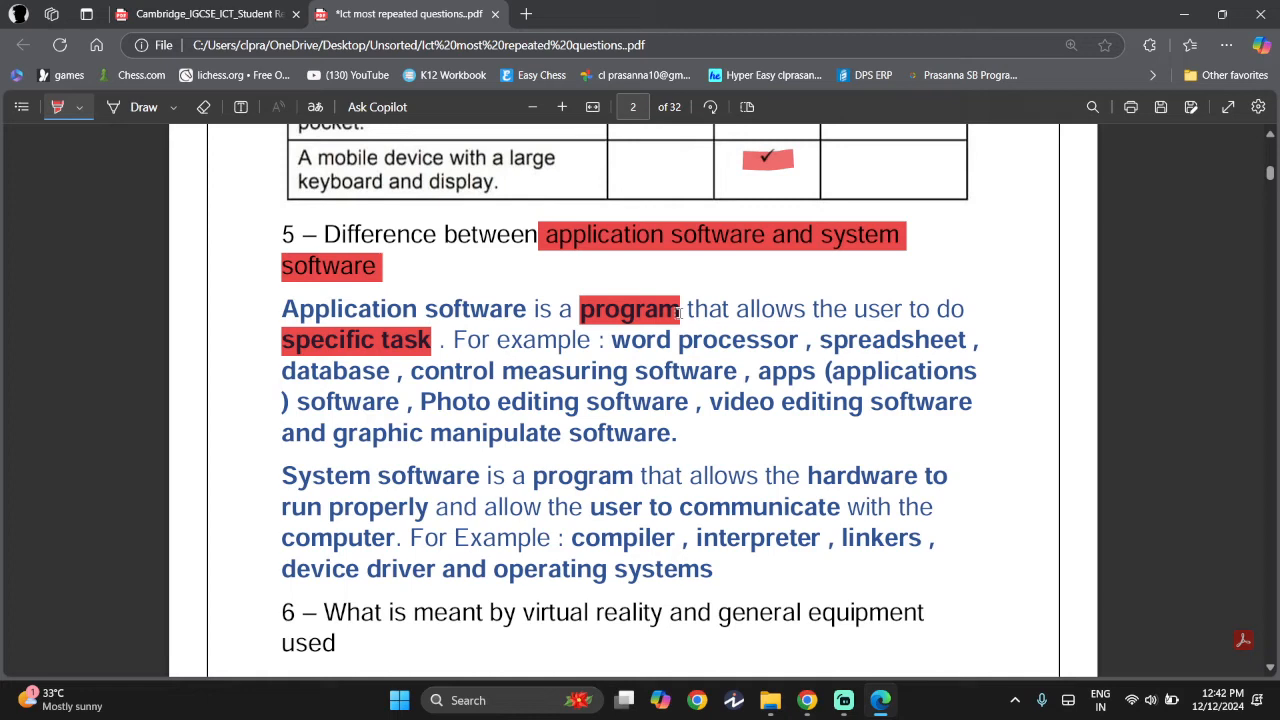
mouse_move(1161, 398)
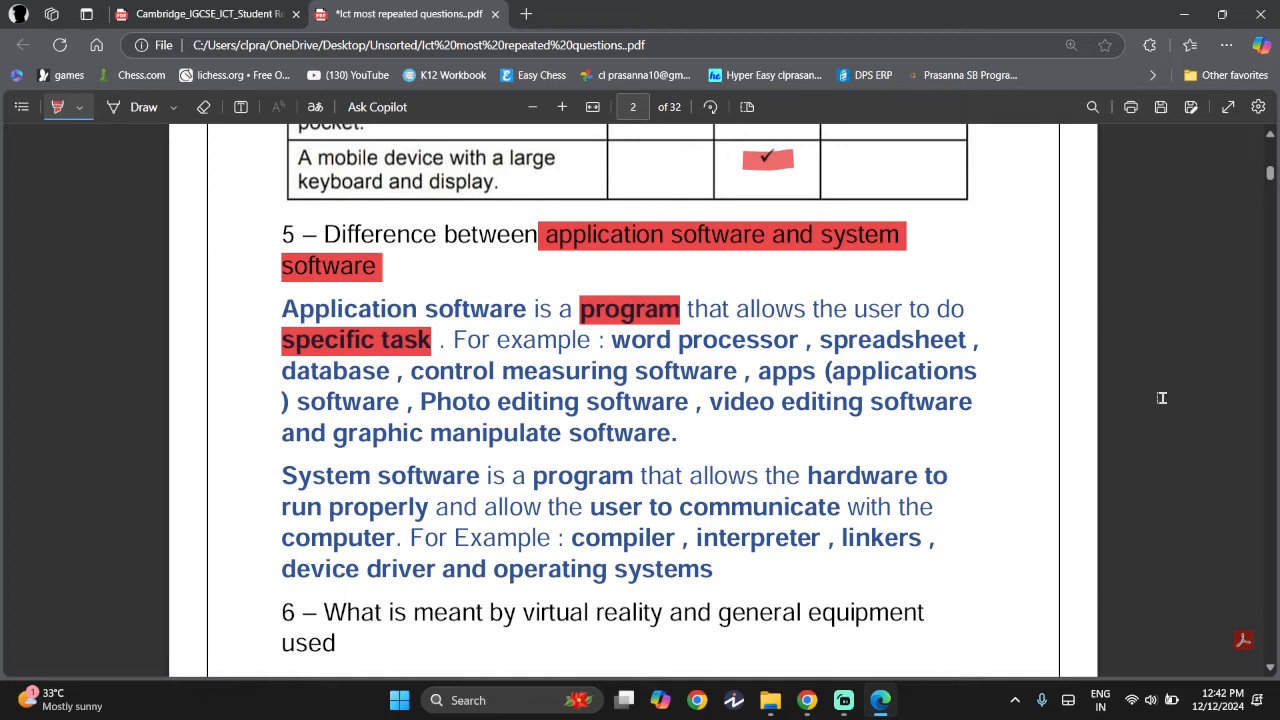
mouse_move(687, 419)
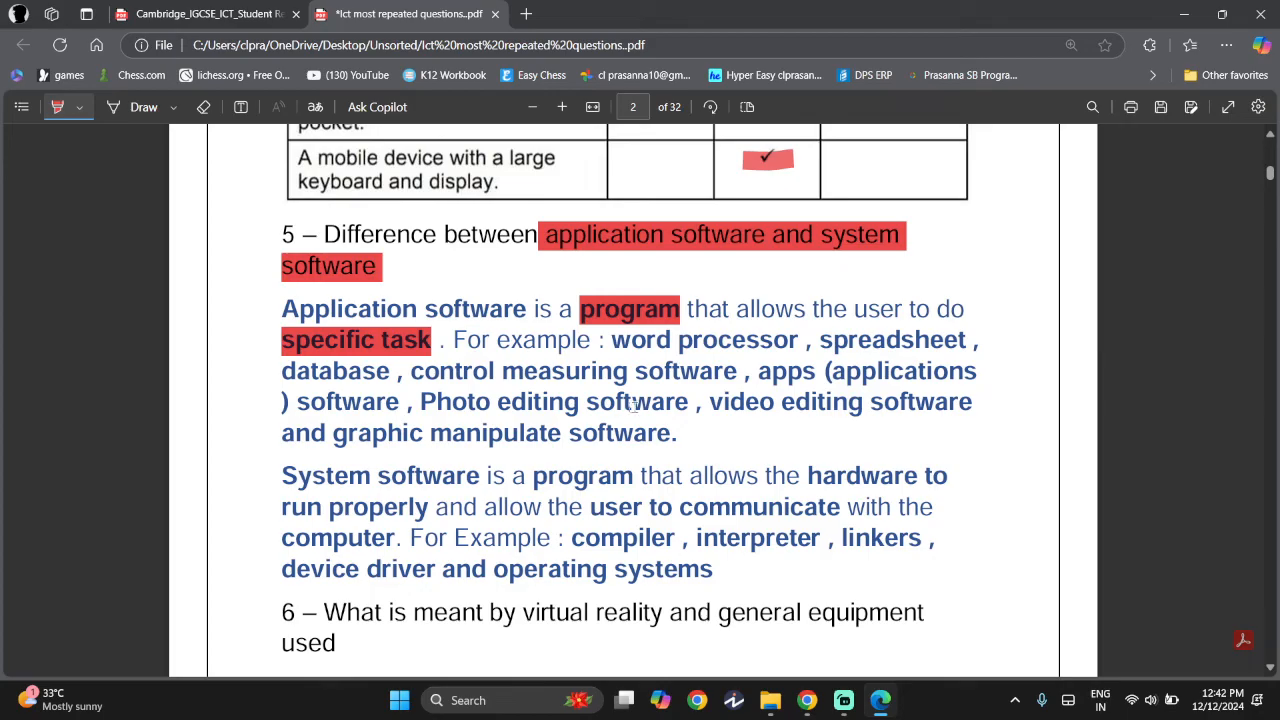
Highlight 'program' and the hardware and communicate phrases in question 5's definition in red.
scroll("down", 3)
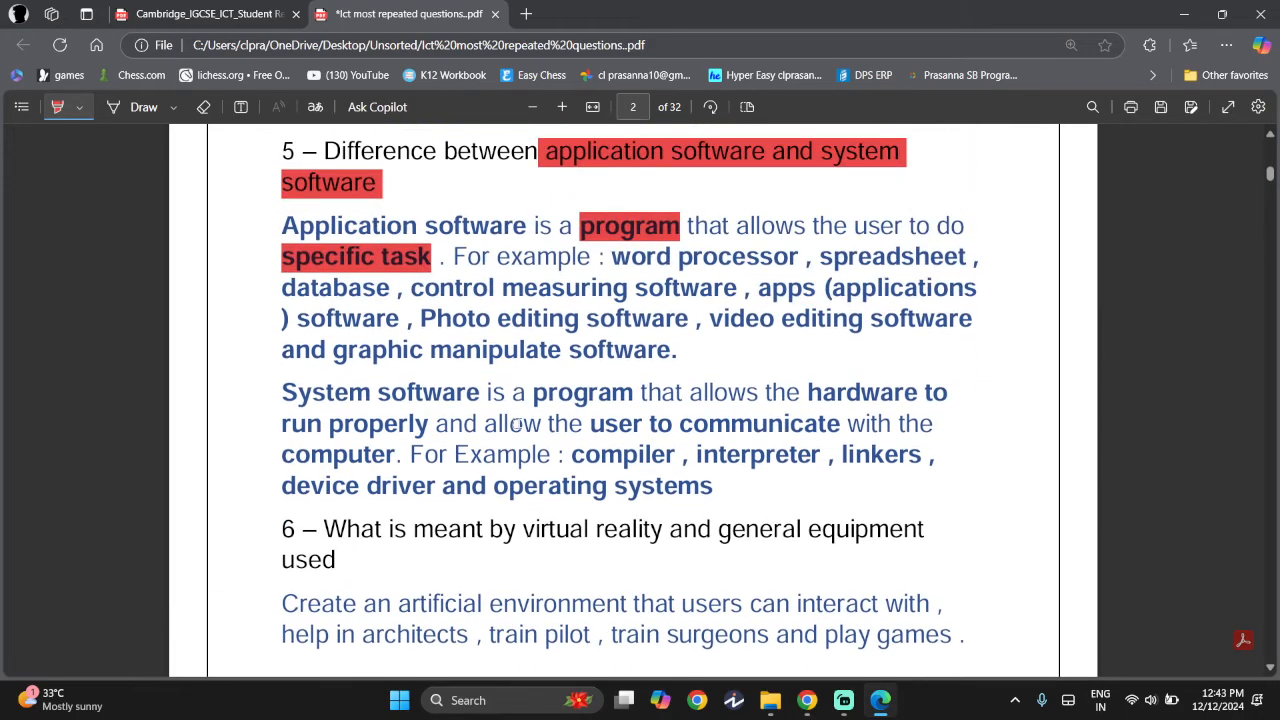
scroll("down", 3)
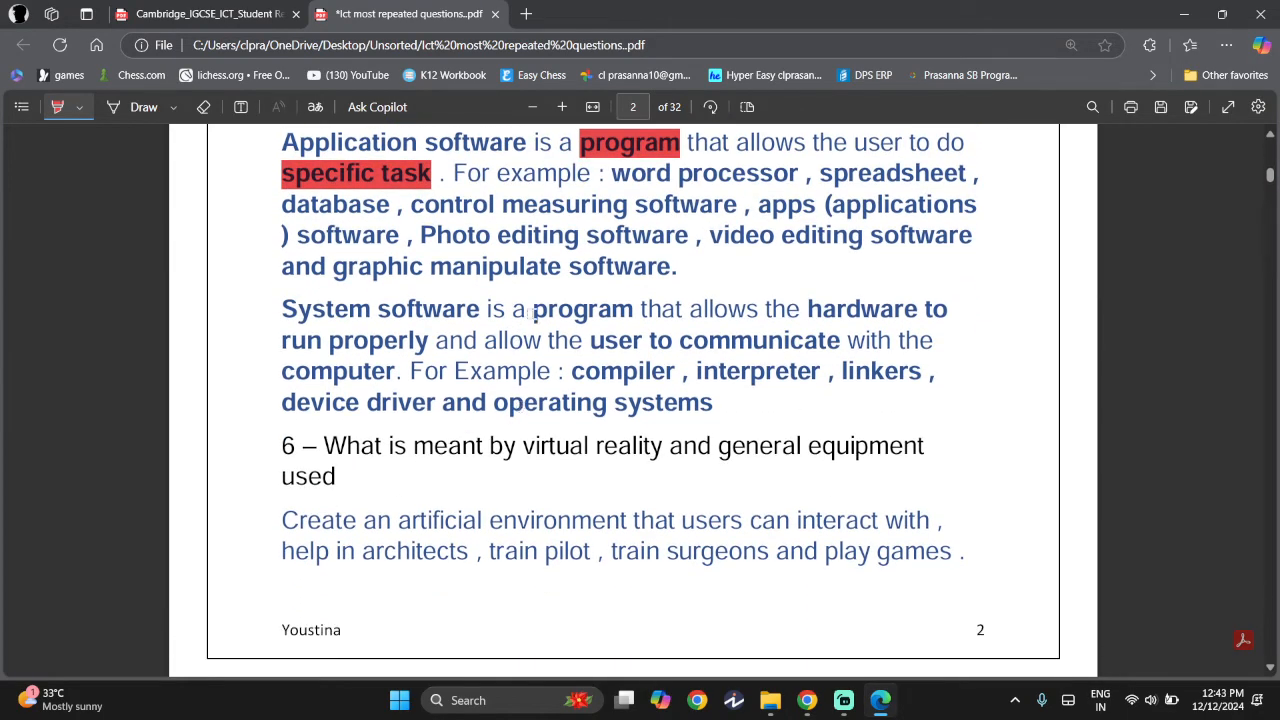
double_click(583, 308)
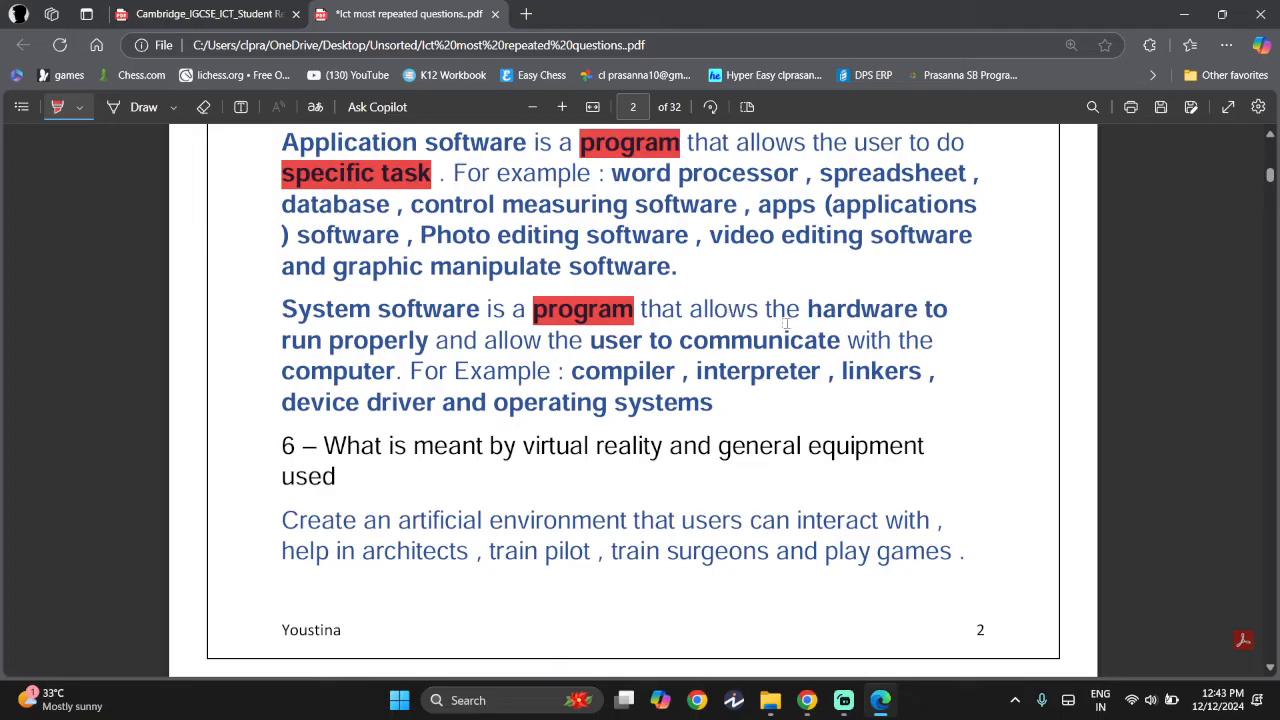
left_click_drag(808, 308, 828, 340)
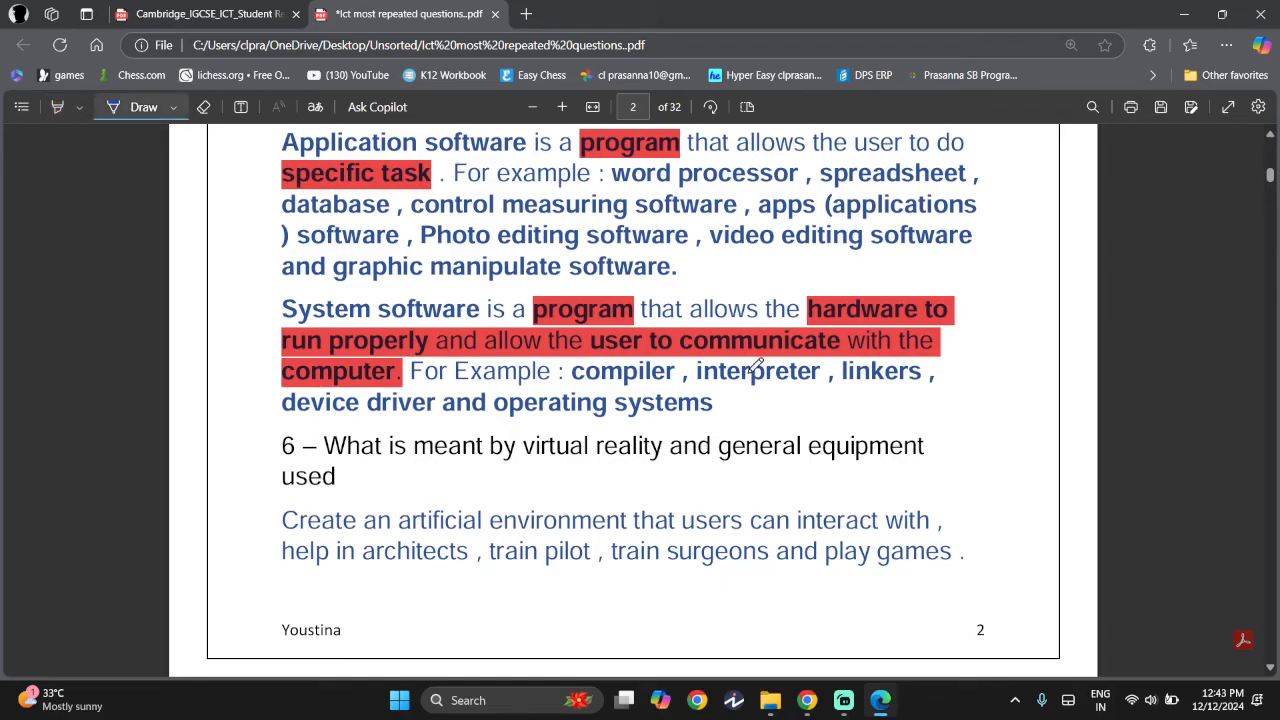
mouse_move(745, 373)
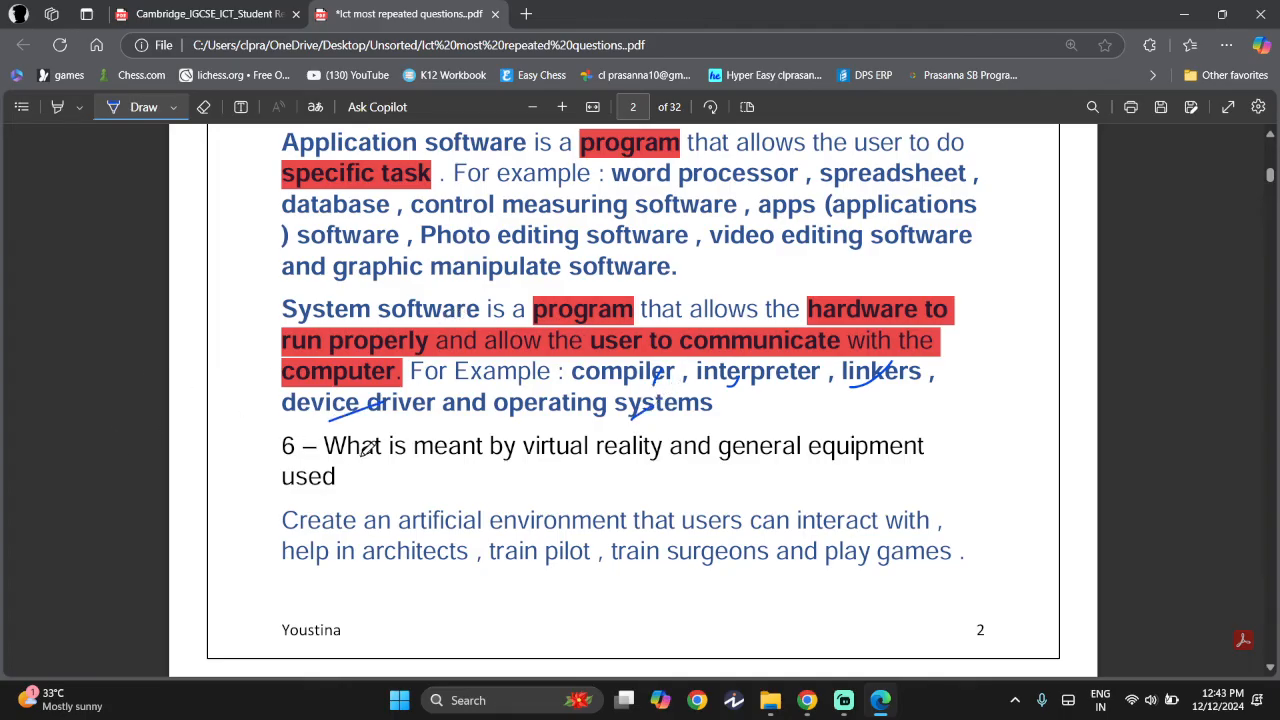
Highlight 'virtual reality' and 'general equipment used' in red in question 6.
scroll("down", 3)
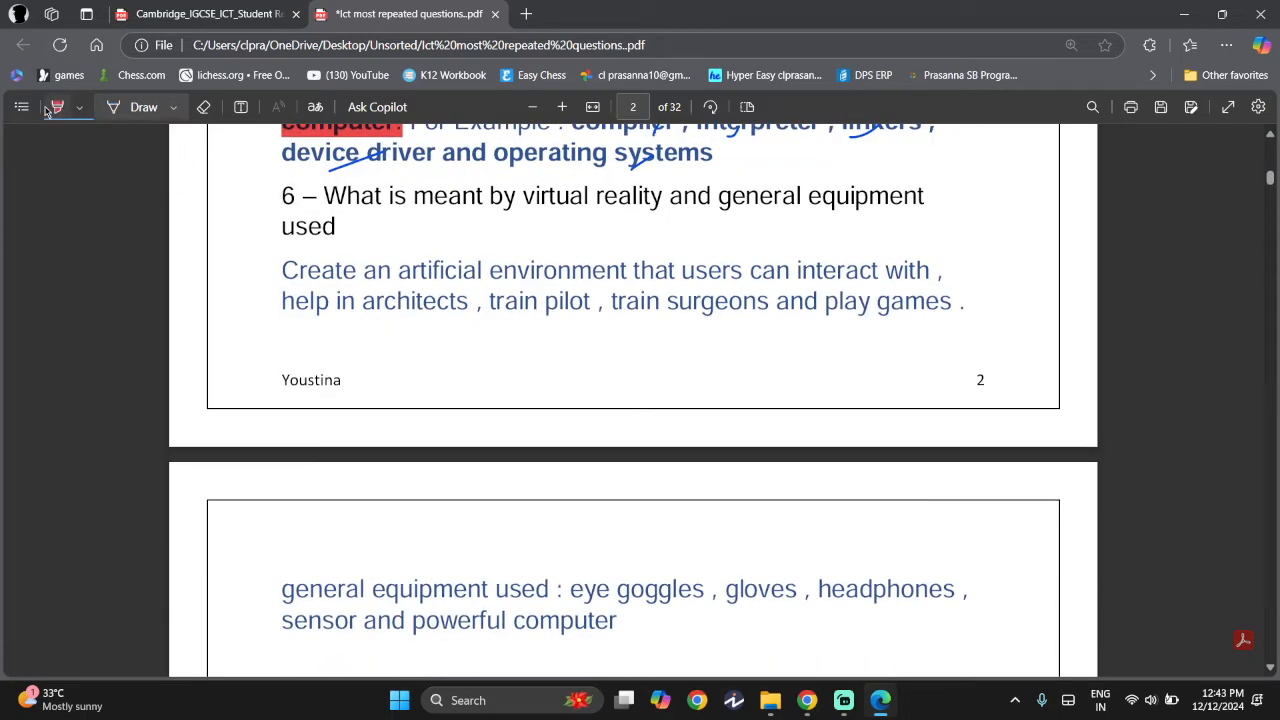
left_click_drag(521, 195, 642, 195)
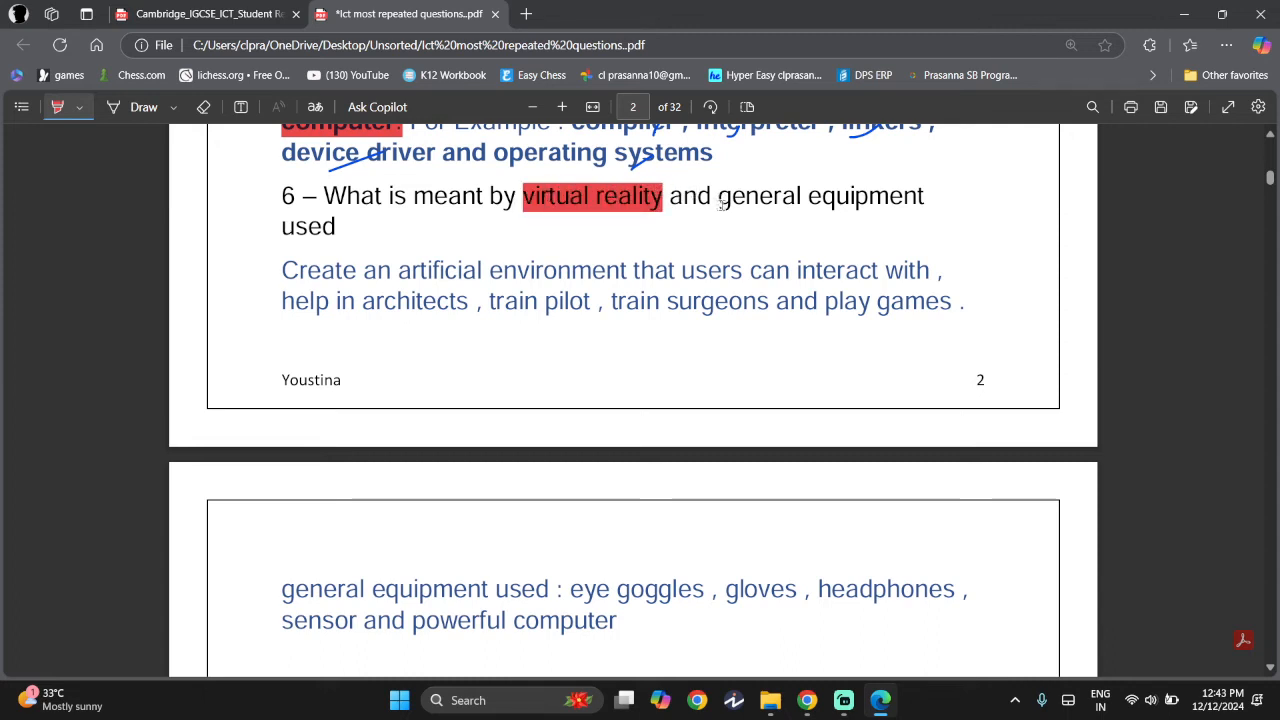
left_click_drag(719, 195, 340, 226)
type("computer generated")
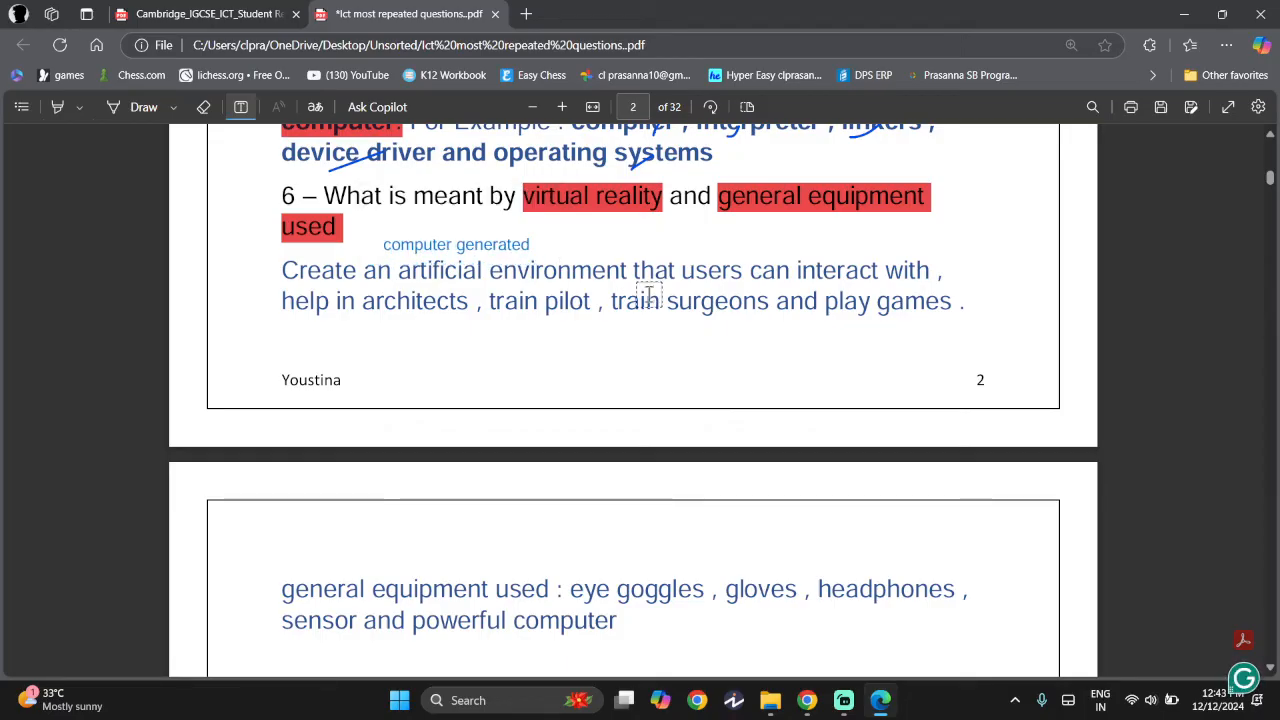
mouse_move(420, 305)
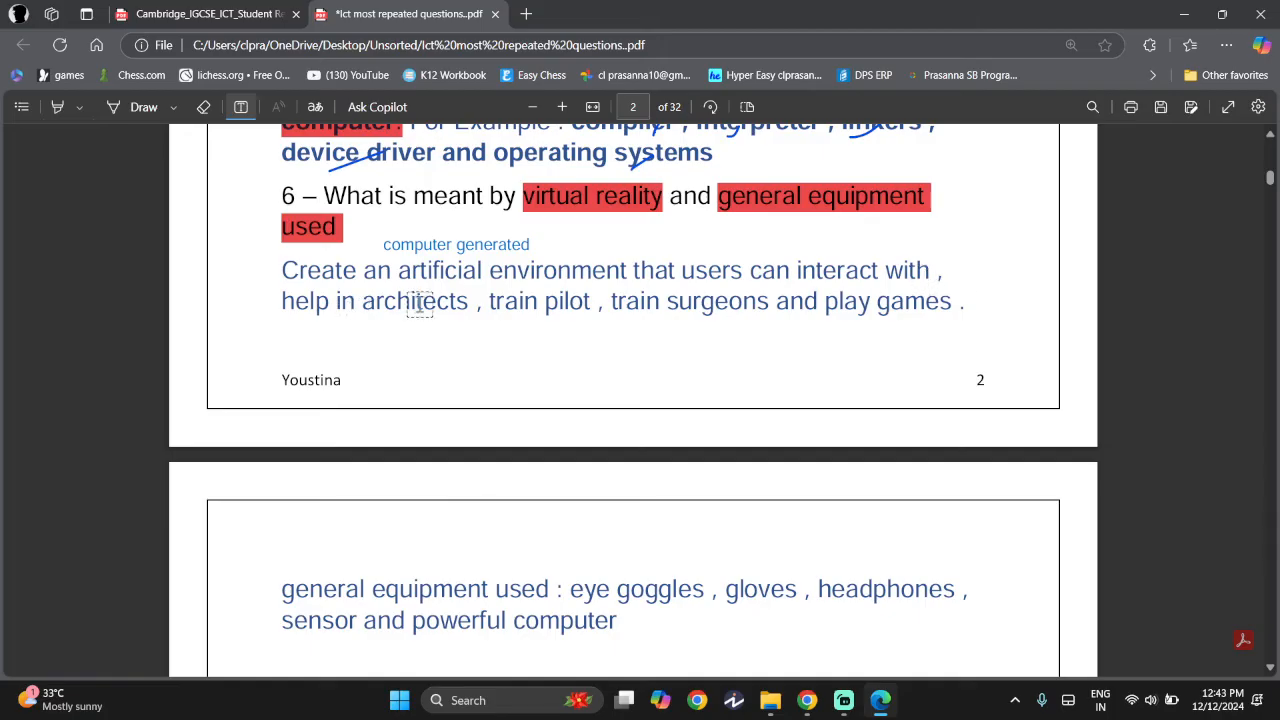
scroll("down", 3)
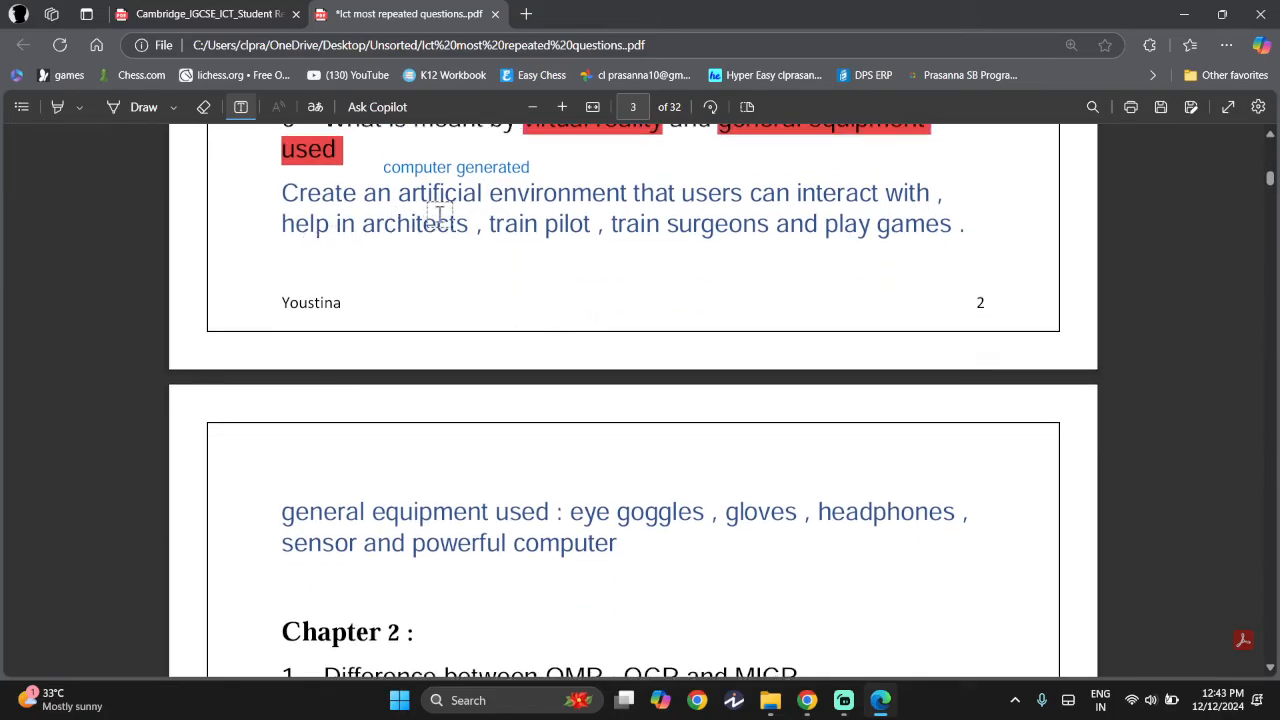
scroll("up", 3)
type("military operat")
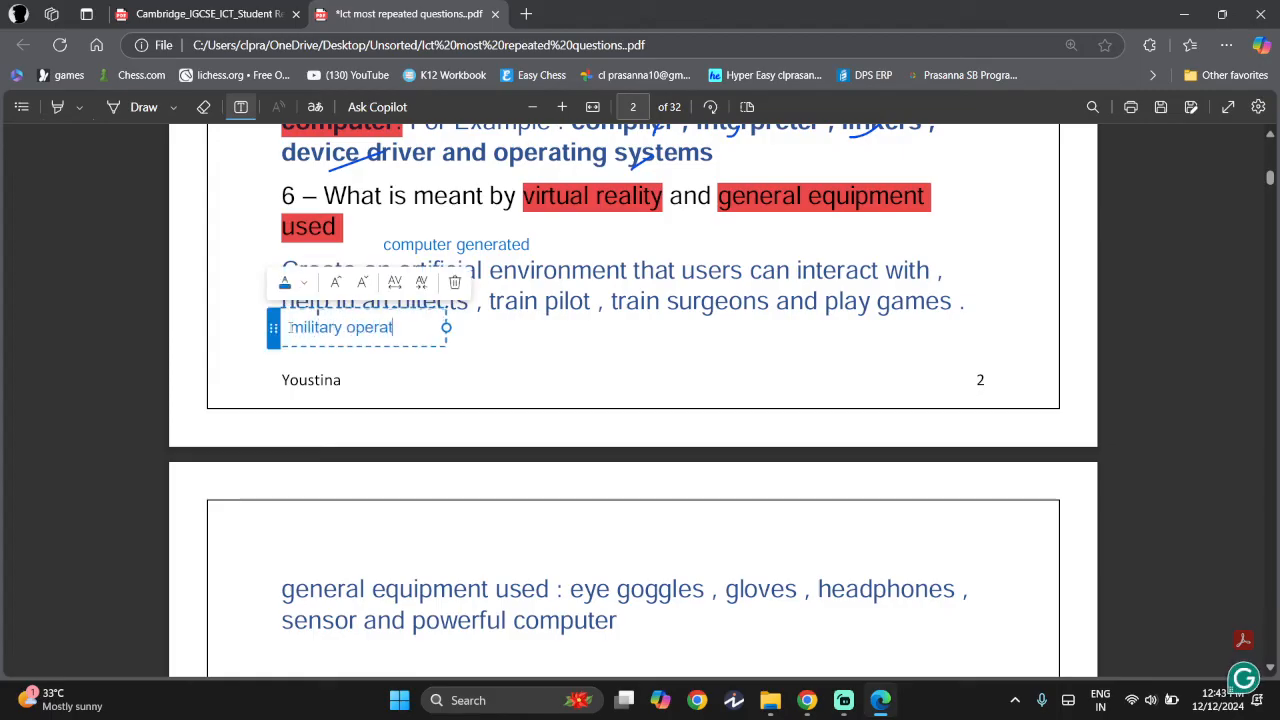
Finish the 'military operations, etc.' note and add a blue 'headset' note.
type("ions, etc.")
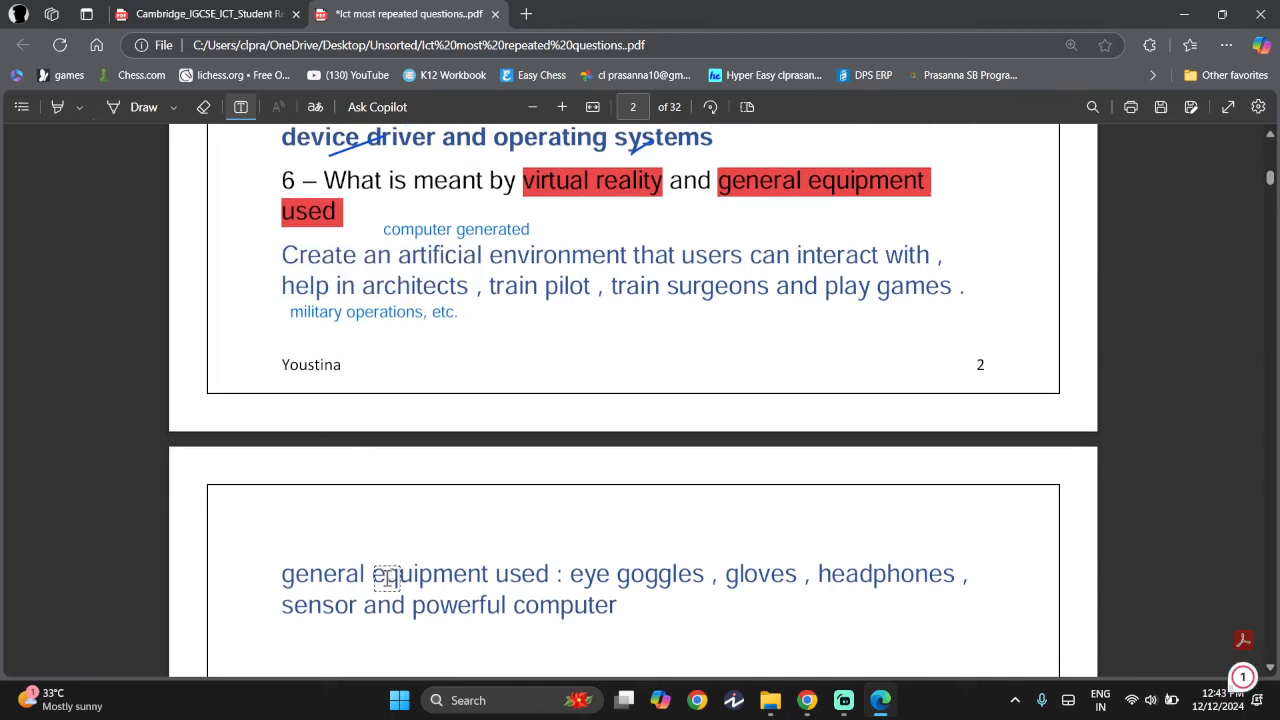
scroll("down", 3)
type("head")
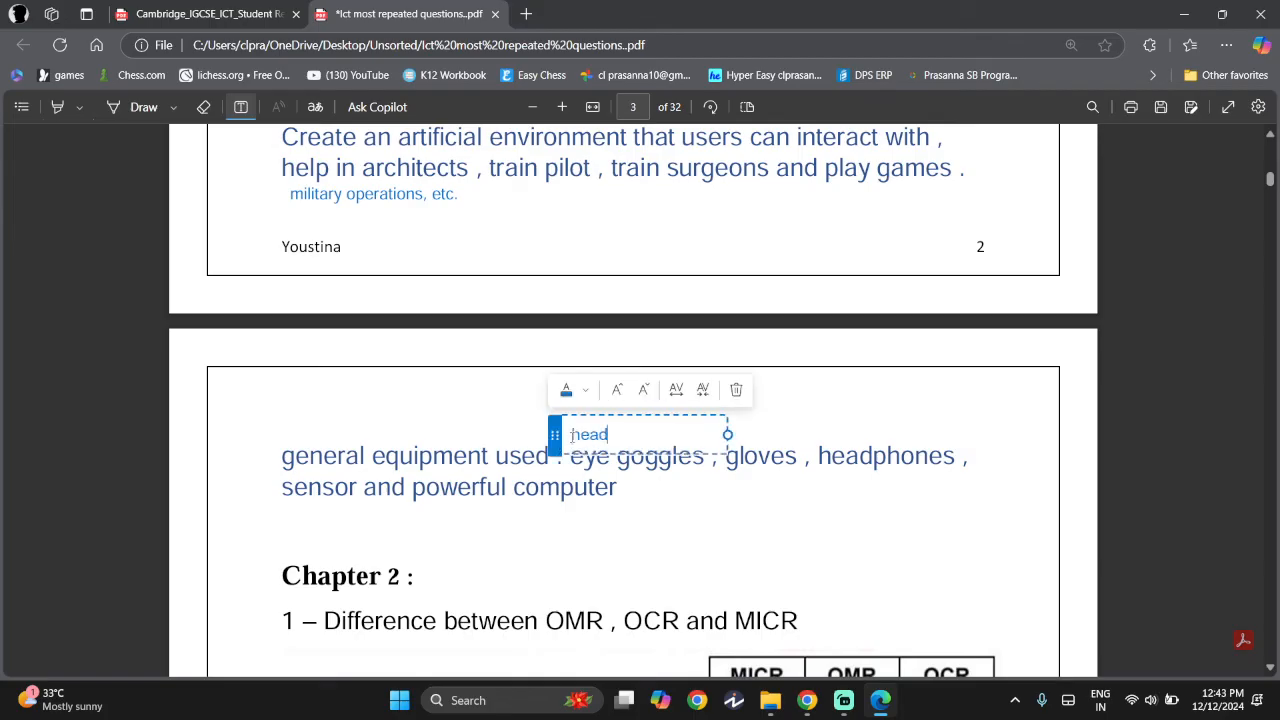
type("set")
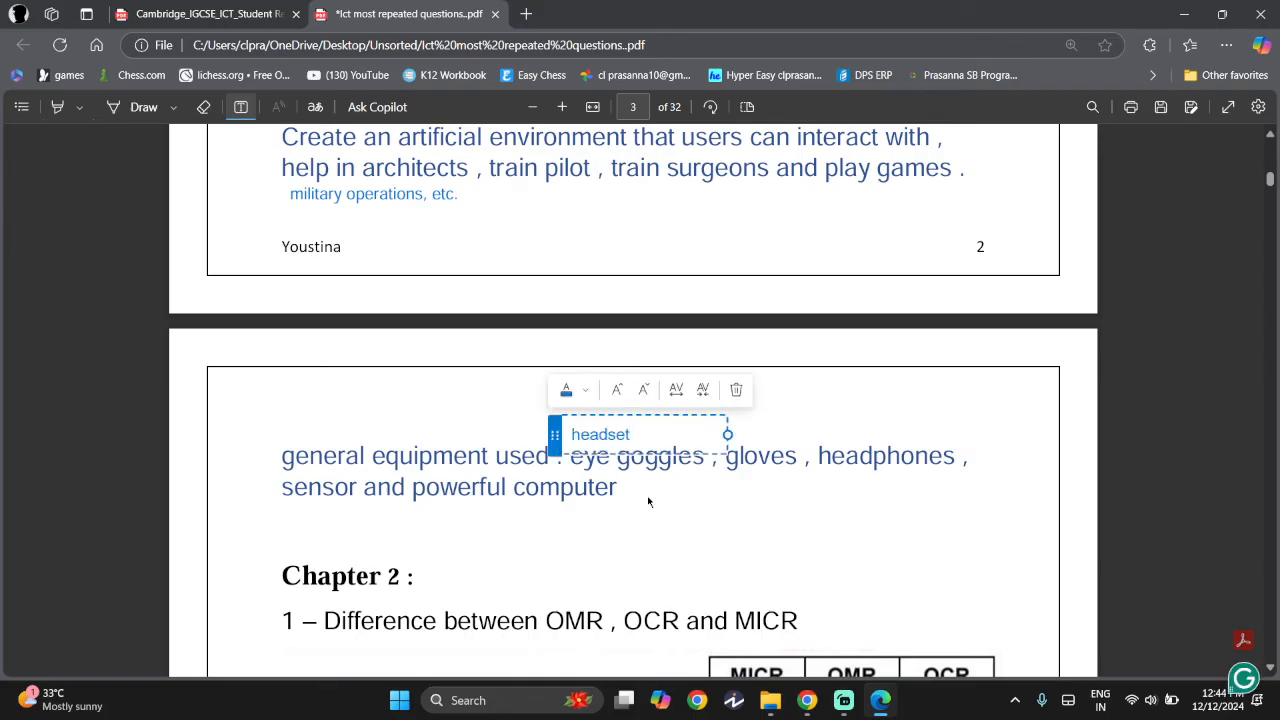
left_click(781, 413)
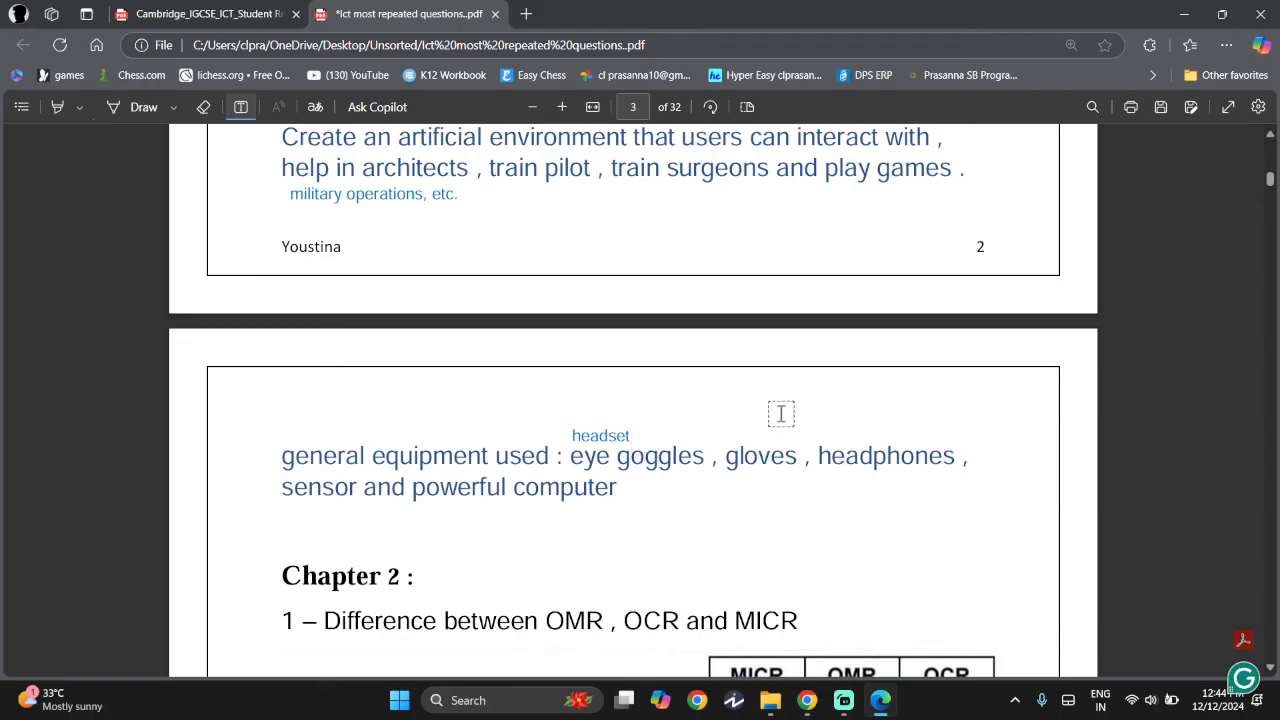
mouse_move(533, 487)
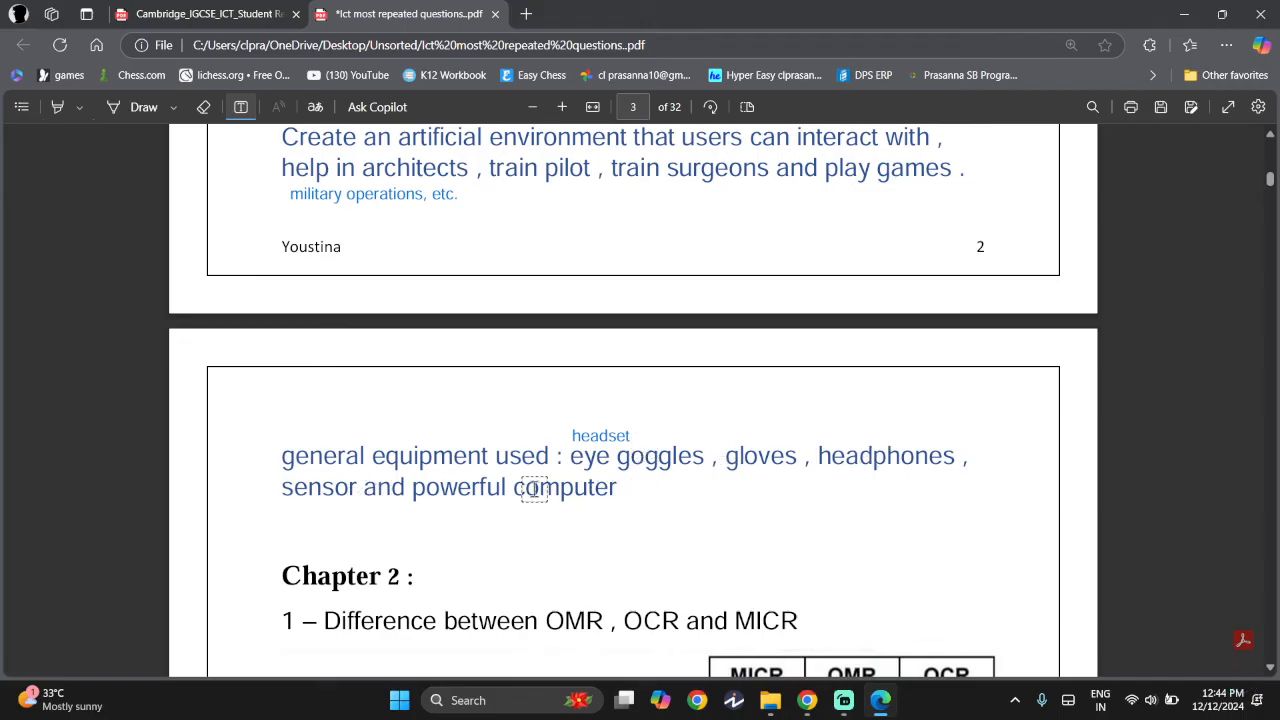
Add note ', monitor, speakers, microphone(if multiplayer), joystick', correcting 'monitor' spelling.
left_click(535, 490)
type(", moniter, speakers")
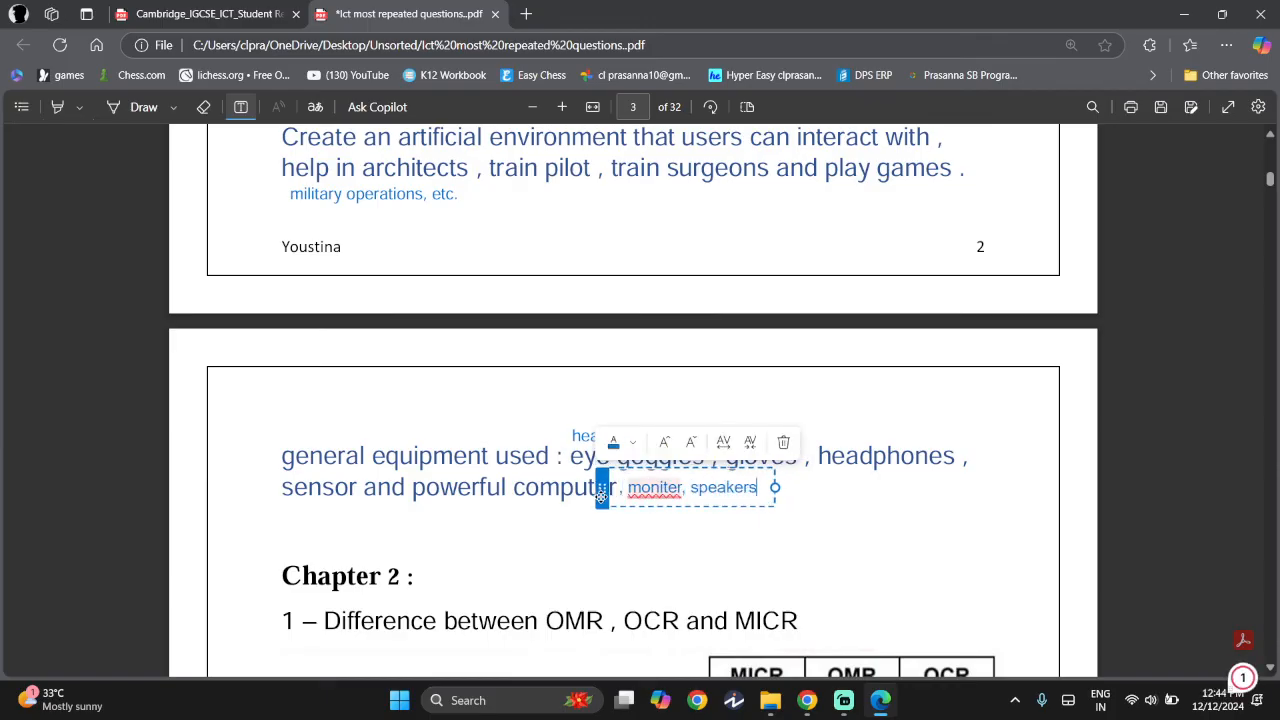
right_click(654, 487)
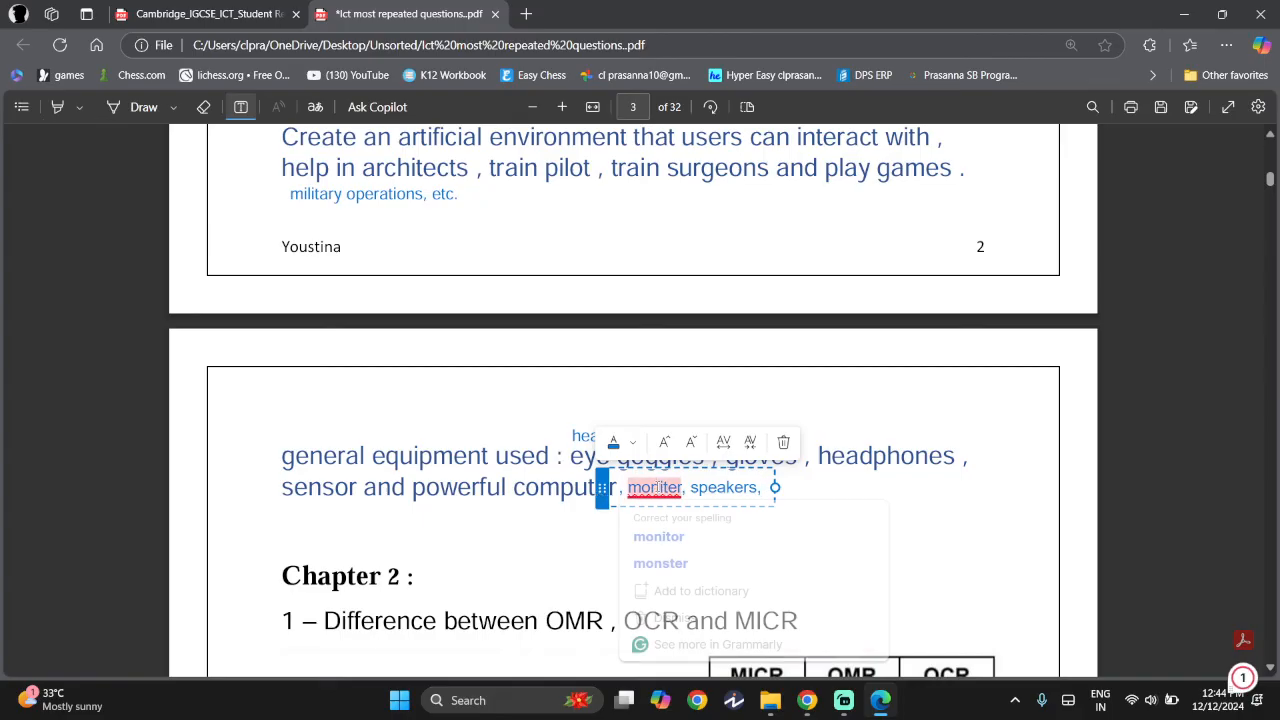
left_click(659, 537)
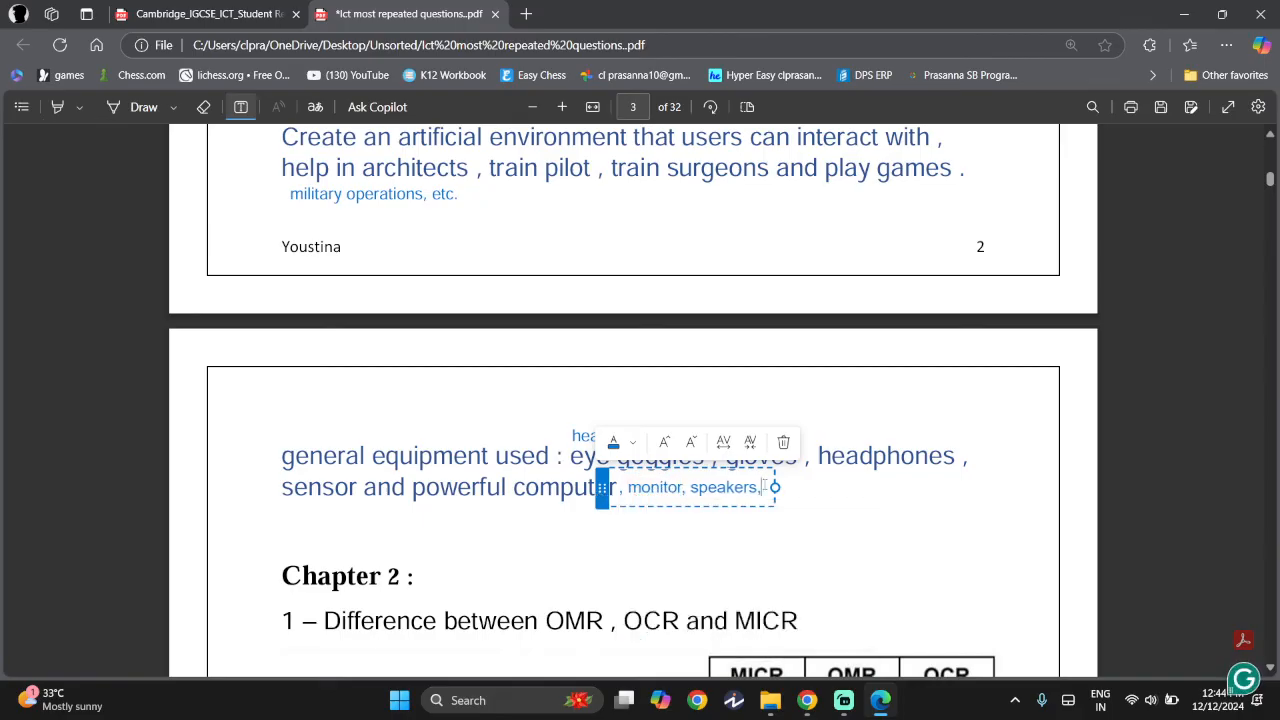
type("microphone(")
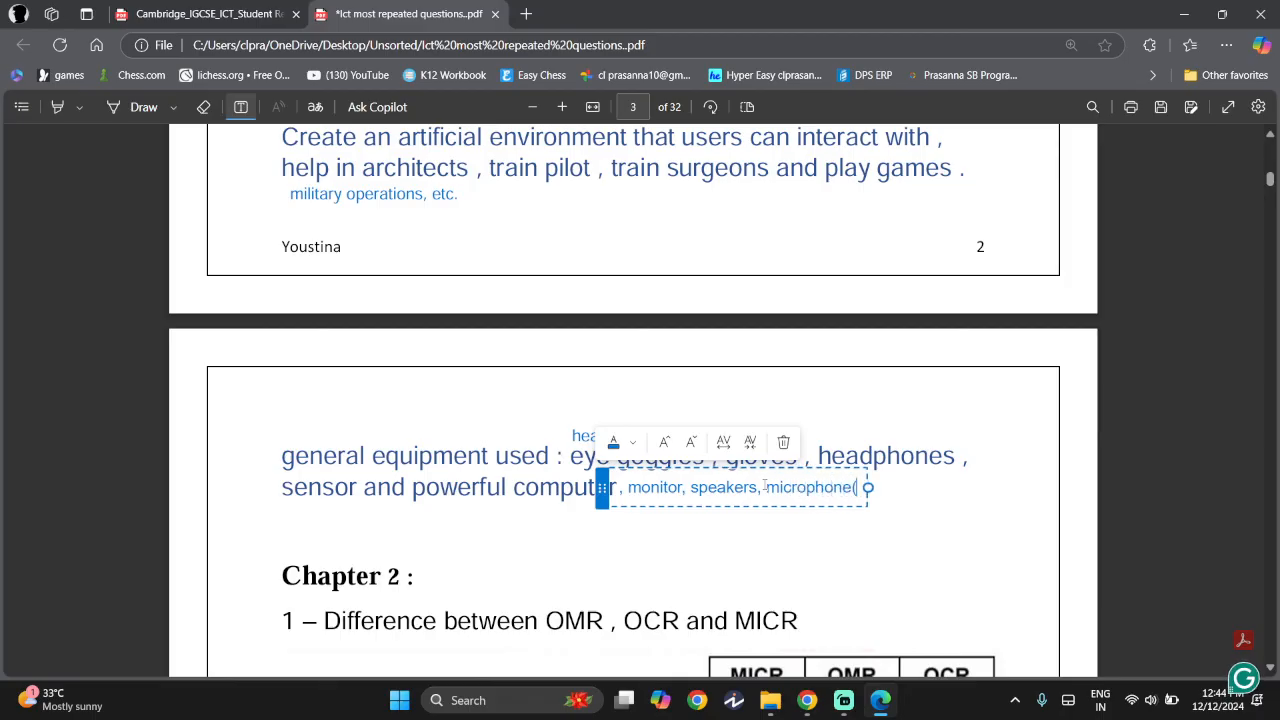
type("if multiplayer), motions")
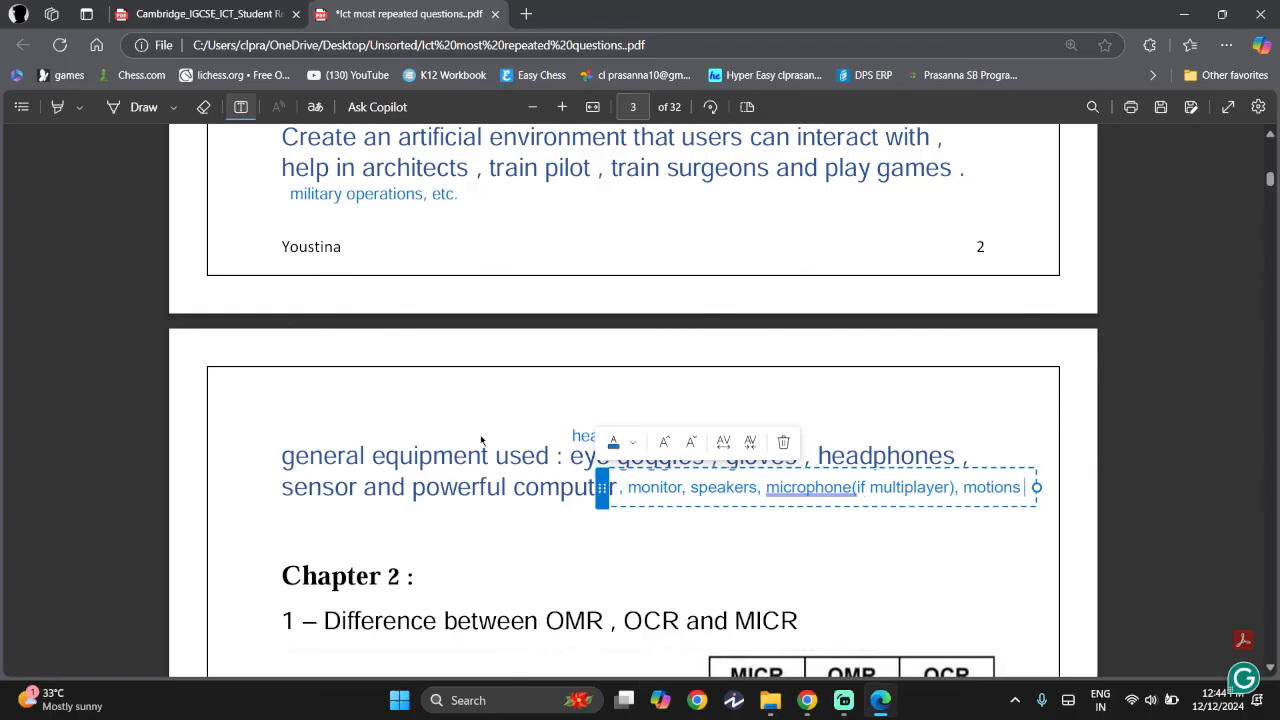
type("joystick")
type("motion")
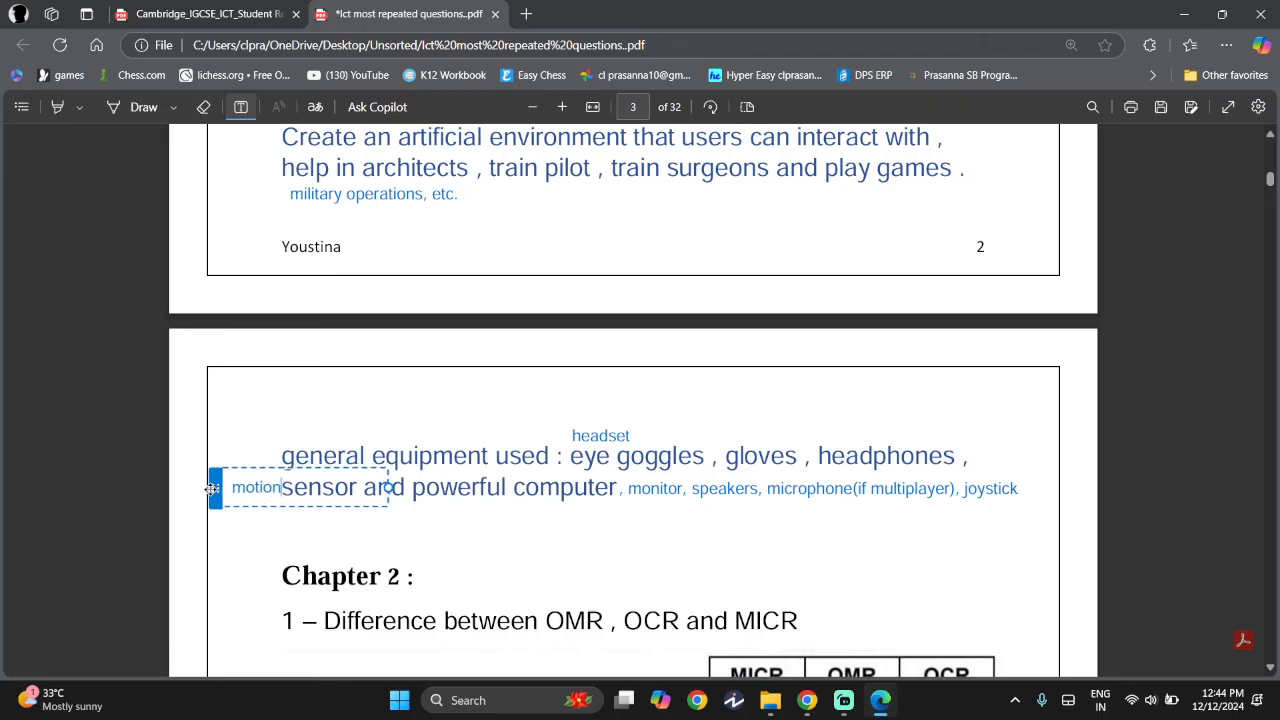
scroll("up", 3)
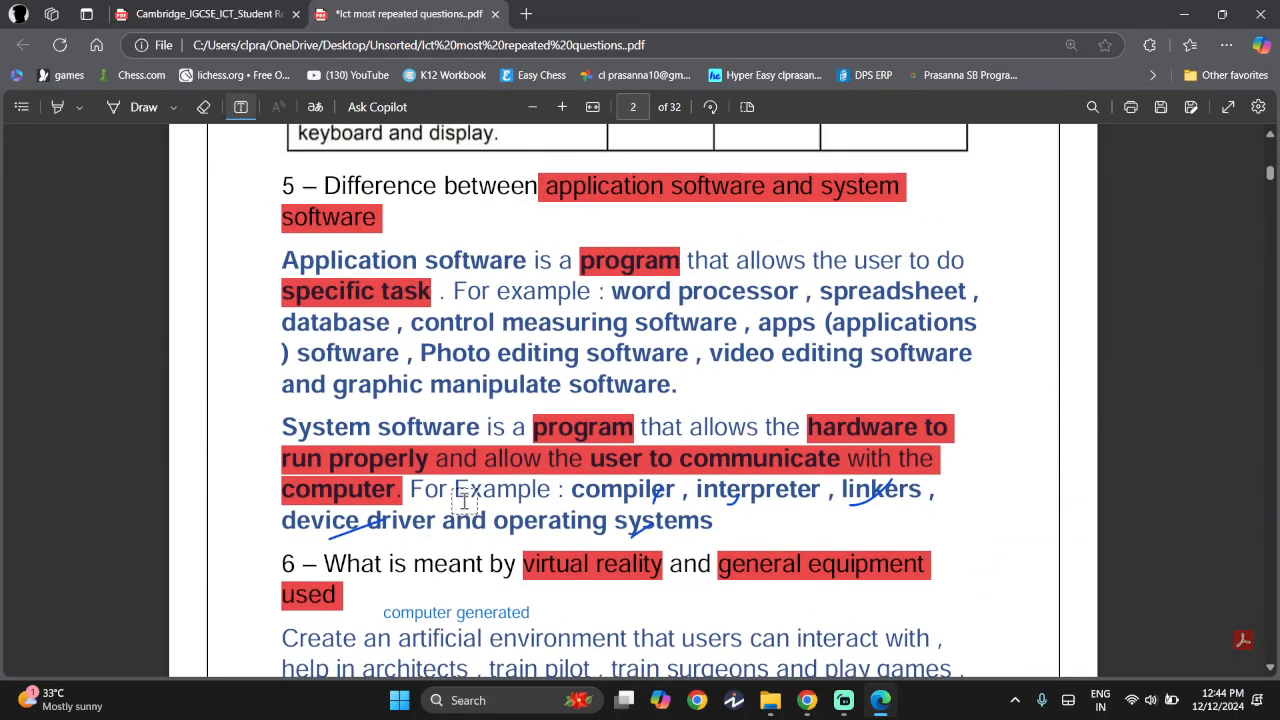
scroll("up", 3)
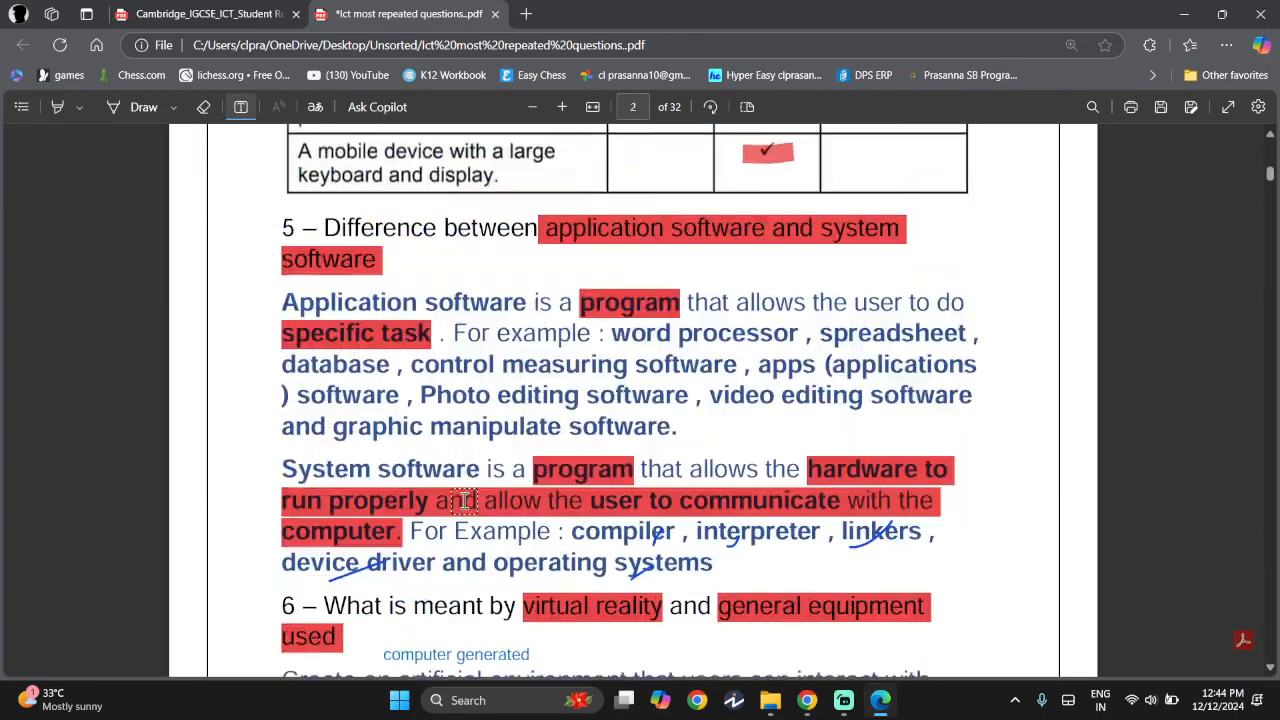
scroll("down", 3)
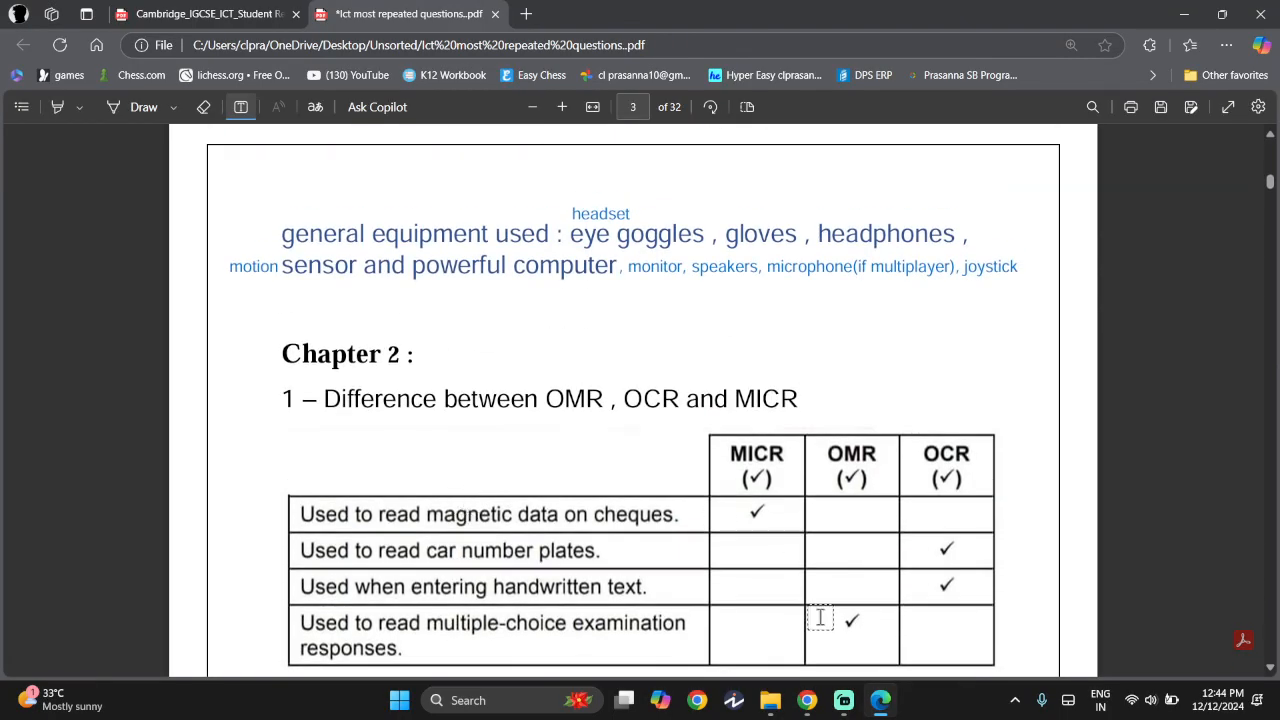
left_click(843, 699)
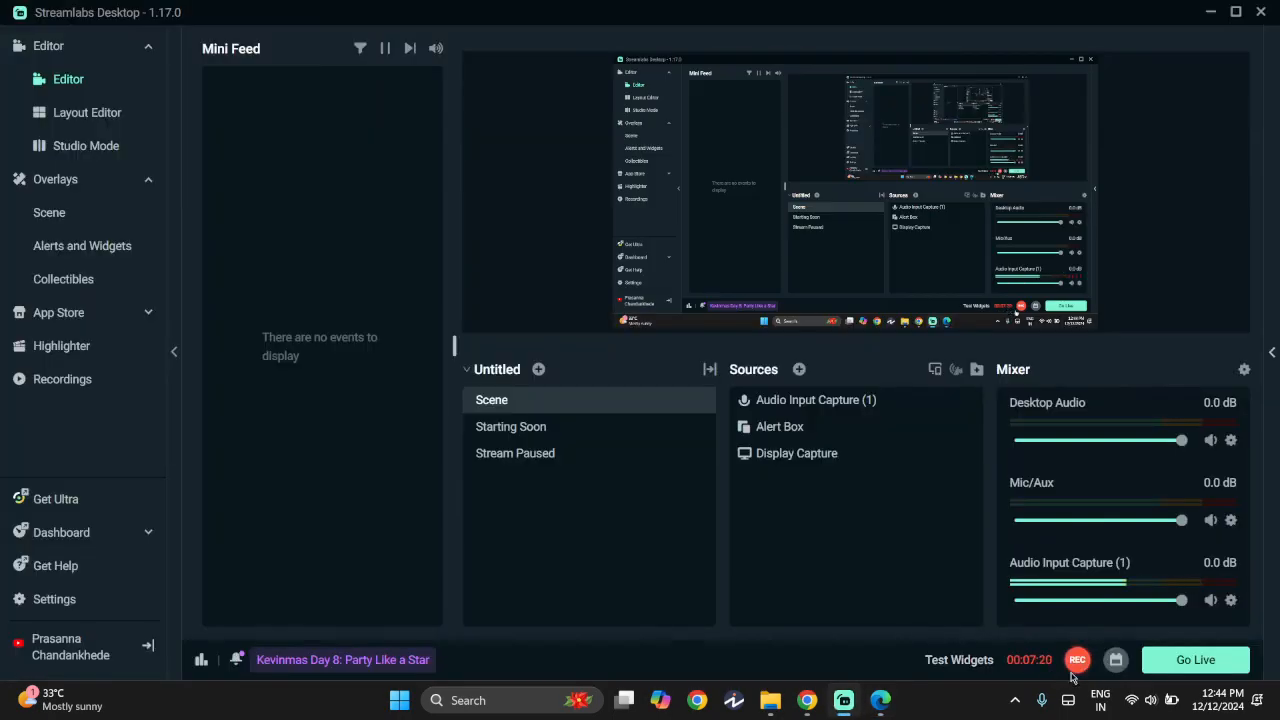